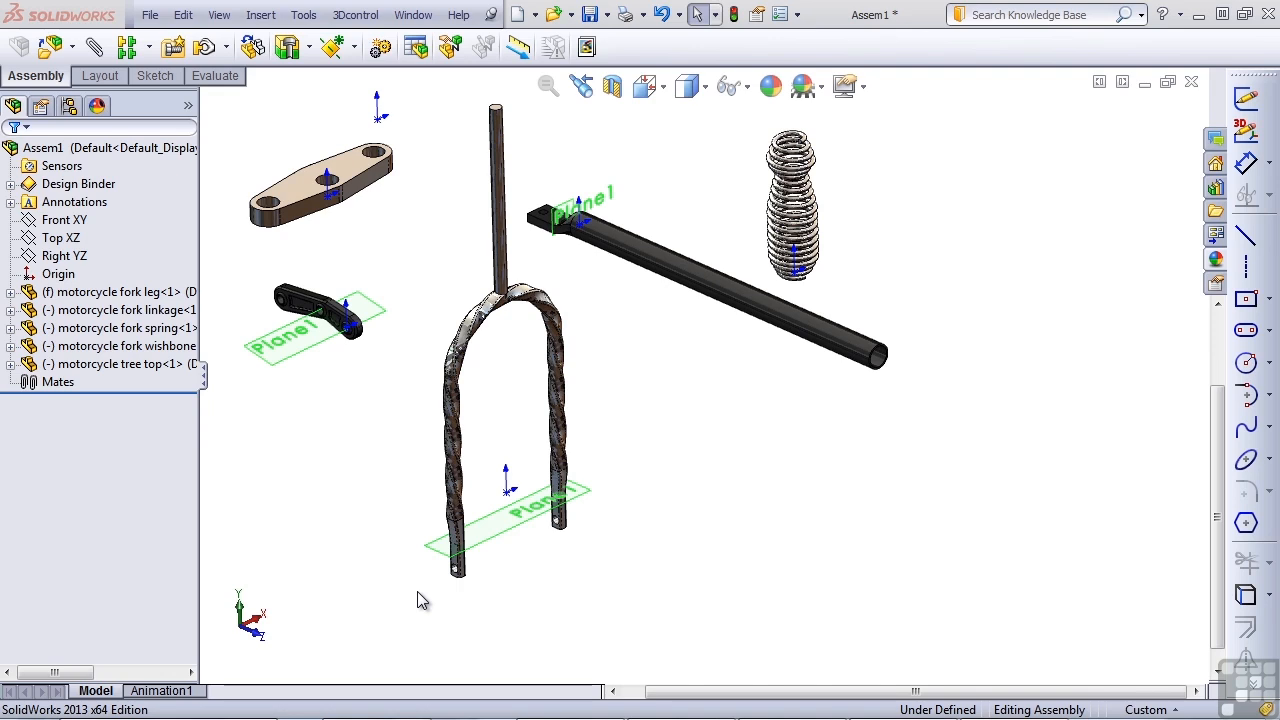
{"action": "mouse_move", "coordinate": [218, 371]}
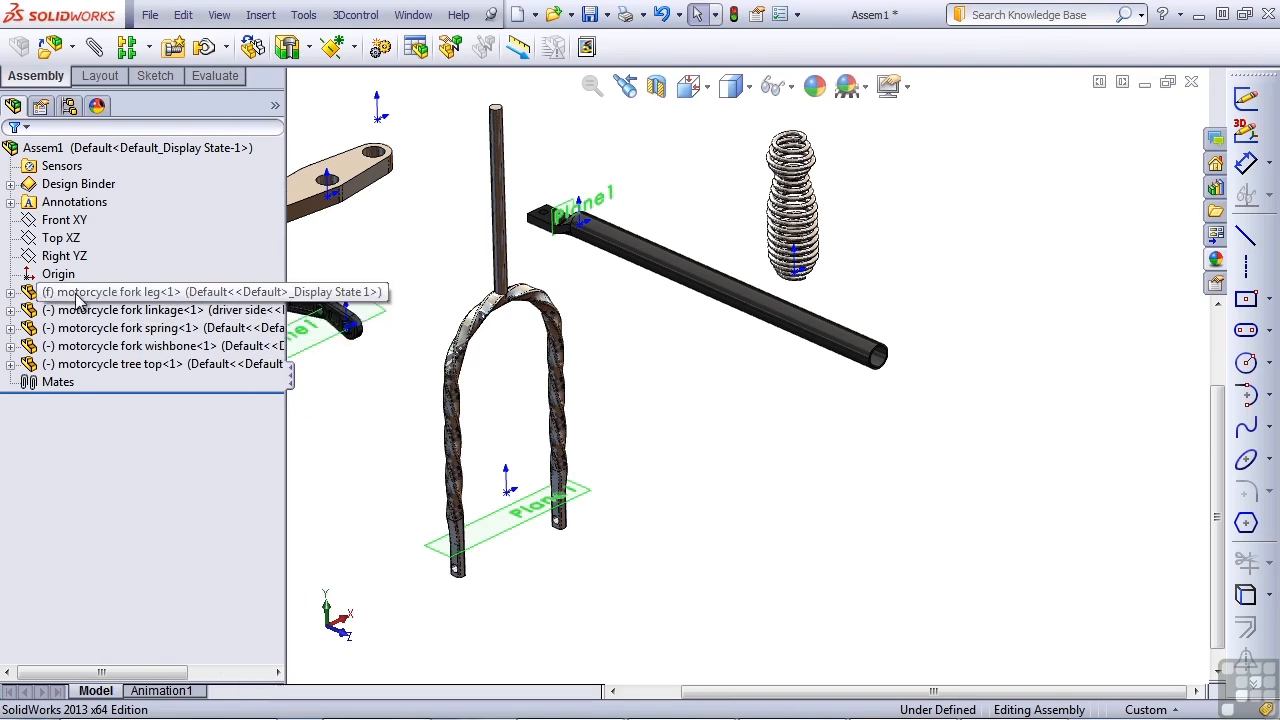
{"action": "mouse_move", "coordinate": [52, 307]}
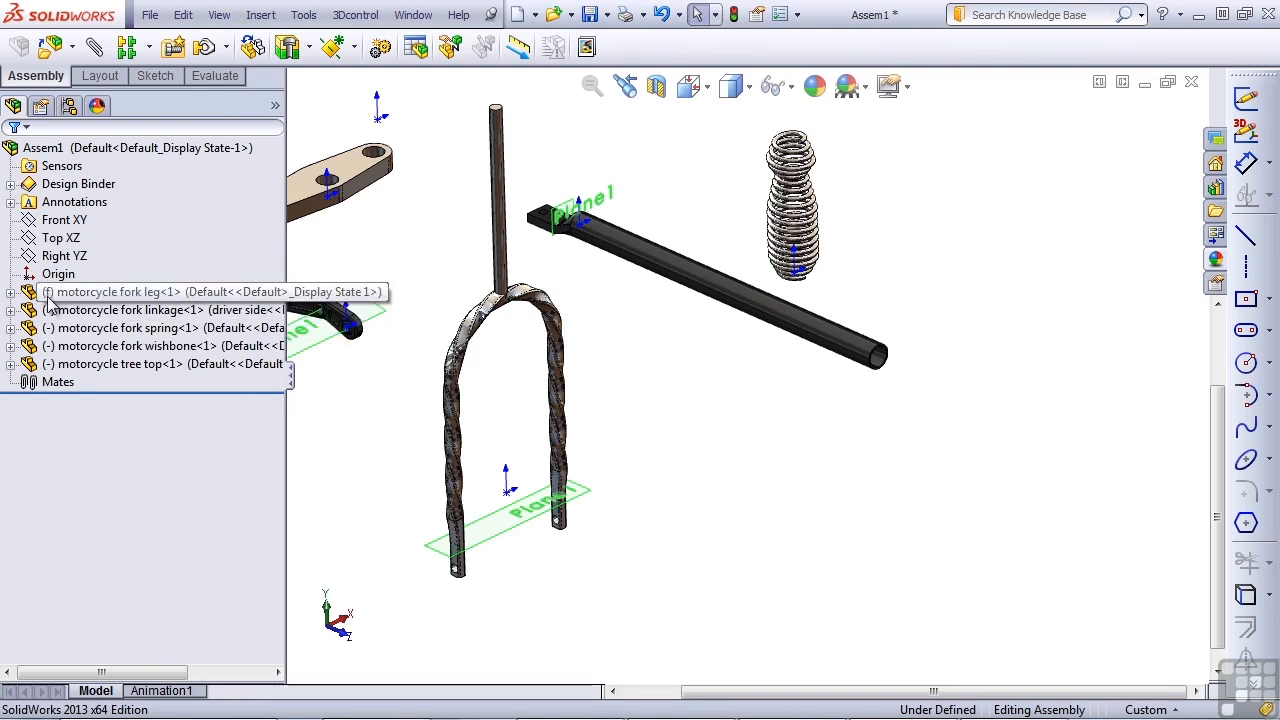
Widen the FeatureManager panel to read the leg, linkage, spring, wishbone and tree top names
{"action": "left_click", "coordinate": [120, 291]}
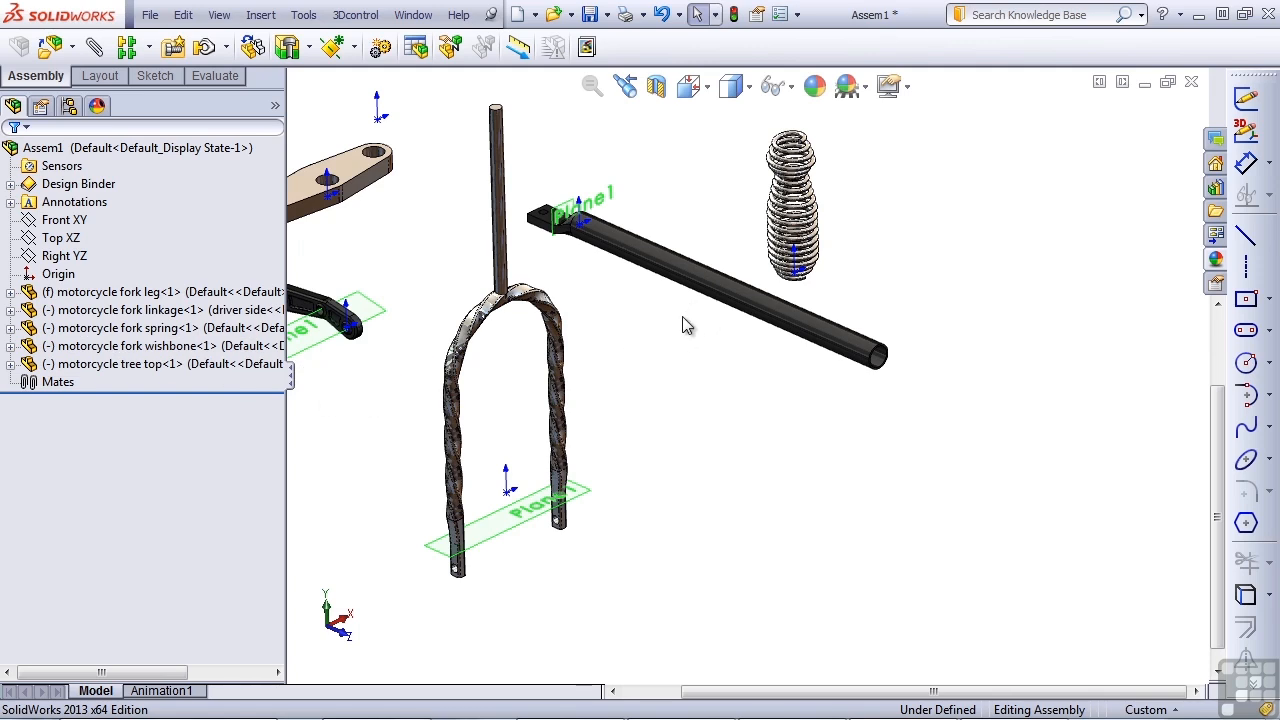
{"action": "mouse_move", "coordinate": [695, 361]}
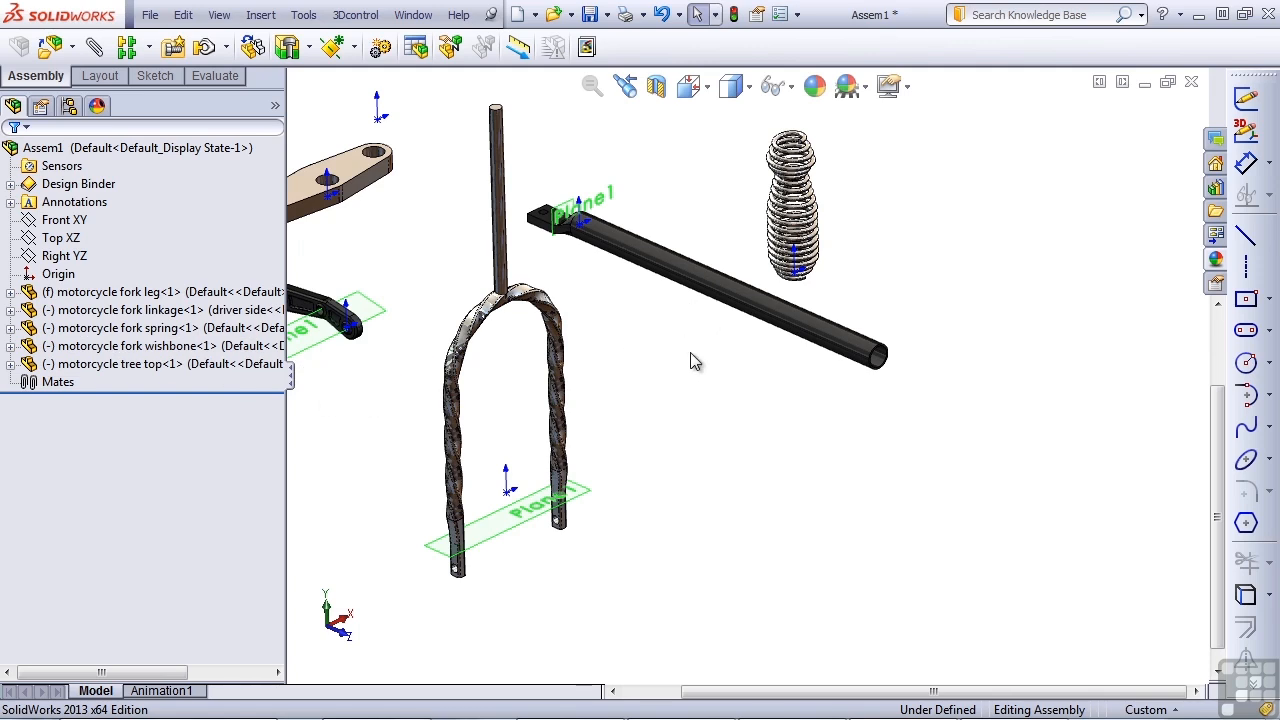
{"action": "mouse_move", "coordinate": [699, 388]}
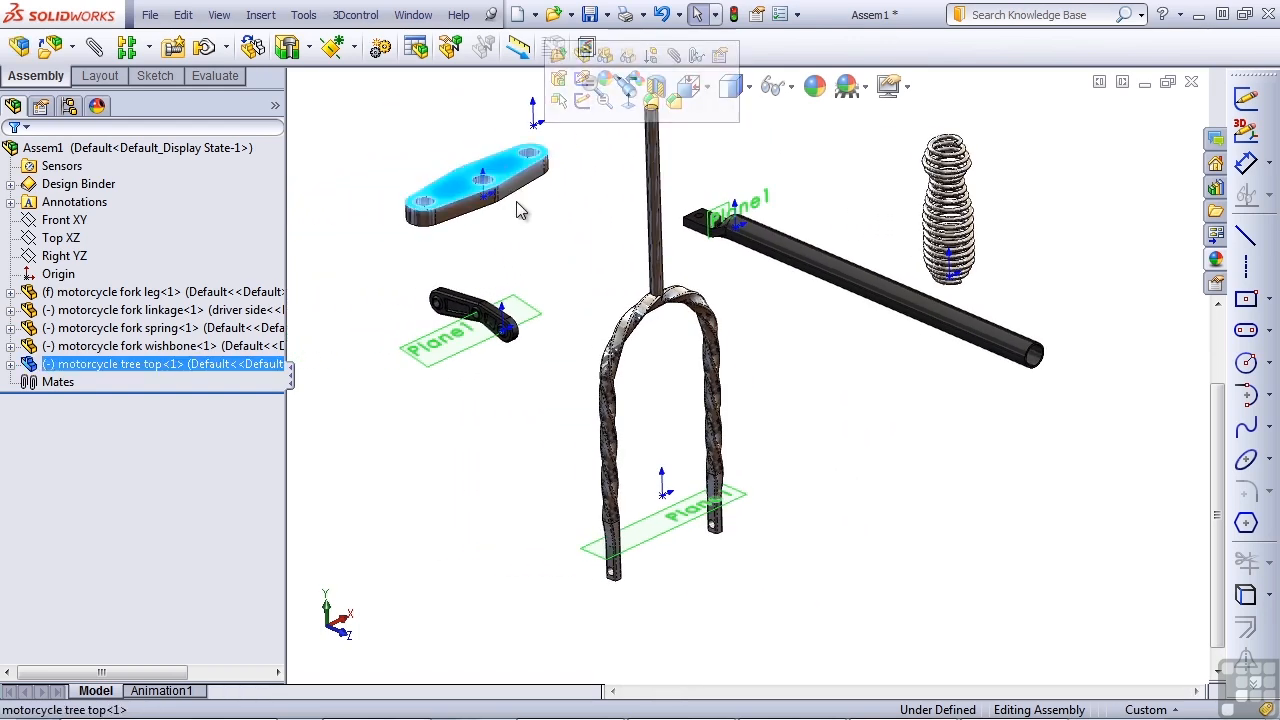
{"action": "mouse_move", "coordinate": [500, 177]}
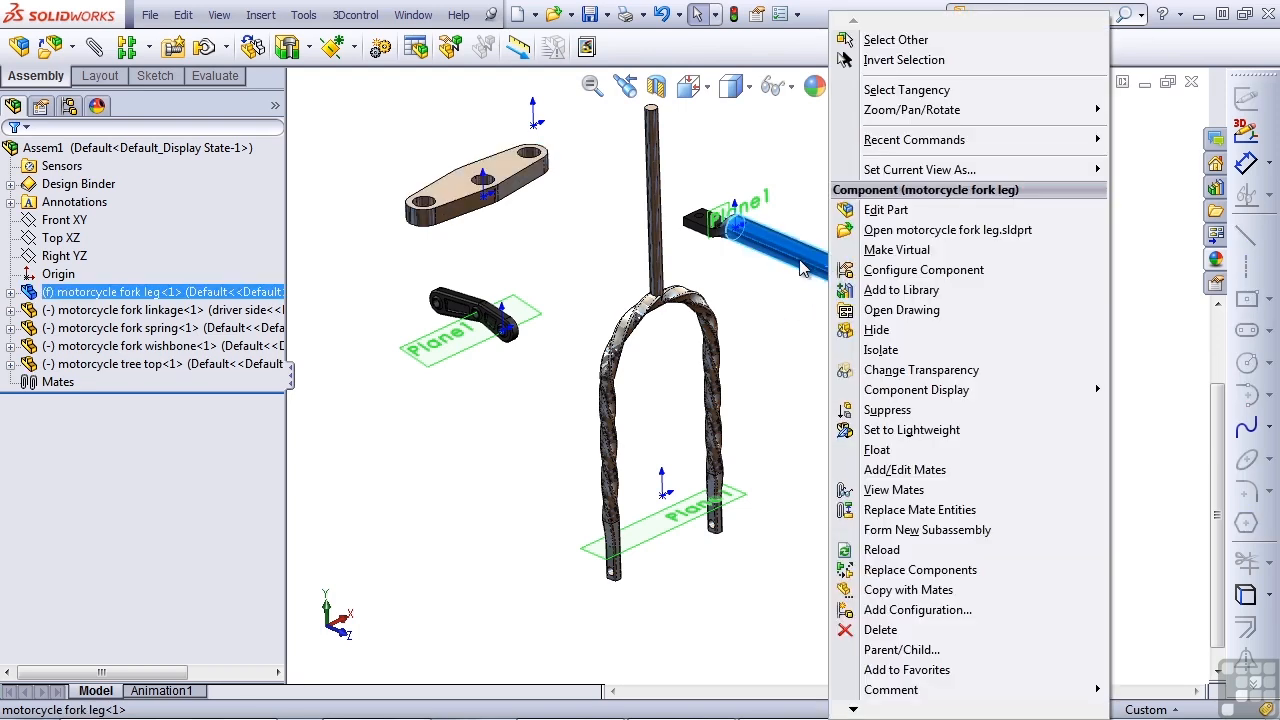
{"action": "mouse_move", "coordinate": [877, 449]}
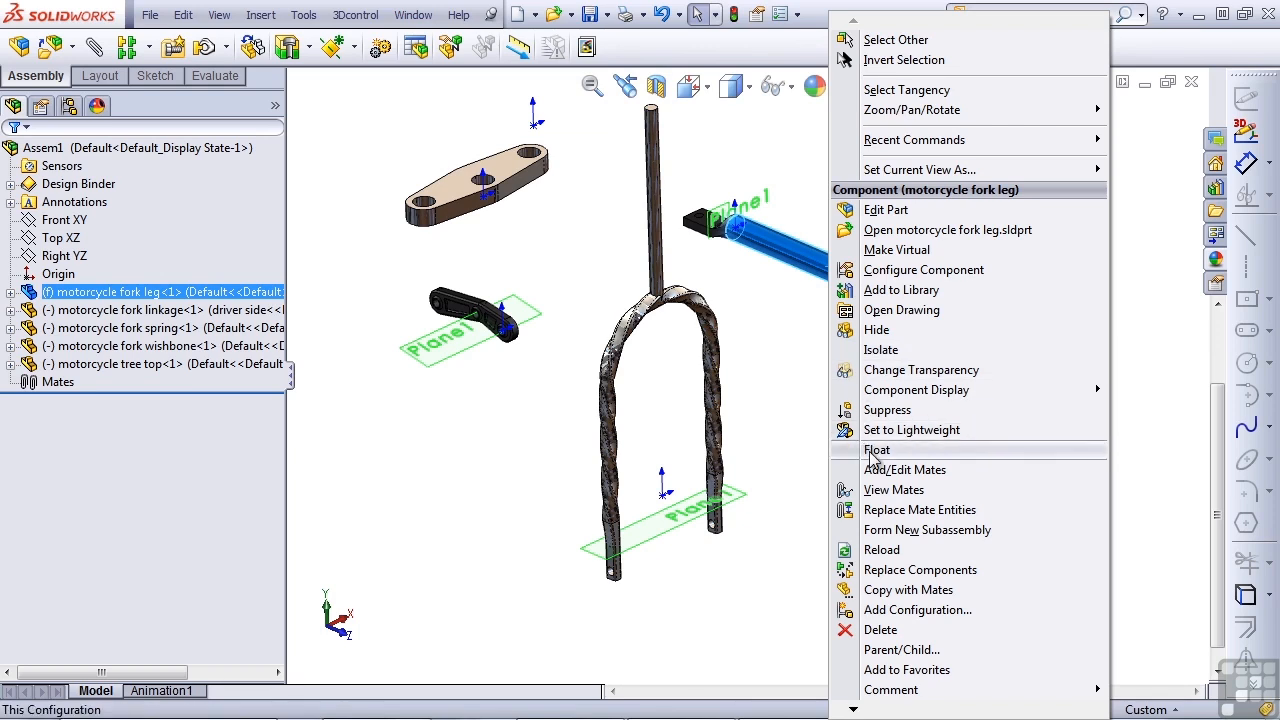
Set the fixed fork leg to Float, then pick the assembly Origin in the design tree
{"action": "left_click", "coordinate": [877, 449]}
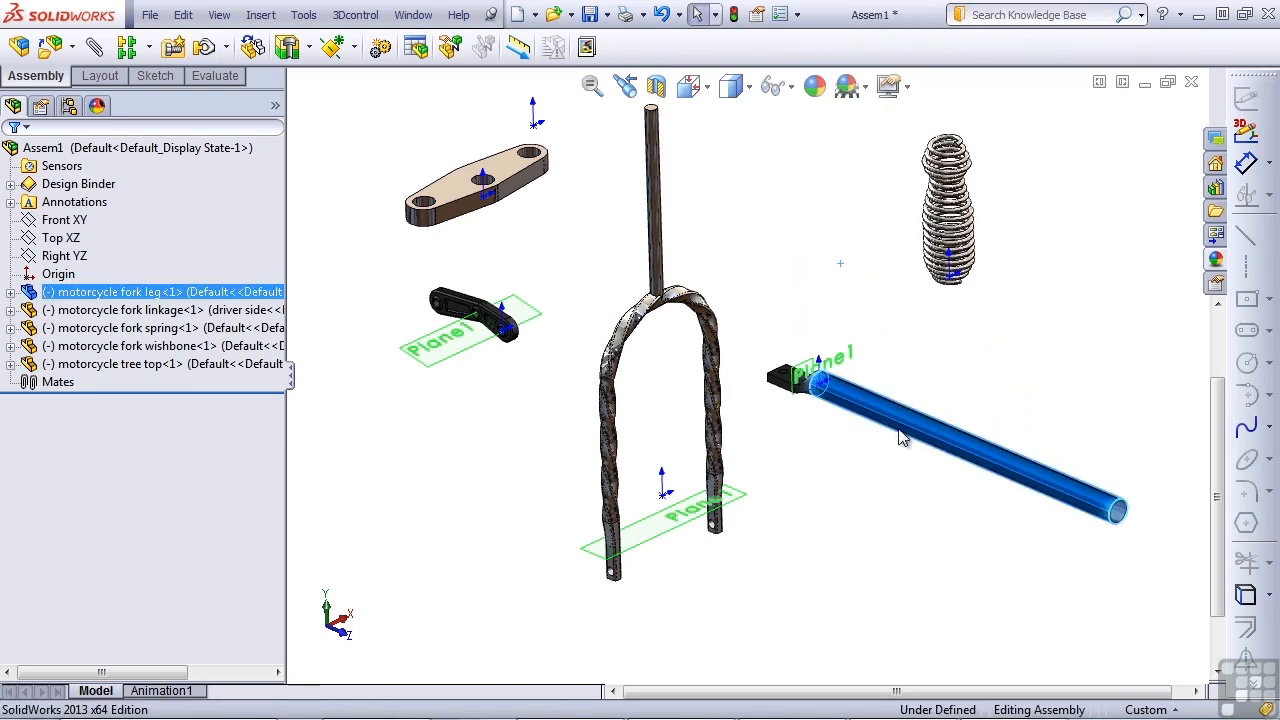
{"action": "left_click", "coordinate": [325, 225]}
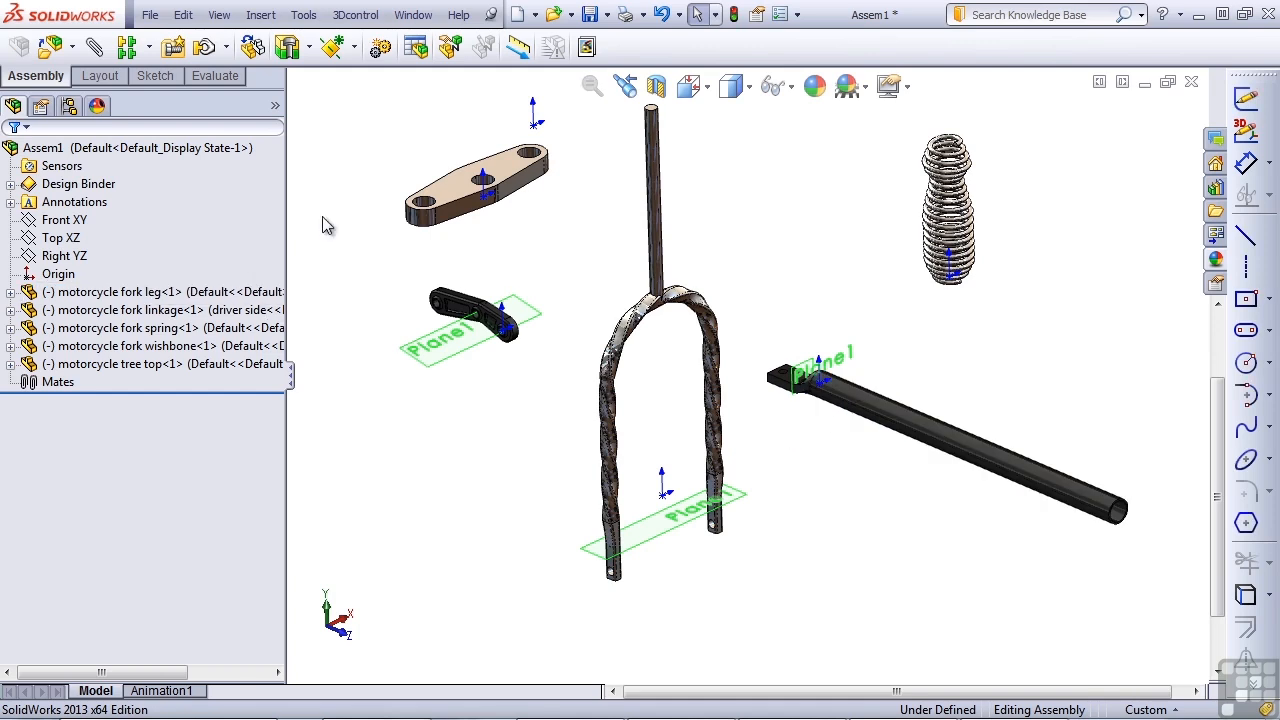
{"action": "left_click", "coordinate": [475, 185]}
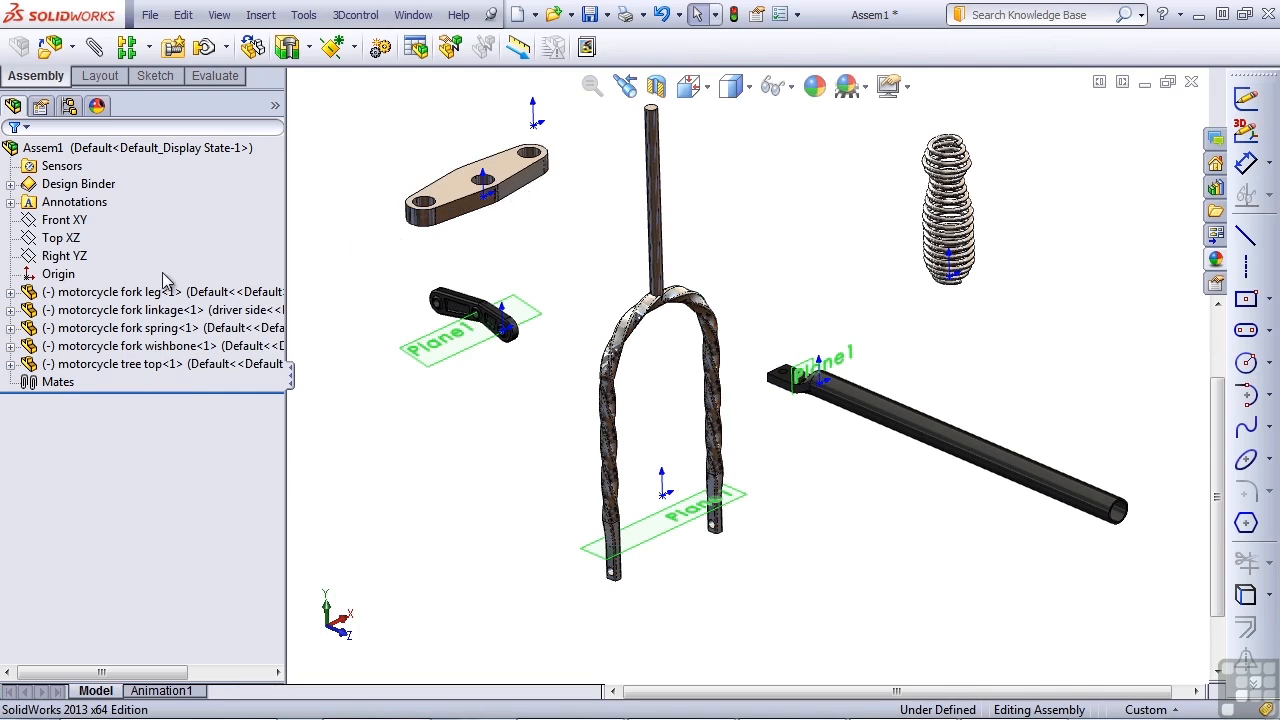
{"action": "left_click", "coordinate": [59, 273]}
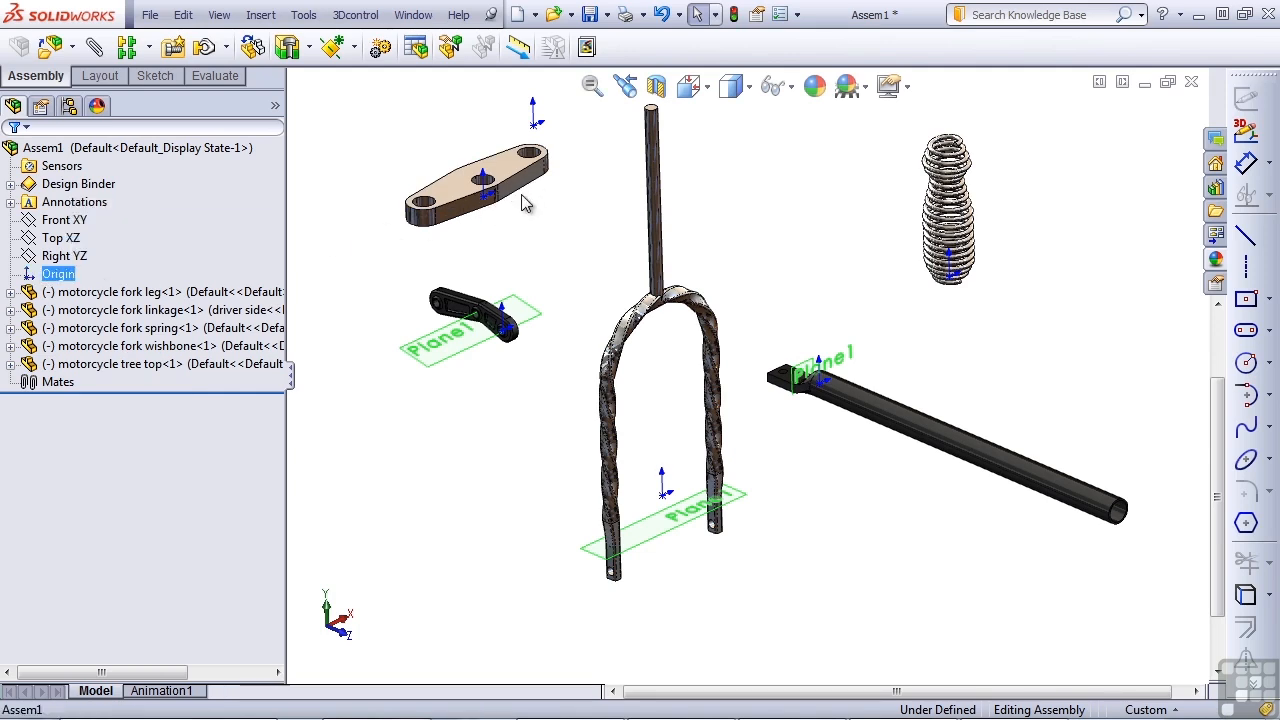
{"action": "mouse_move", "coordinate": [457, 258]}
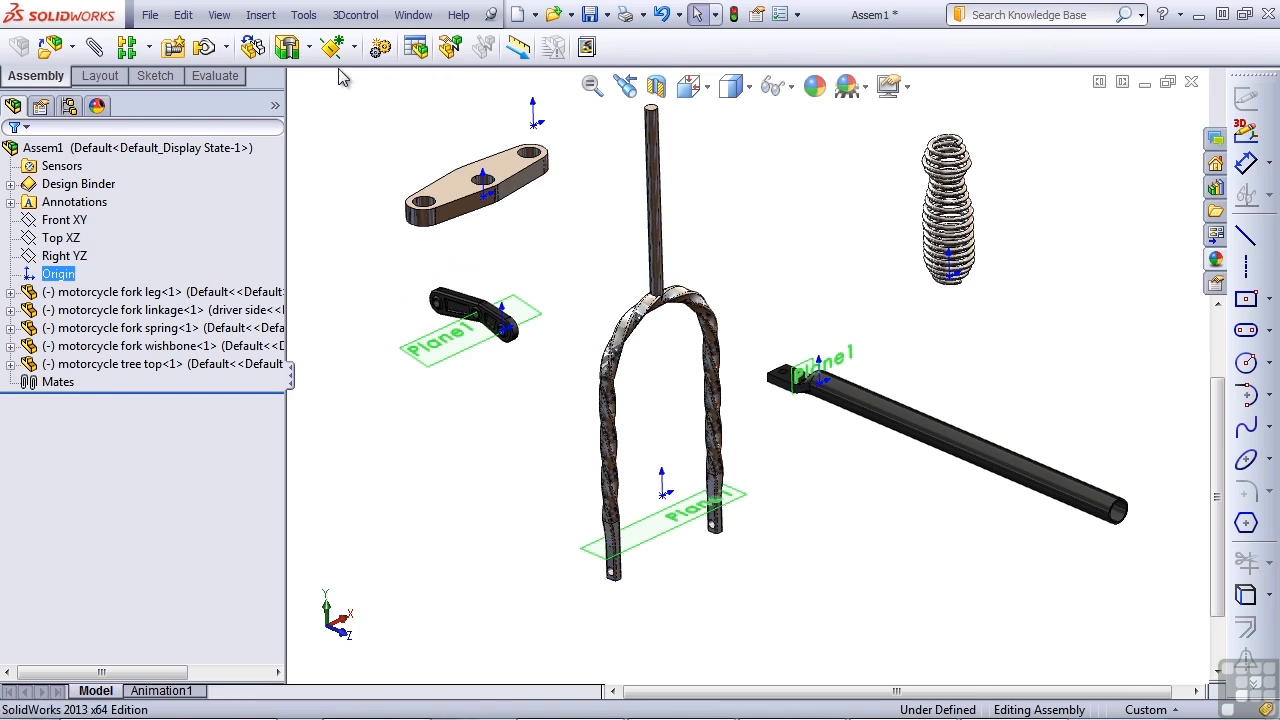
{"action": "mouse_move", "coordinate": [95, 47]}
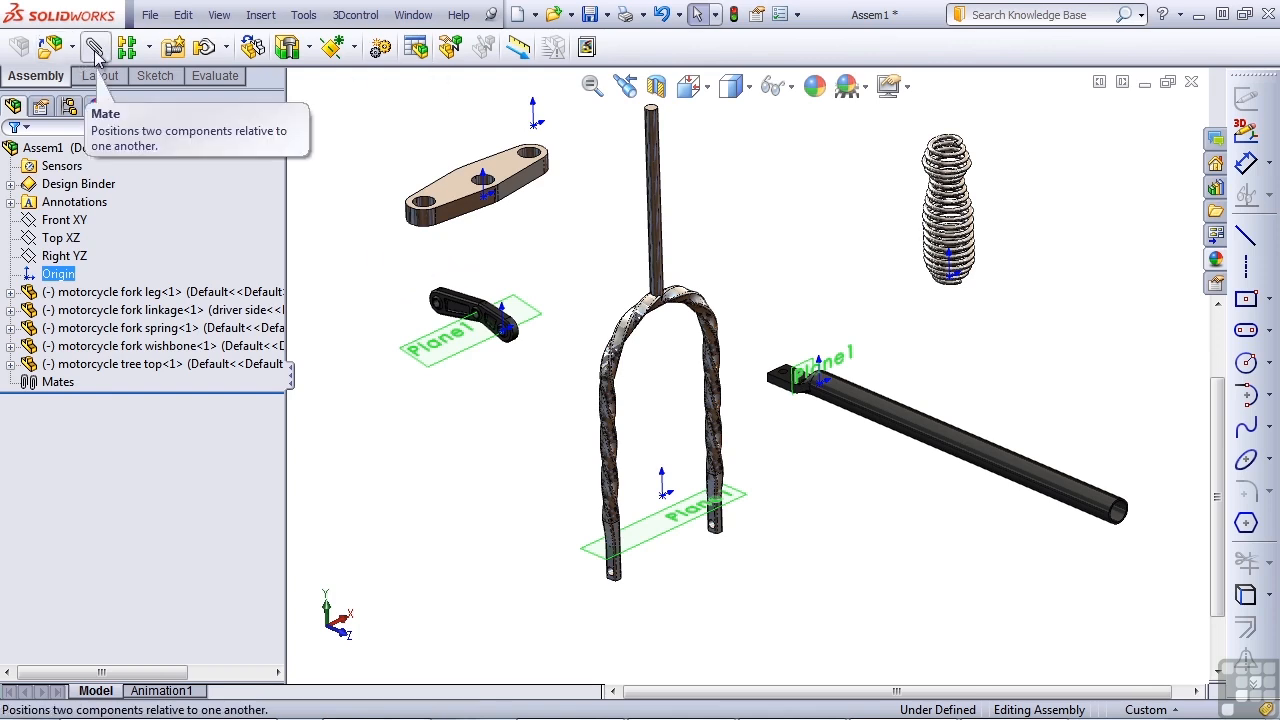
Start a new mate to tie the tree top's origin to the assembly origin
{"action": "left_click", "coordinate": [95, 47]}
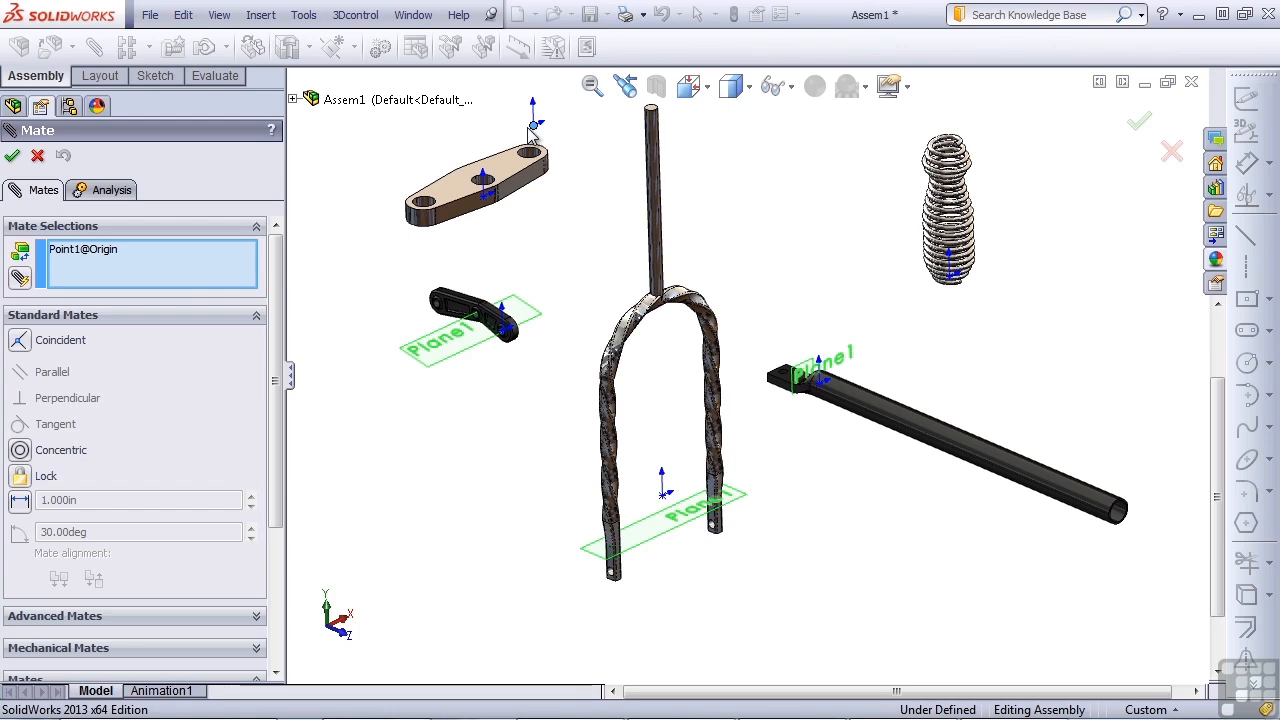
{"action": "mouse_move", "coordinate": [488, 208]}
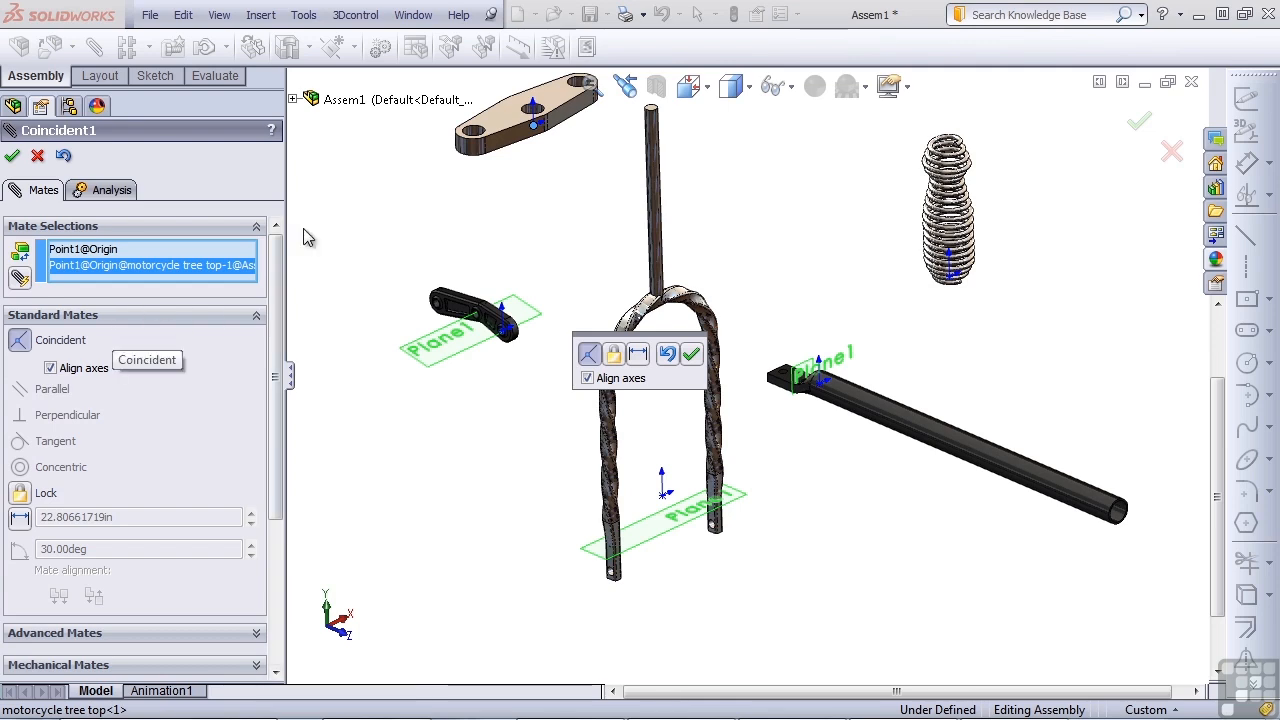
{"action": "mouse_move", "coordinate": [398, 220]}
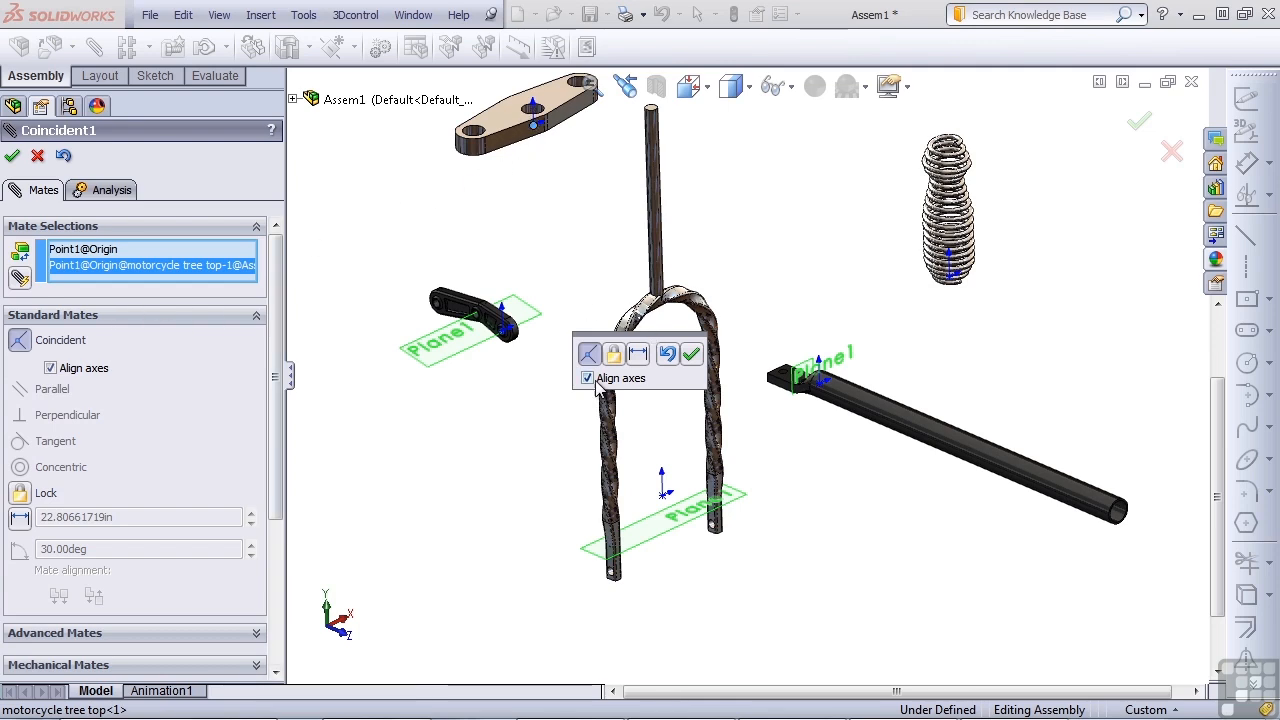
{"action": "mouse_move", "coordinate": [588, 378]}
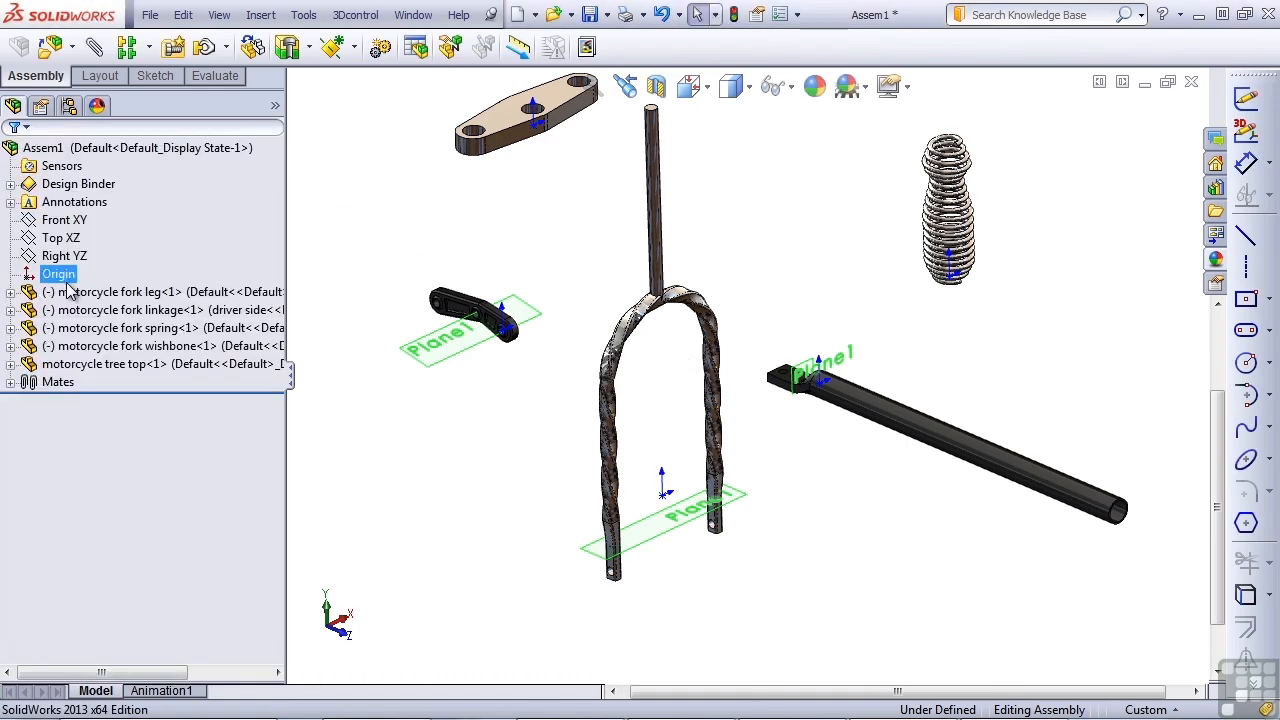
{"action": "mouse_move", "coordinate": [100, 363]}
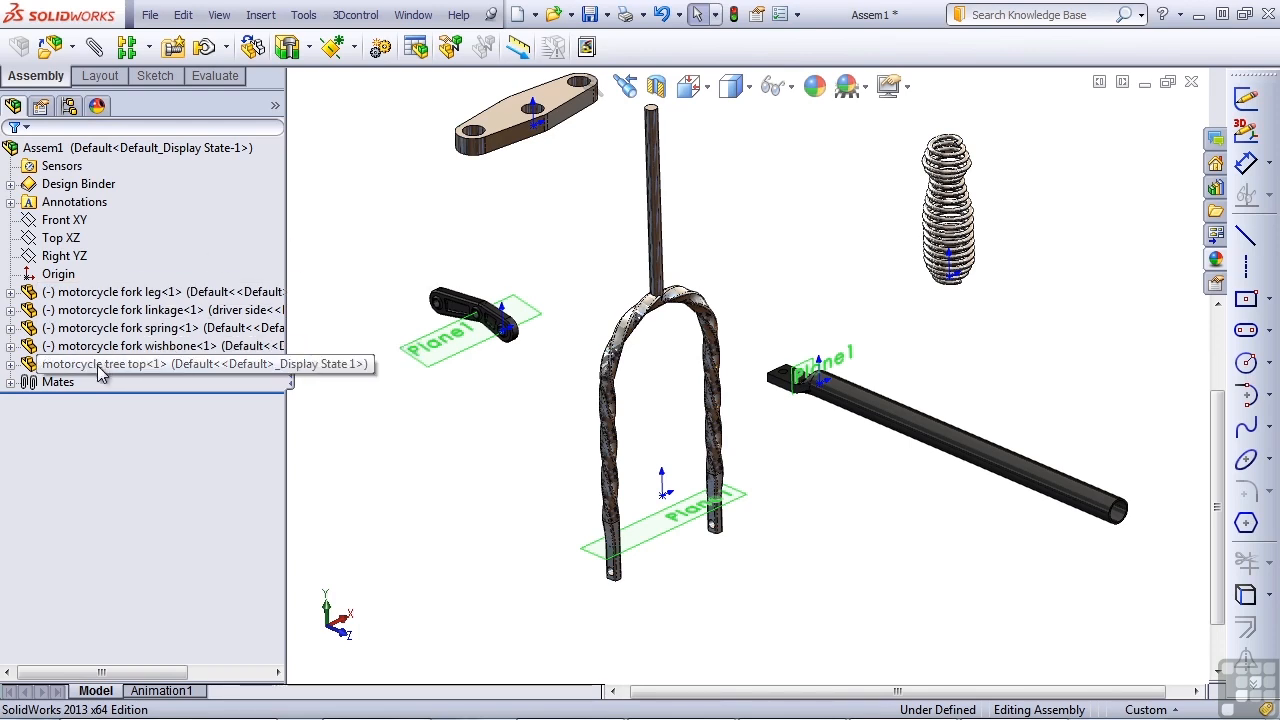
{"action": "mouse_move", "coordinate": [100, 372]}
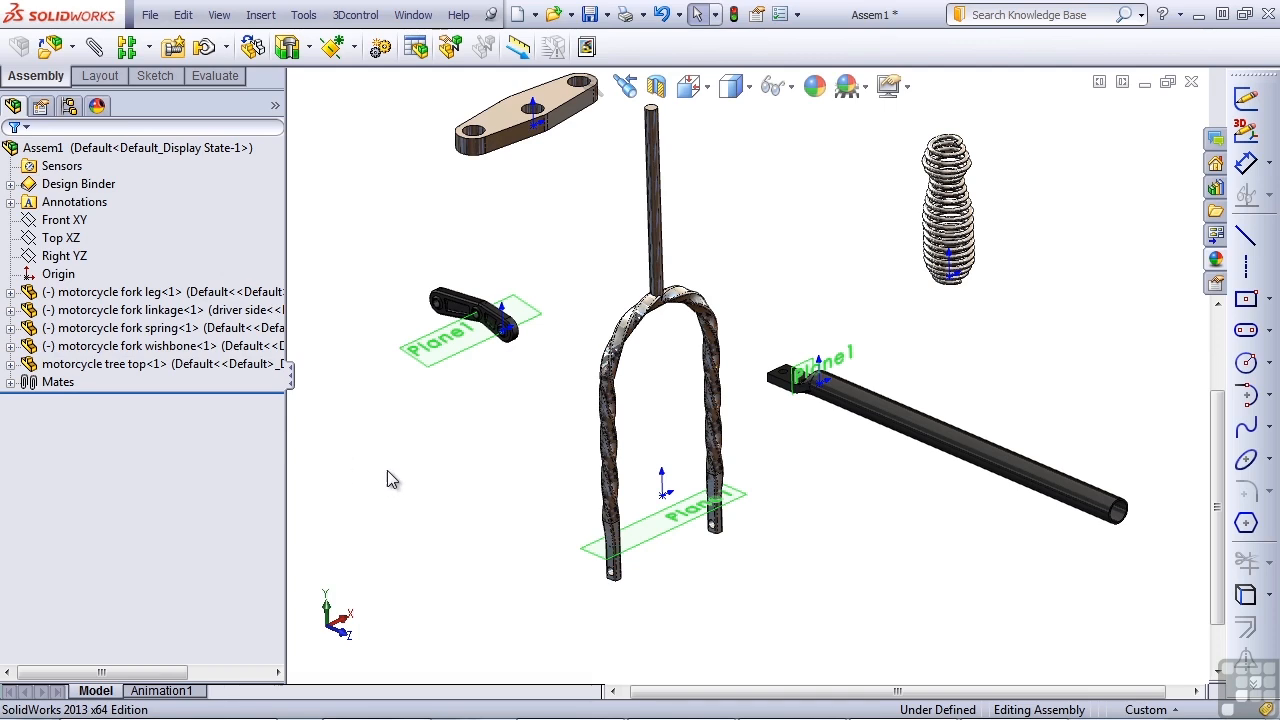
Drag the floating fork parts around and move the tree top first in the component list
{"action": "left_click", "coordinate": [530, 105]}
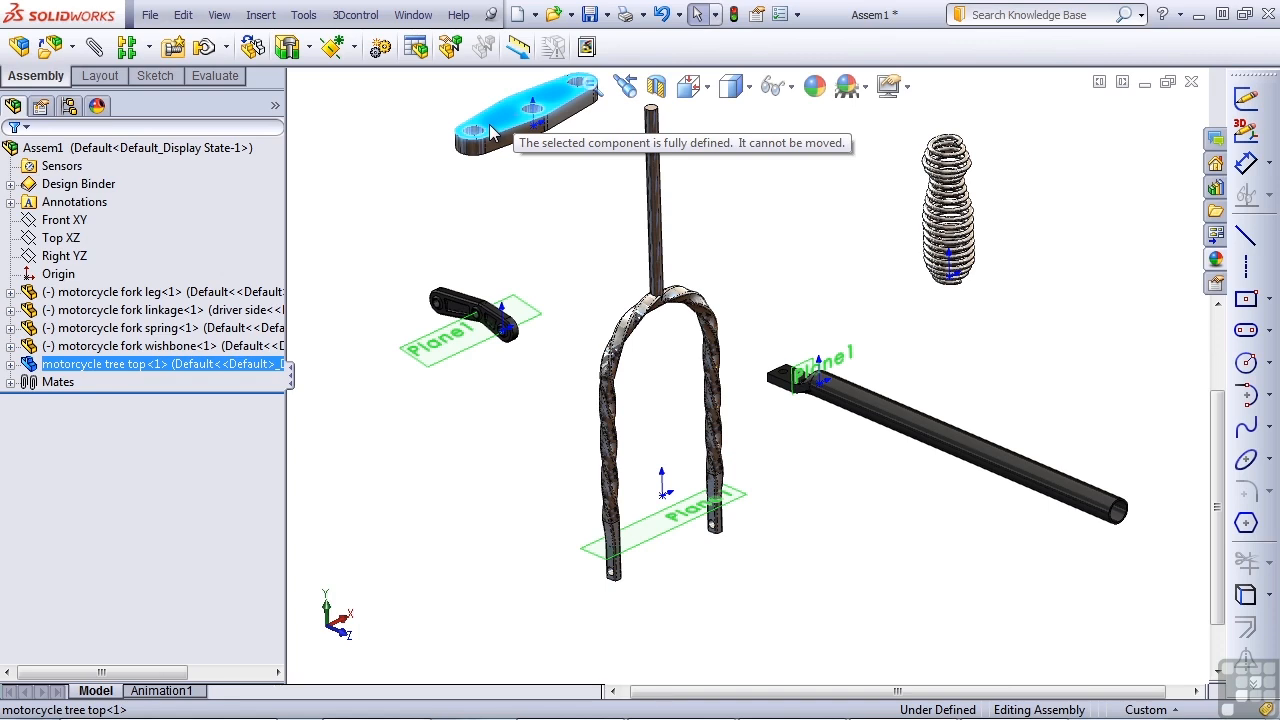
{"action": "mouse_move", "coordinate": [458, 181]}
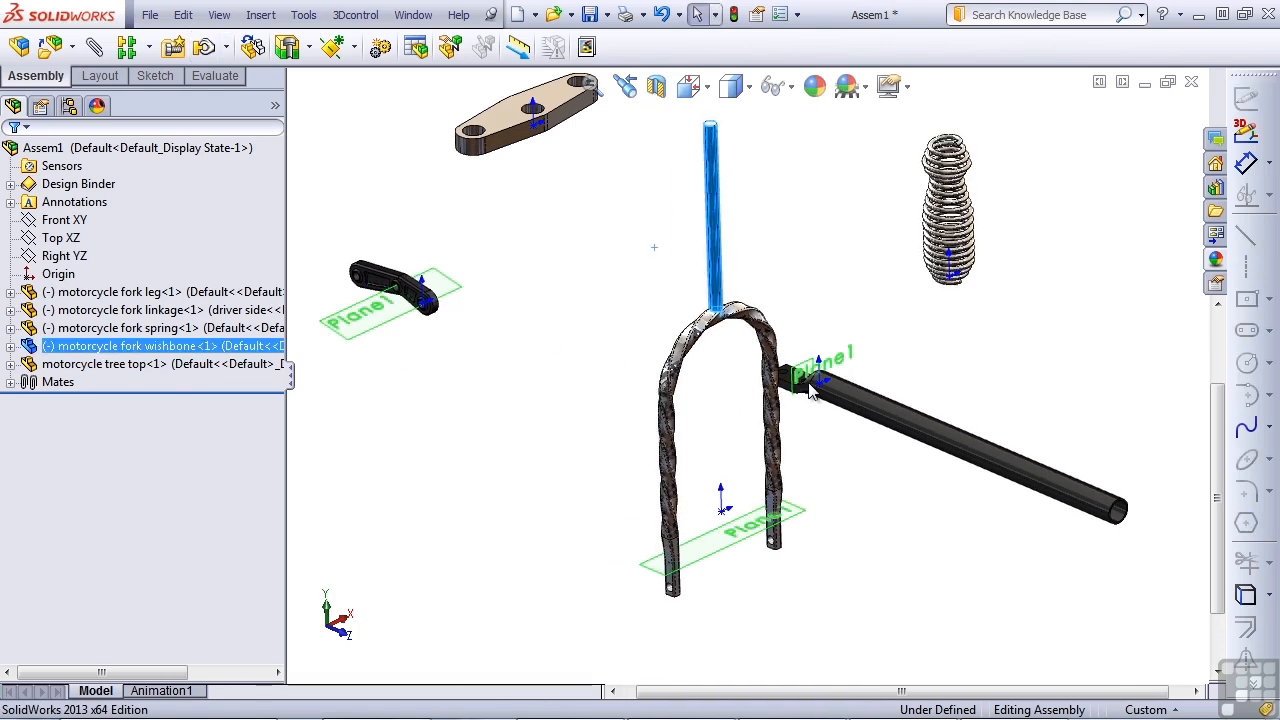
{"action": "left_click", "coordinate": [130, 309]}
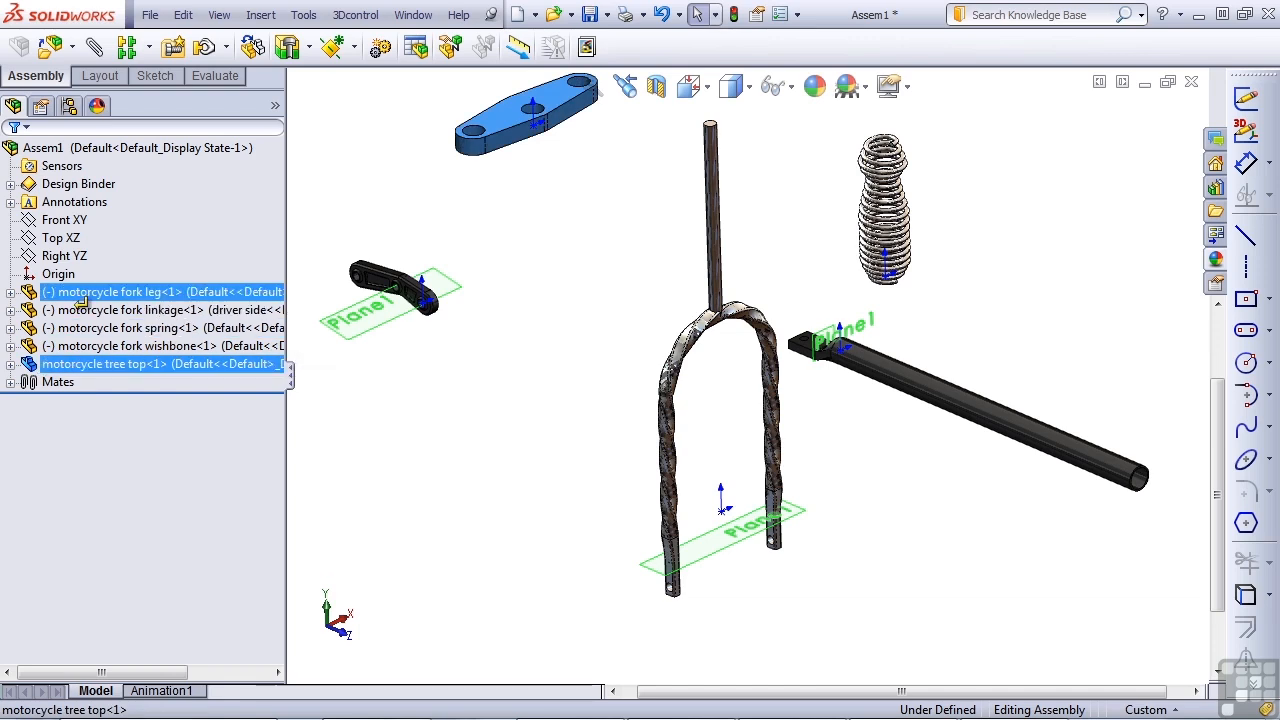
{"action": "left_click", "coordinate": [58, 273]}
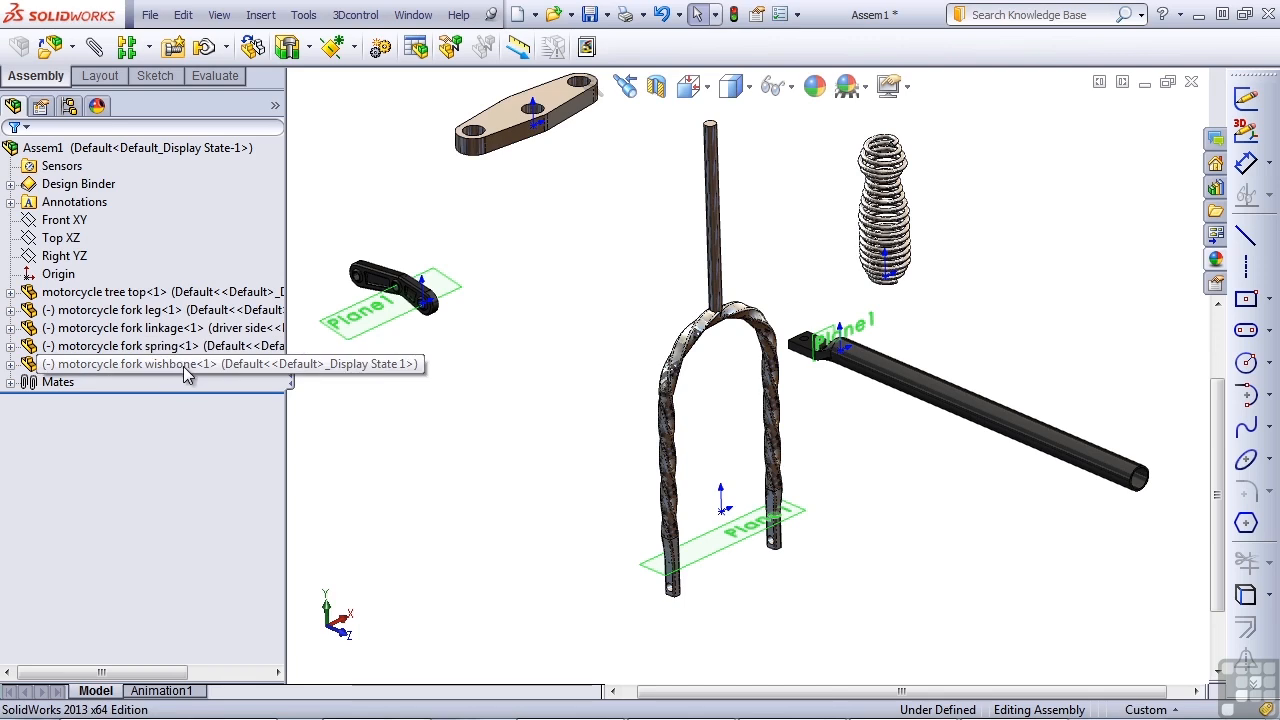
{"action": "mouse_move", "coordinate": [408, 443]}
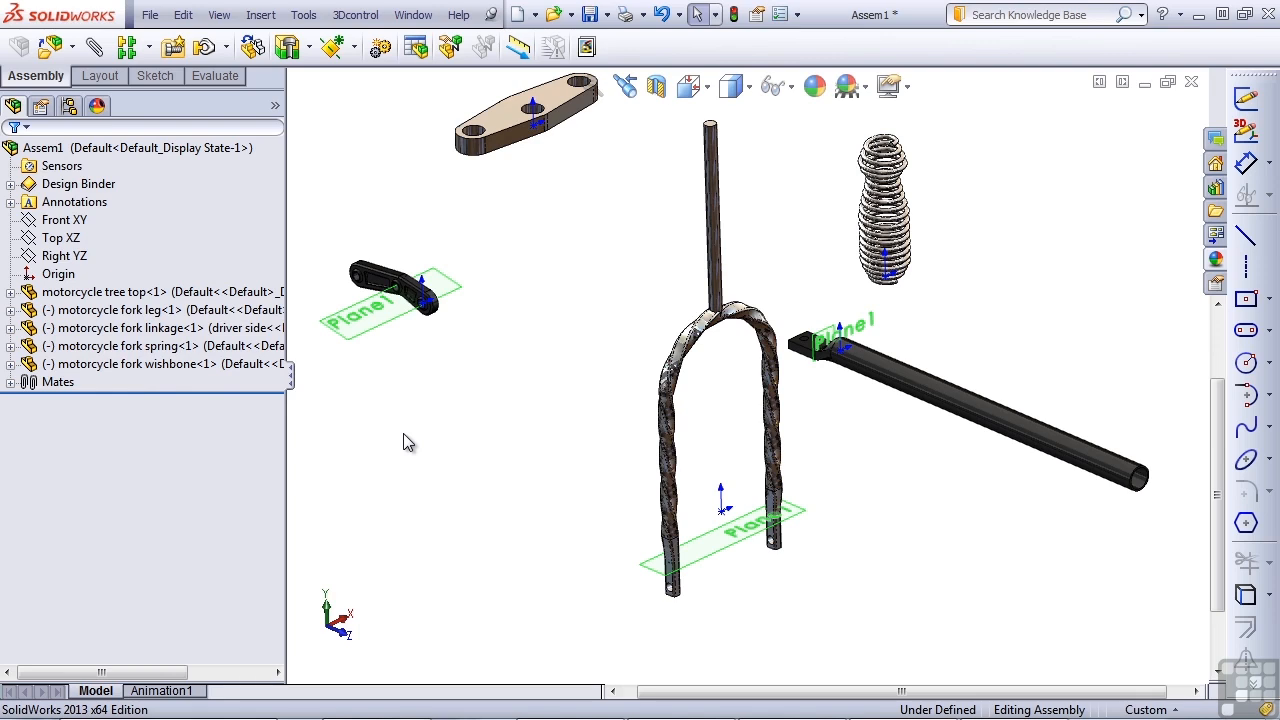
{"action": "mouse_move", "coordinate": [529, 195]}
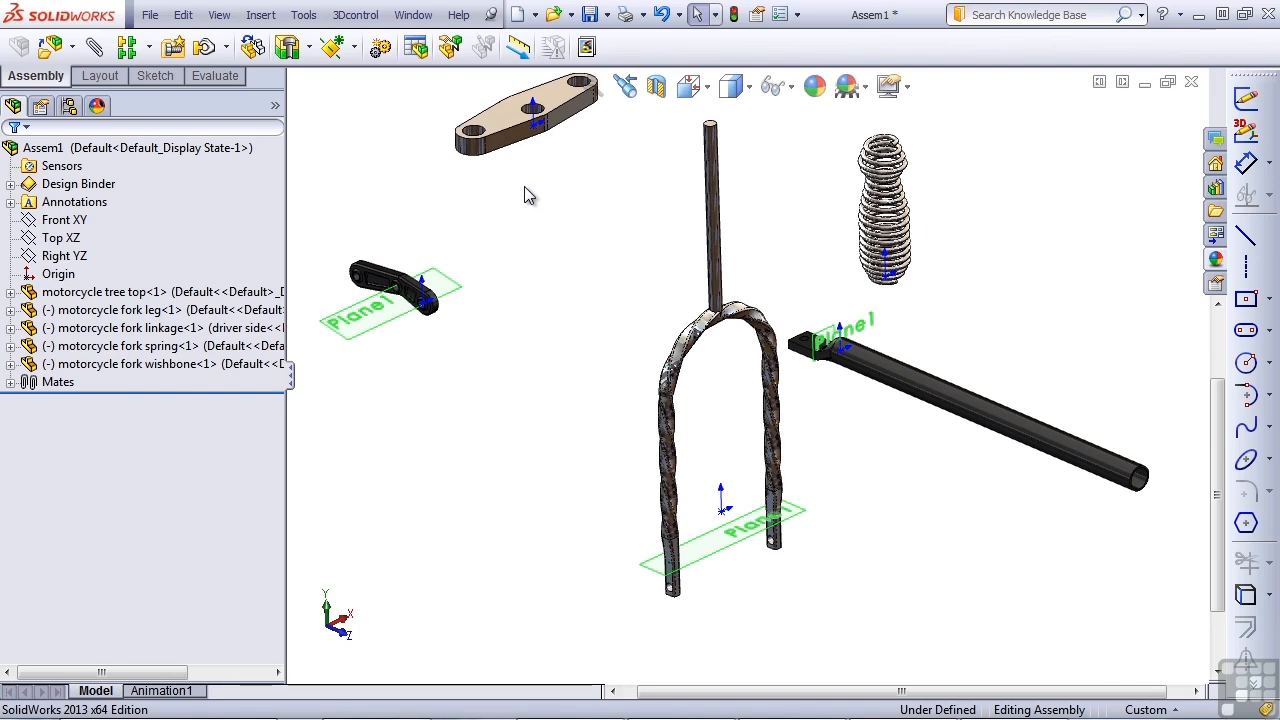
{"action": "mouse_move", "coordinate": [978, 418]}
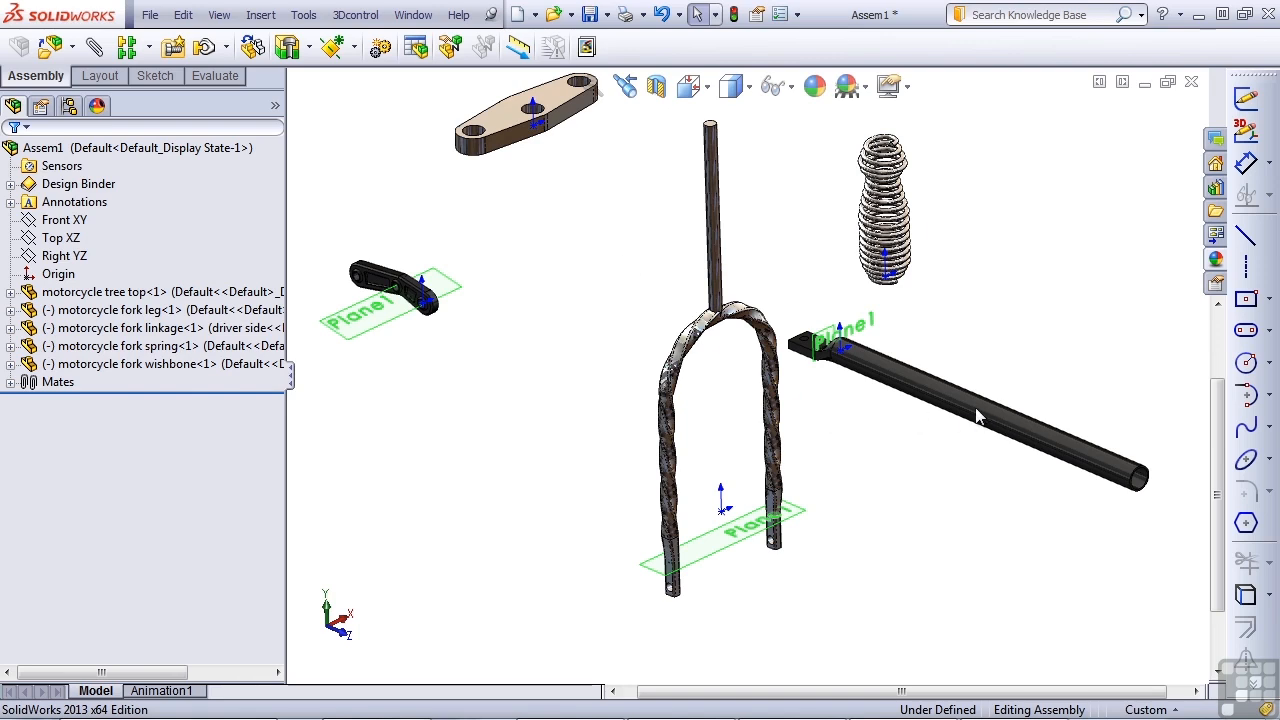
{"action": "mouse_move", "coordinate": [575, 411]}
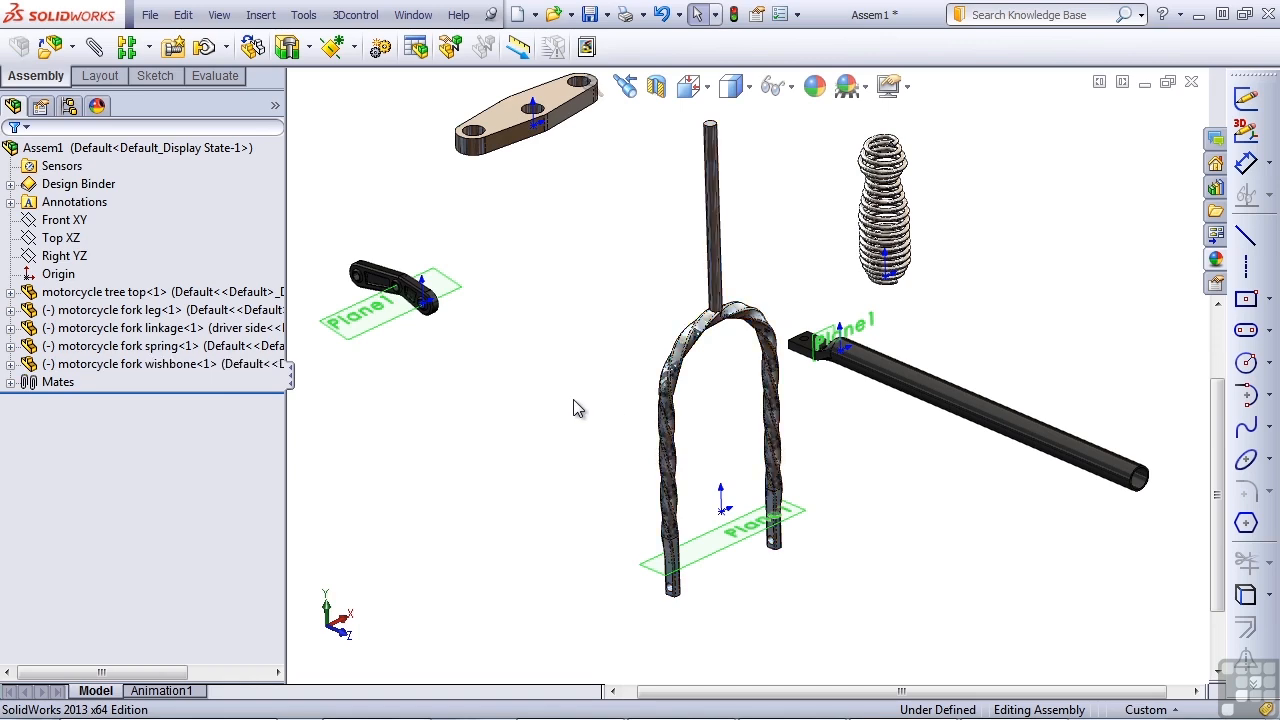
{"action": "mouse_move", "coordinate": [800, 386]}
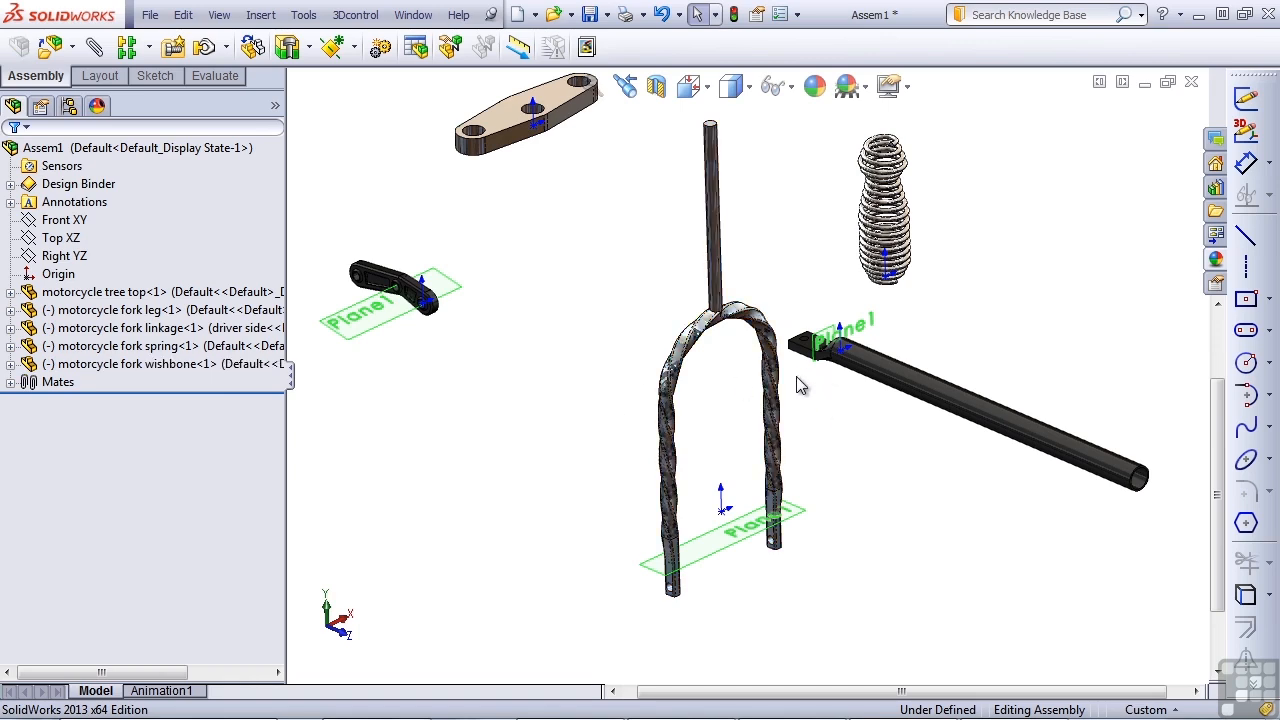
Select the fork wishbone component and bring up its context menu
{"action": "left_click", "coordinate": [755, 525]}
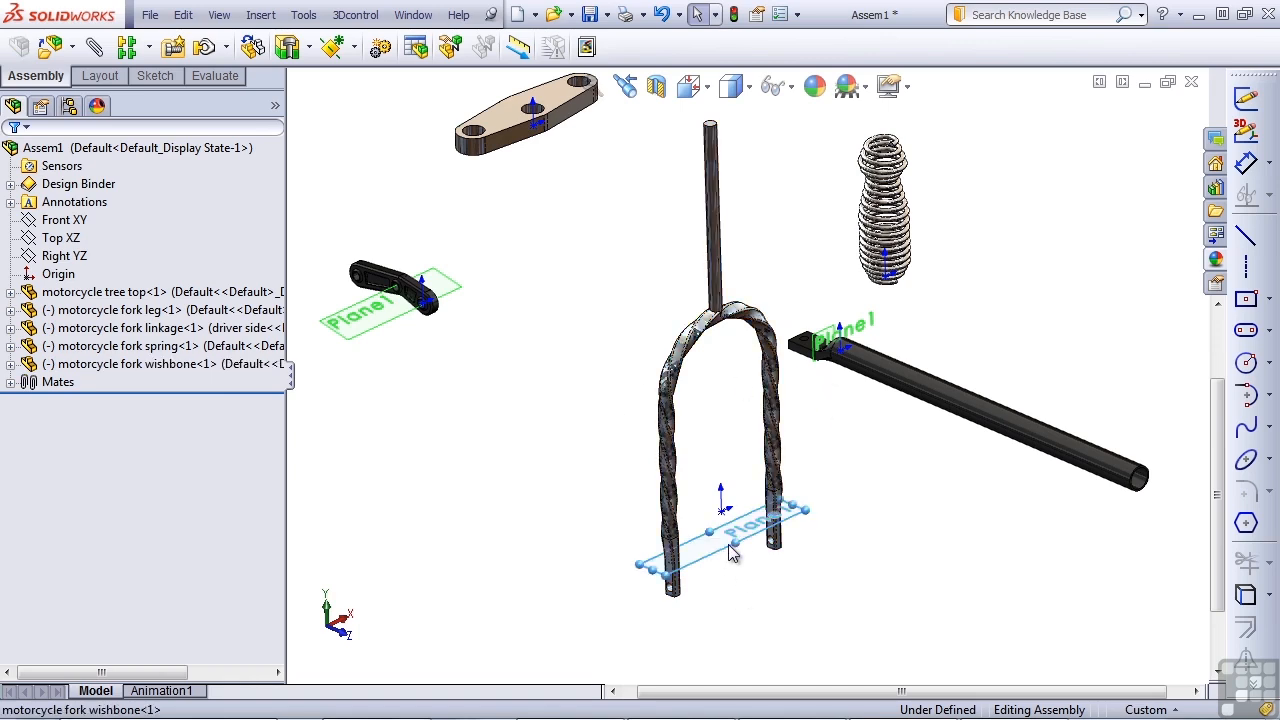
{"action": "left_click", "coordinate": [150, 363]}
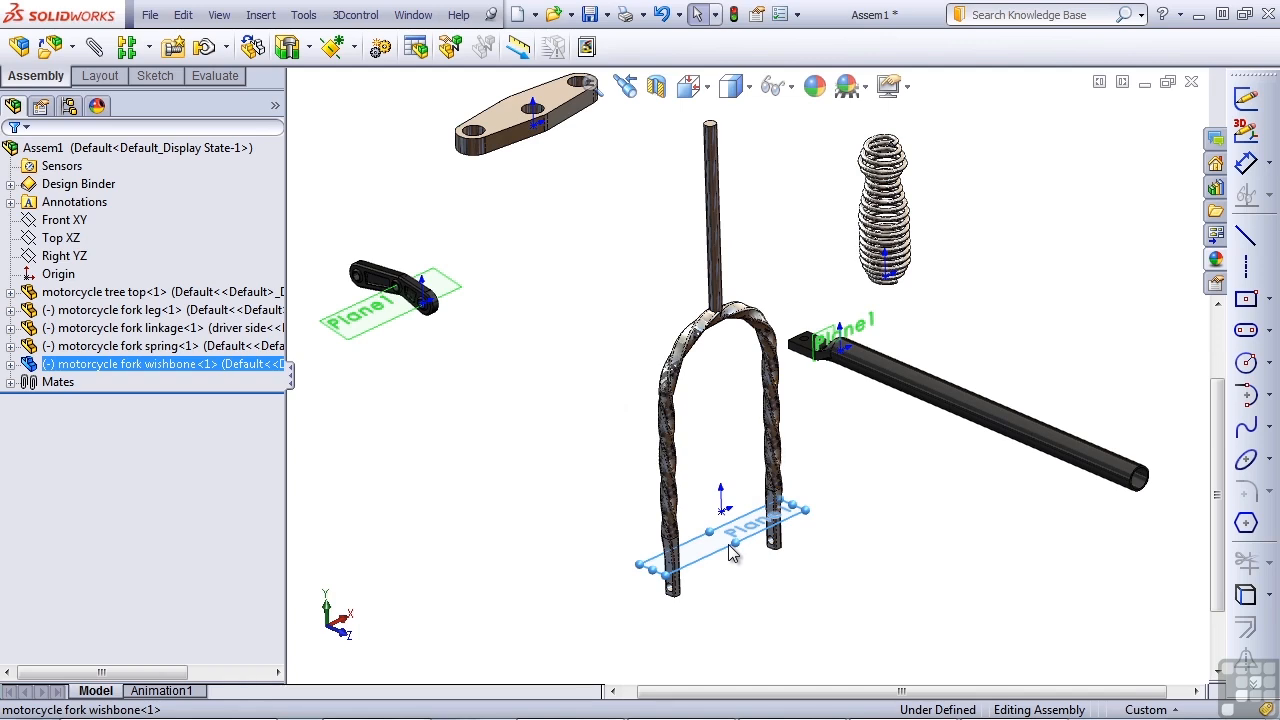
{"action": "right_click", "coordinate": [730, 555]}
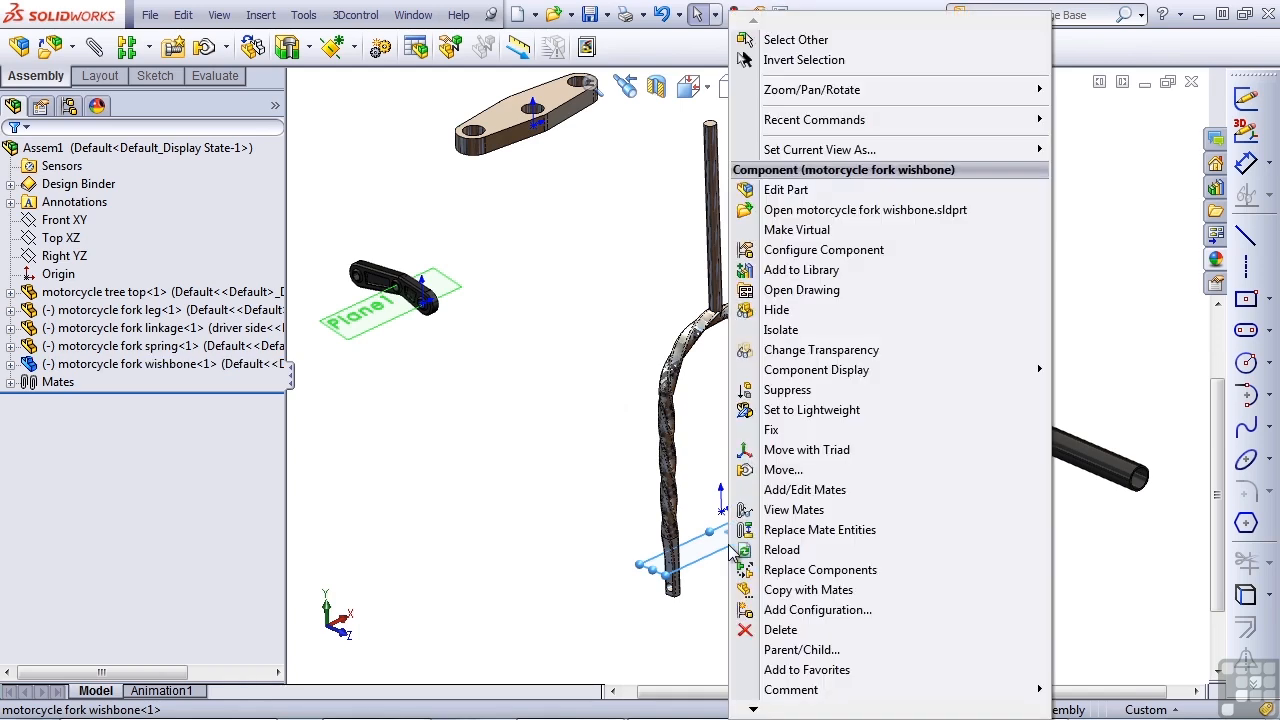
{"action": "mouse_move", "coordinate": [515, 540]}
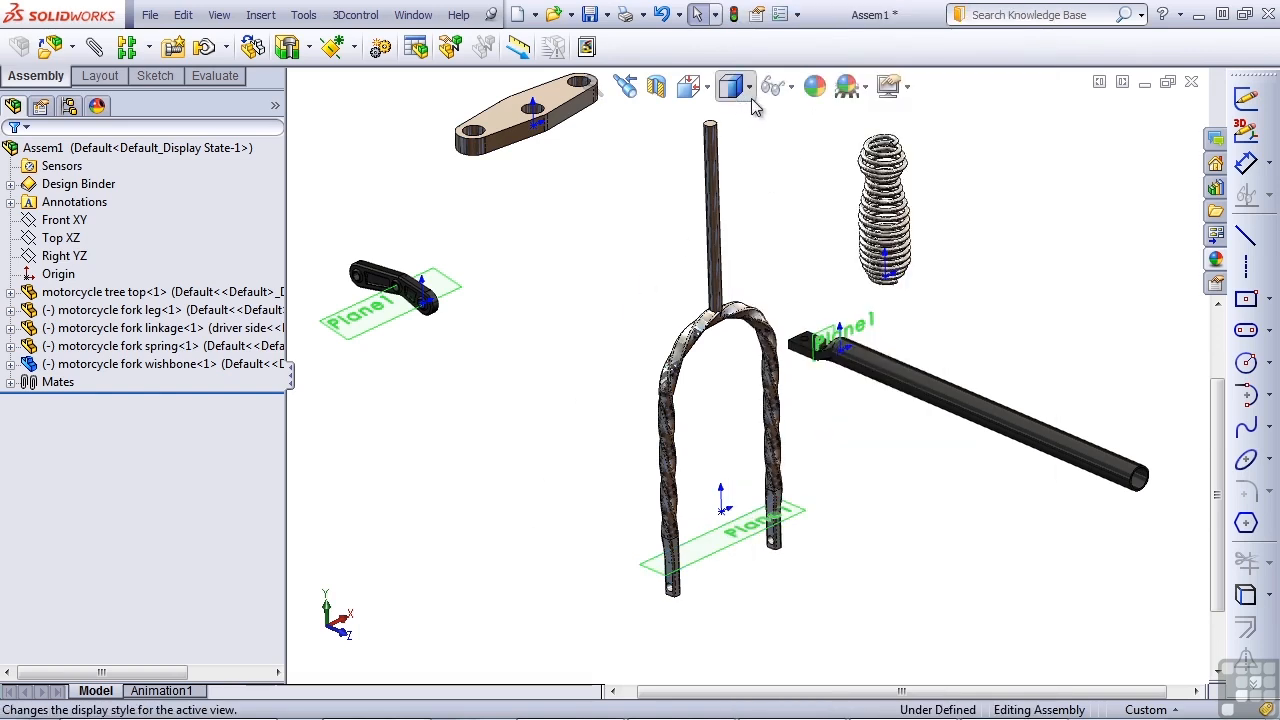
Hide all planes and origins through Hide/Show Items, and start a new mate
{"action": "left_click", "coordinate": [789, 86]}
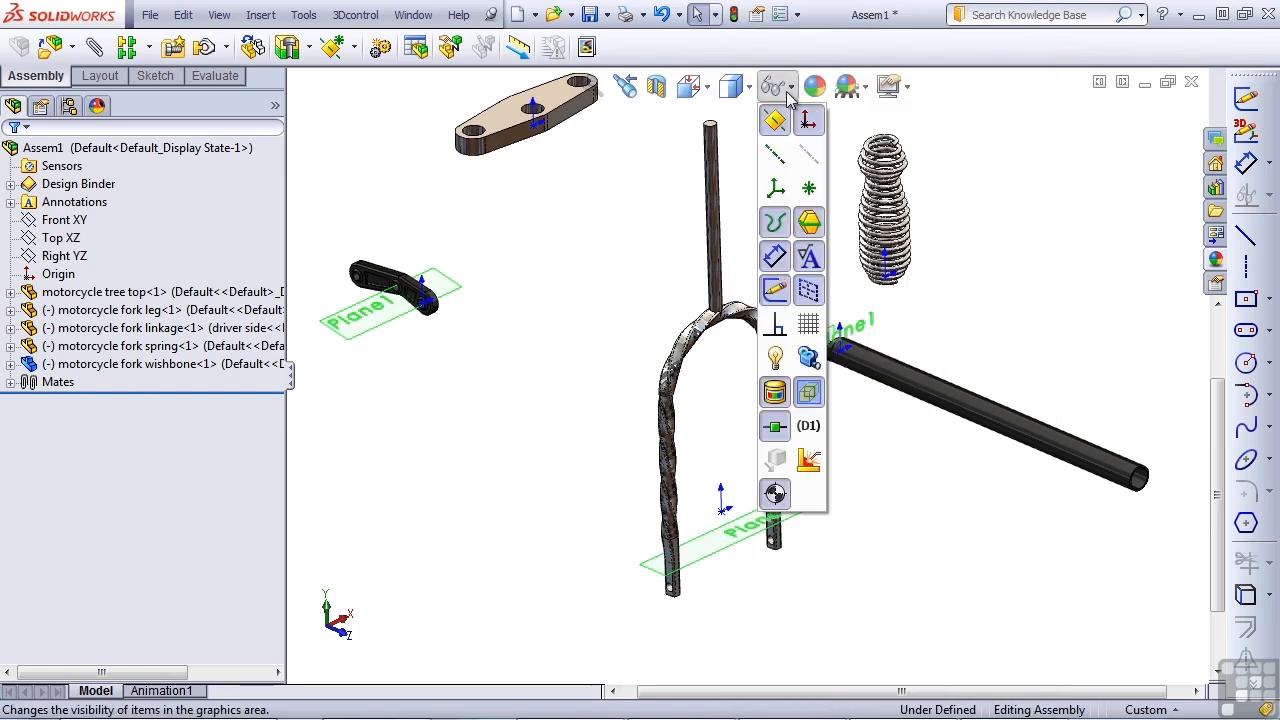
{"action": "mouse_move", "coordinate": [775, 120]}
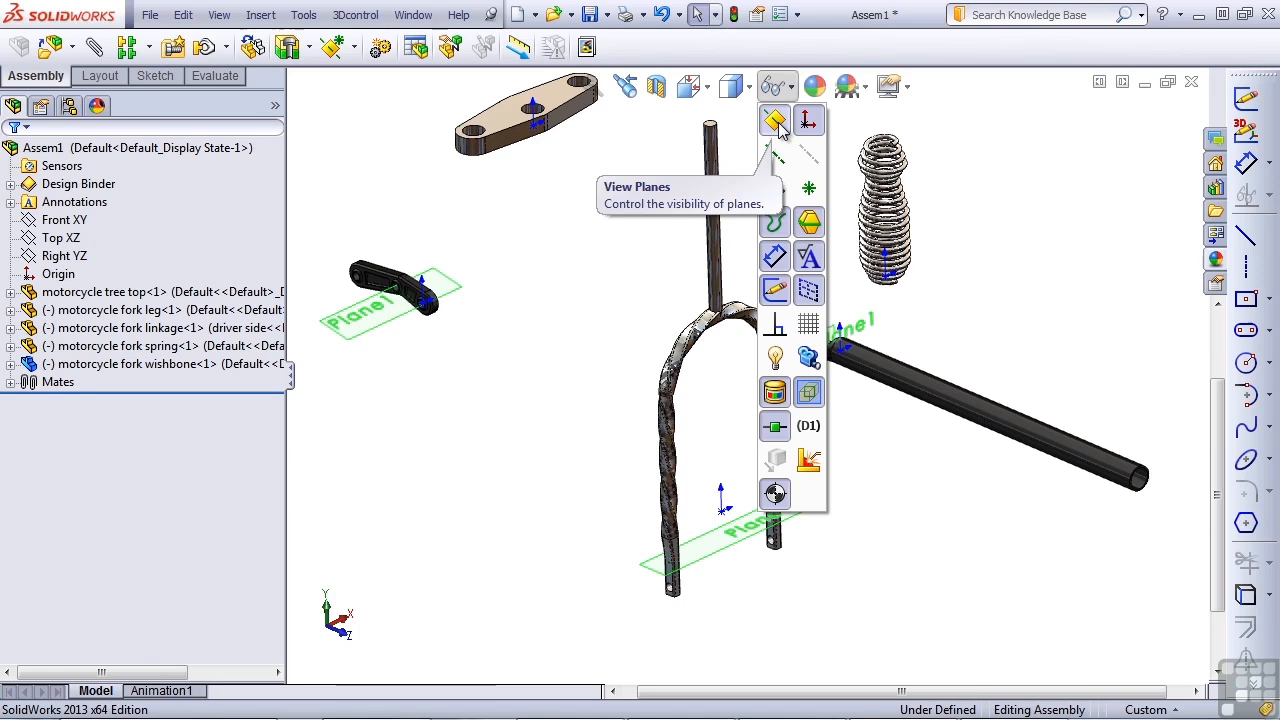
{"action": "left_click", "coordinate": [775, 120]}
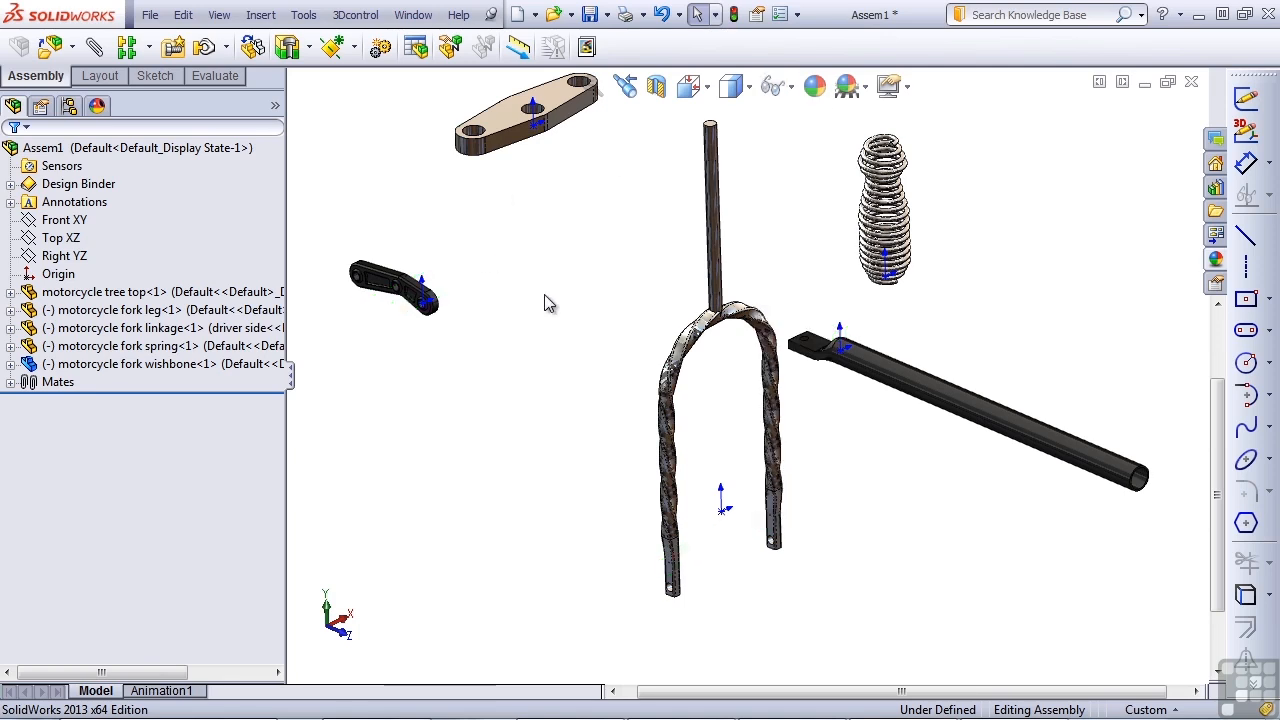
{"action": "mouse_move", "coordinate": [733, 86]}
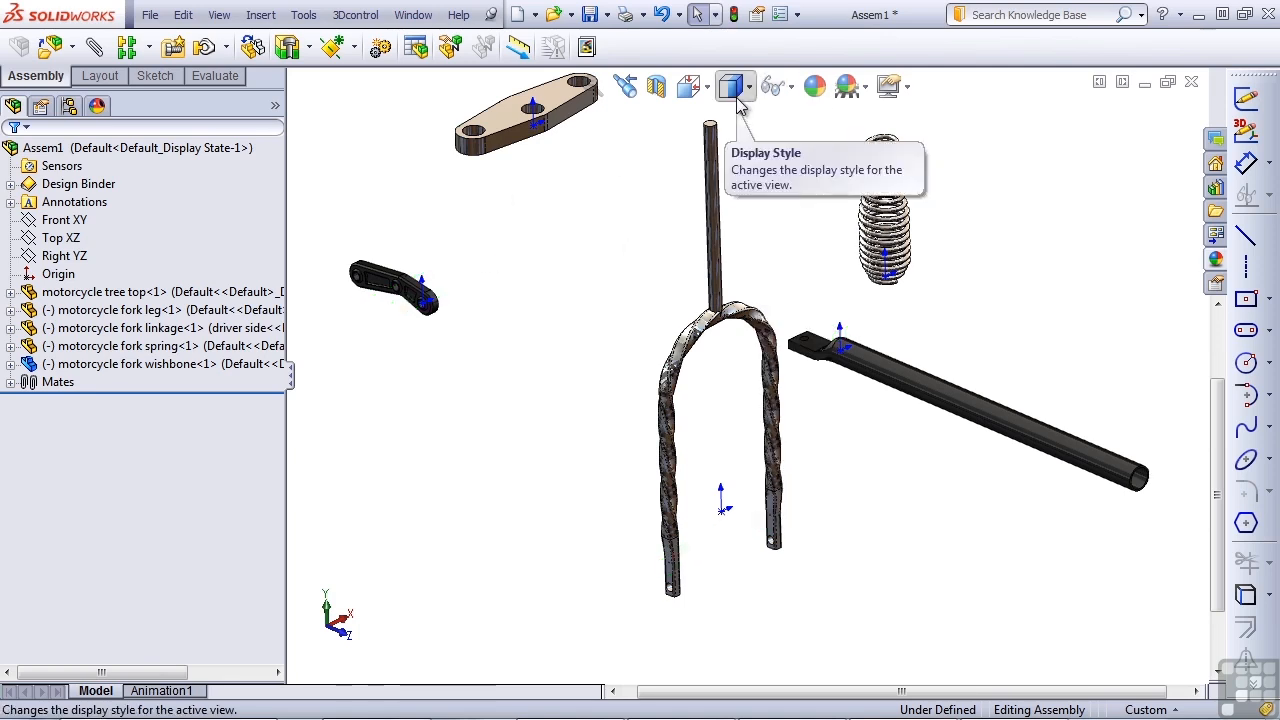
{"action": "left_click", "coordinate": [790, 86]}
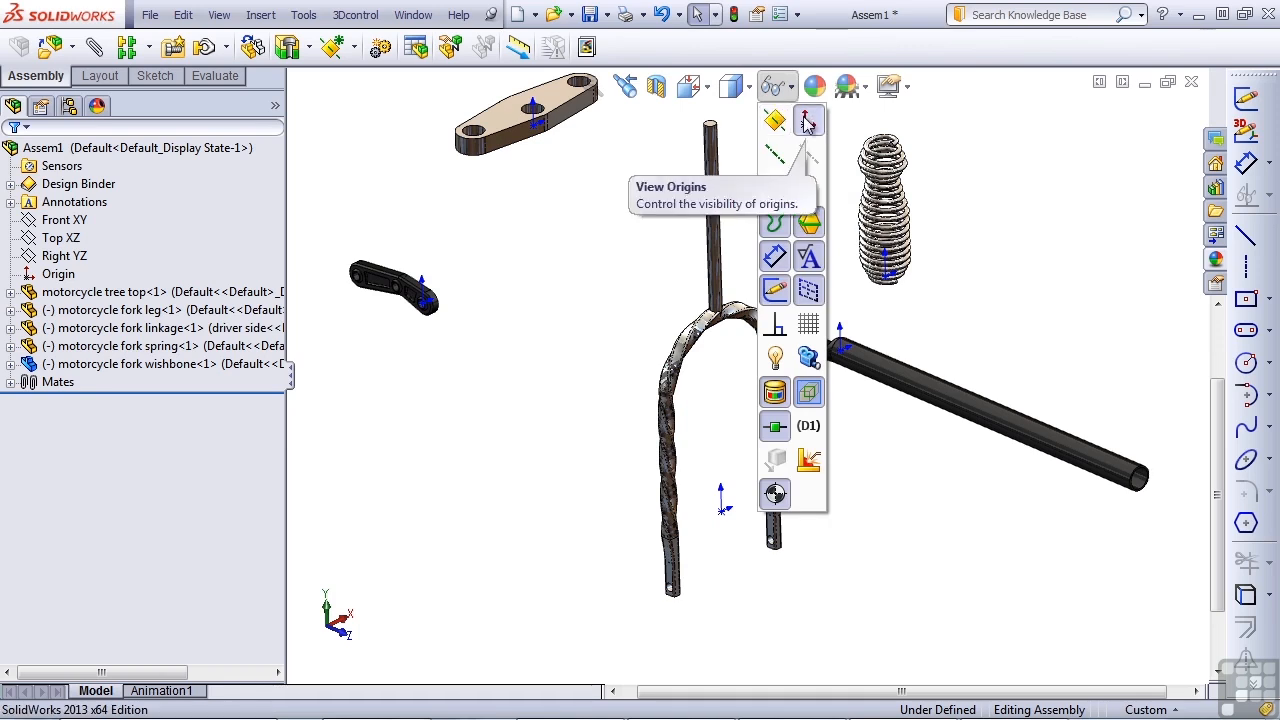
{"action": "left_click", "coordinate": [808, 119]}
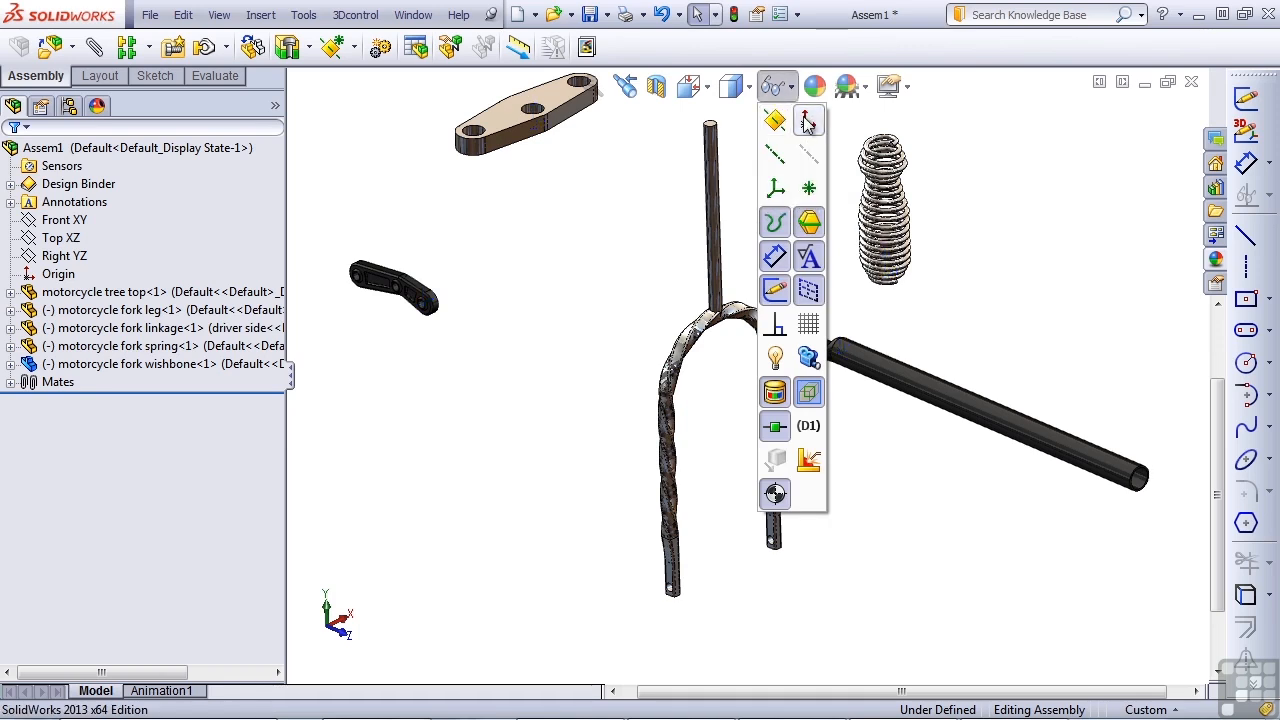
{"action": "left_click", "coordinate": [567, 288]}
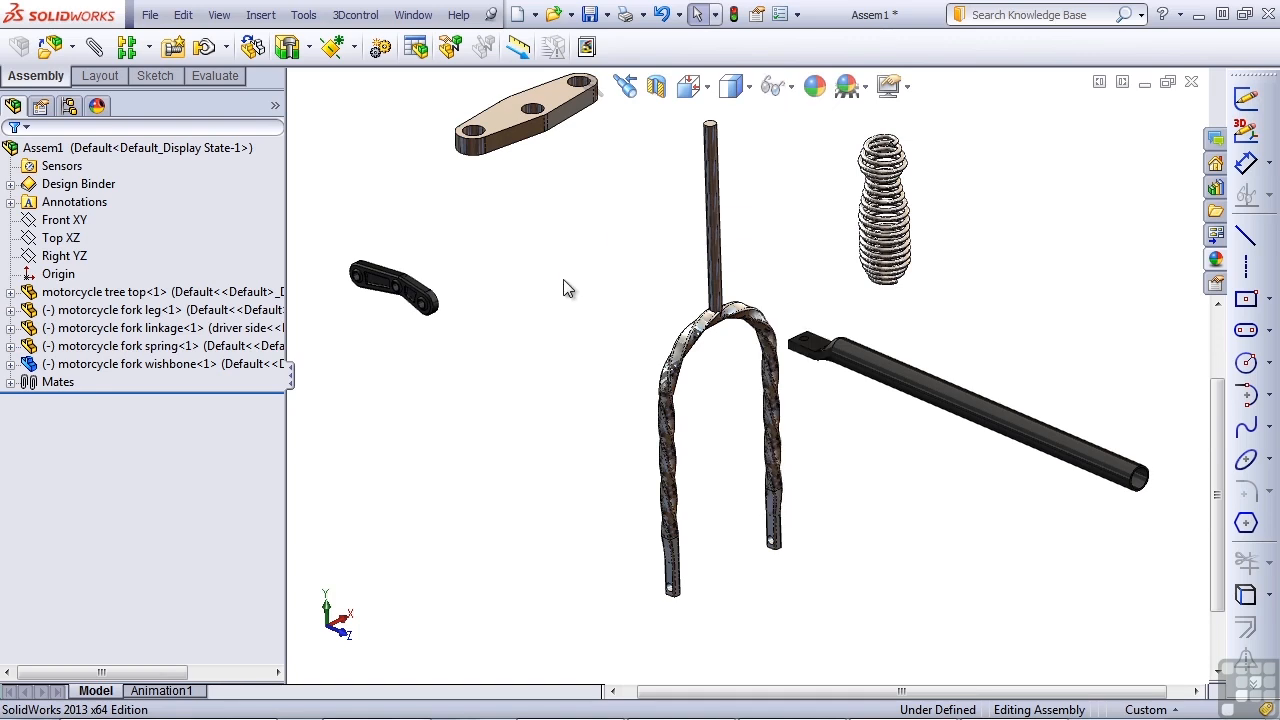
{"action": "mouse_move", "coordinate": [498, 366]}
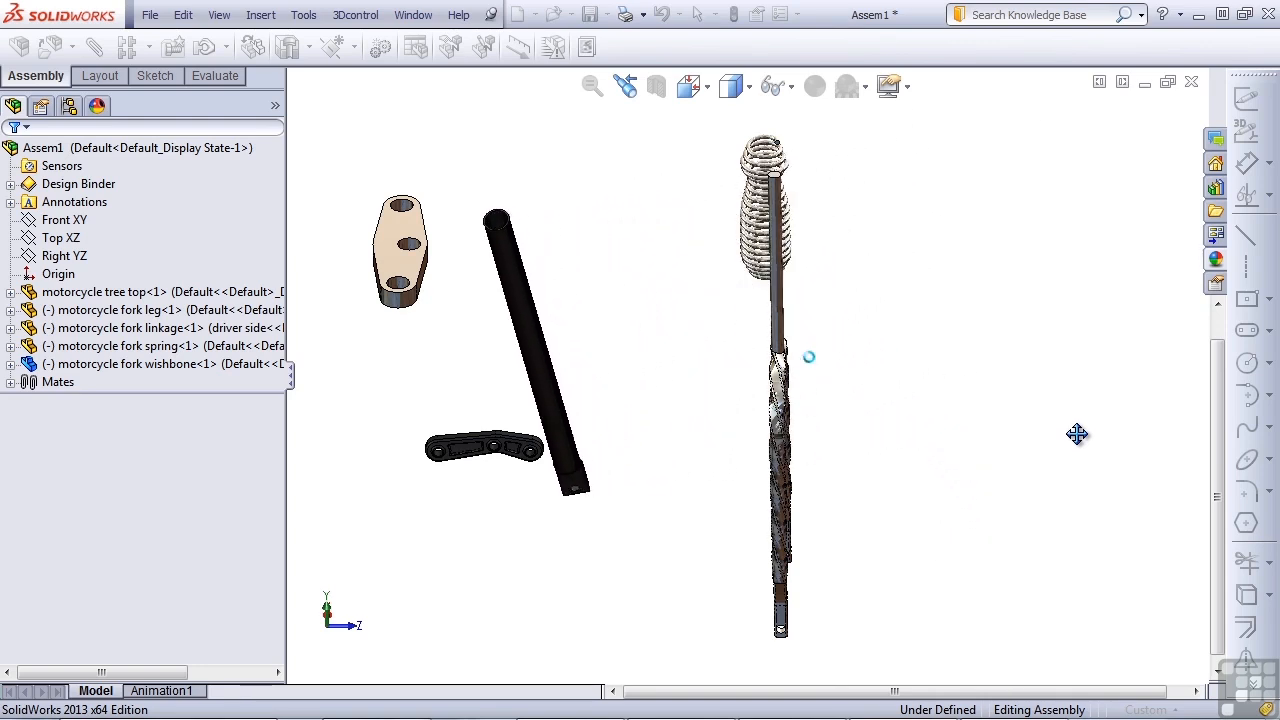
{"action": "left_click", "coordinate": [110, 309]}
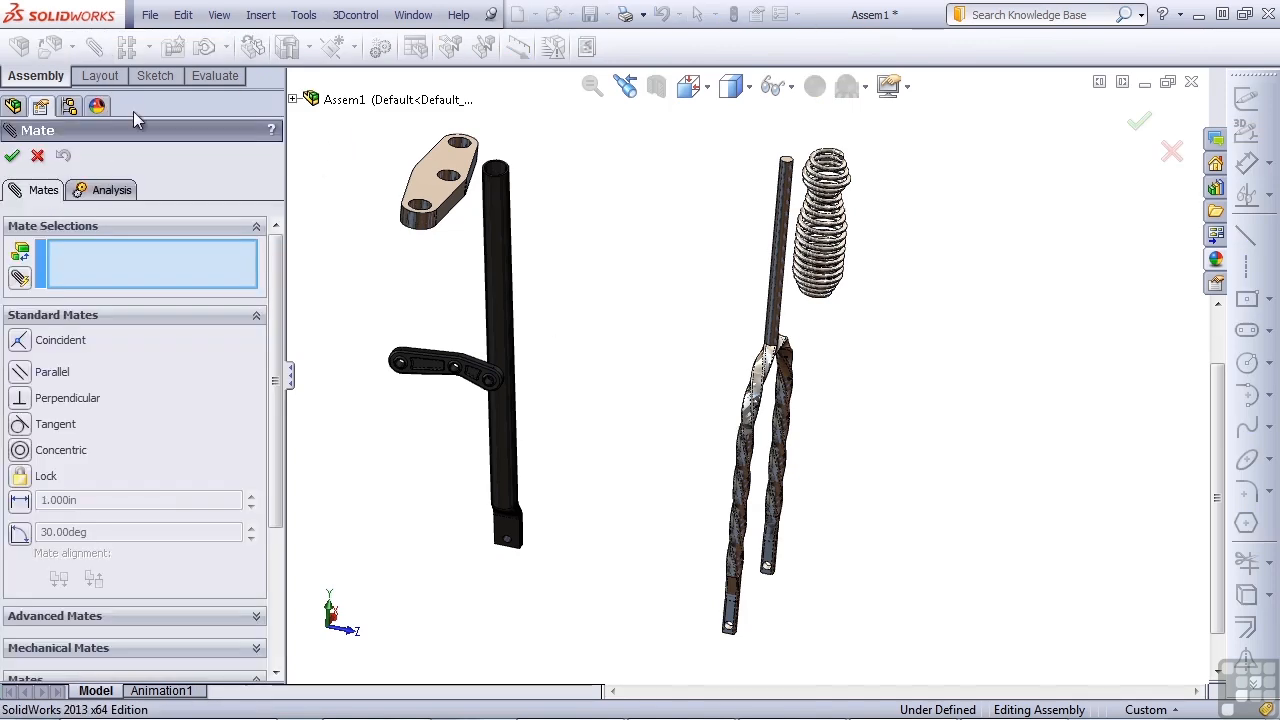
Mate the fork leg's cylindrical face concentric with the tree top hole
{"action": "left_click", "coordinate": [497, 290]}
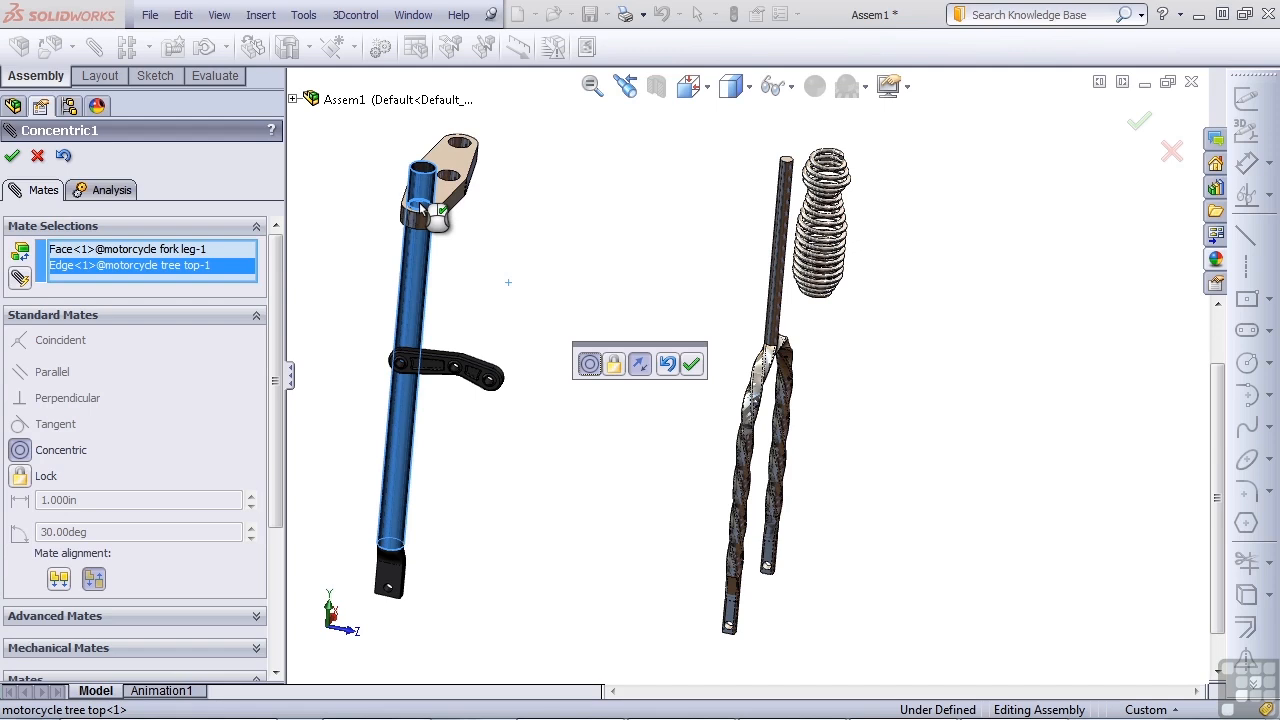
{"action": "mouse_move", "coordinate": [440, 225]}
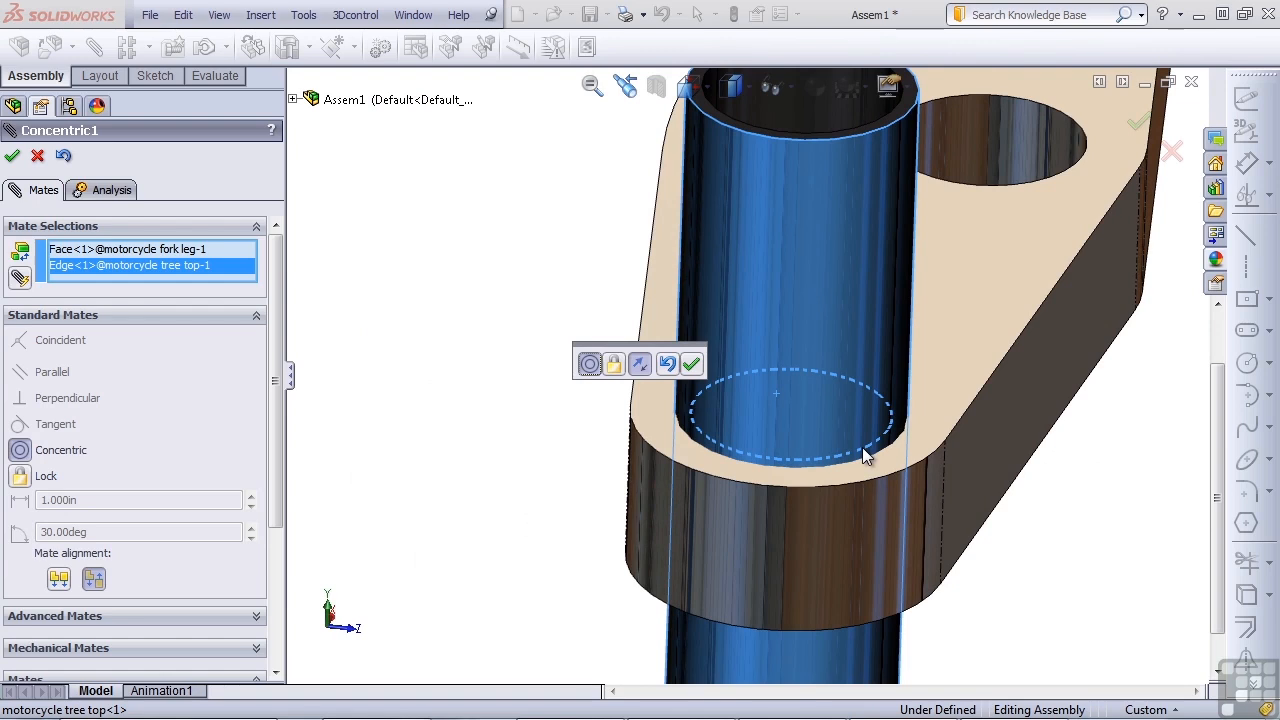
{"action": "mouse_move", "coordinate": [870, 456]}
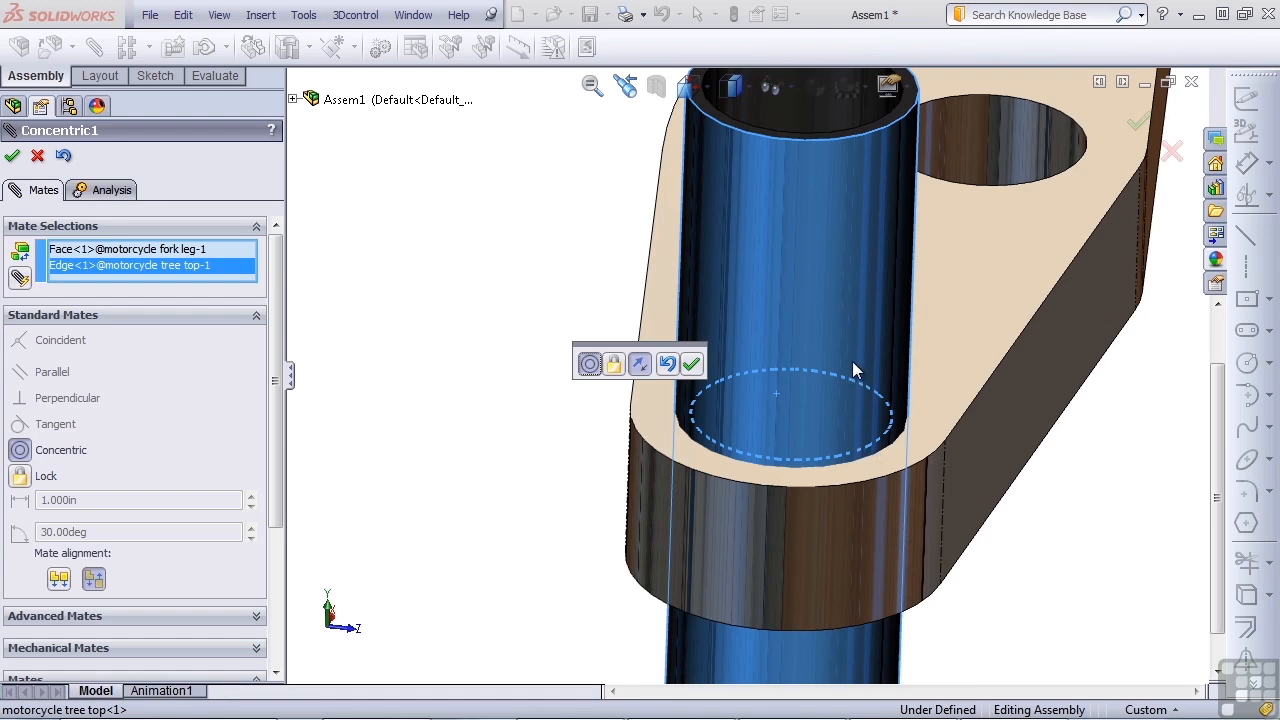
{"action": "mouse_move", "coordinate": [820, 390]}
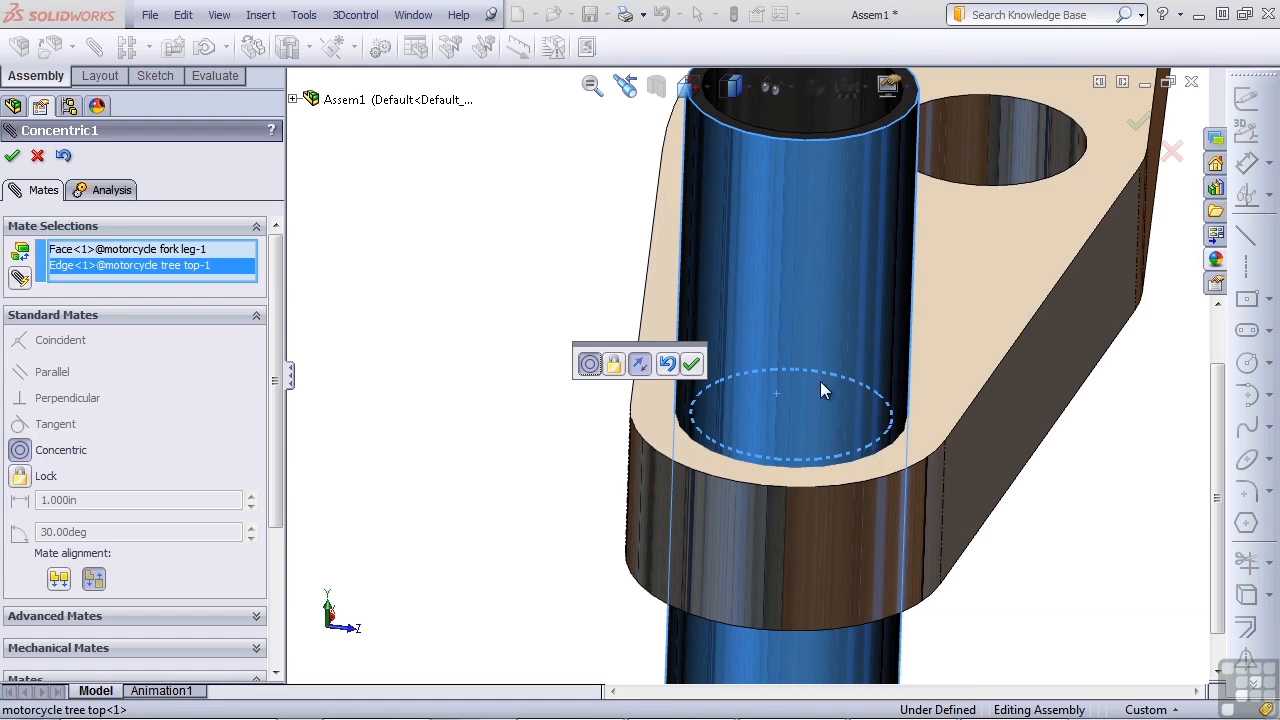
{"action": "mouse_move", "coordinate": [692, 363]}
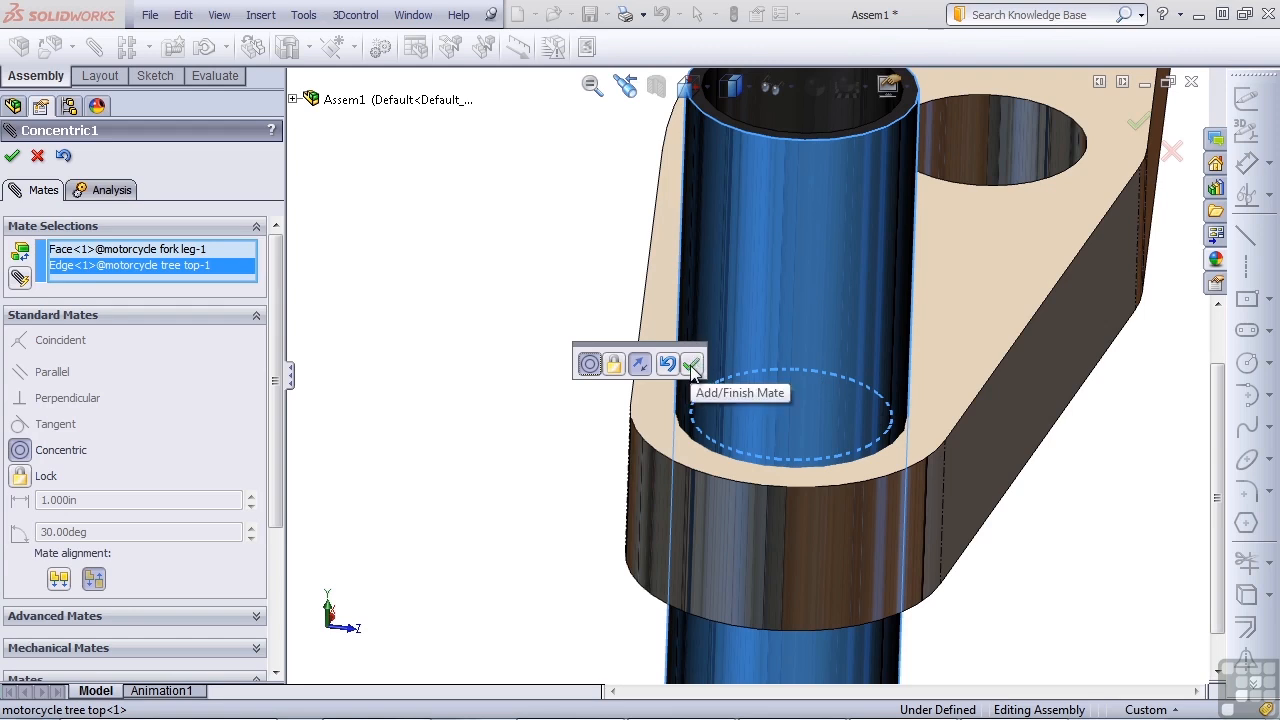
{"action": "left_click", "coordinate": [691, 364]}
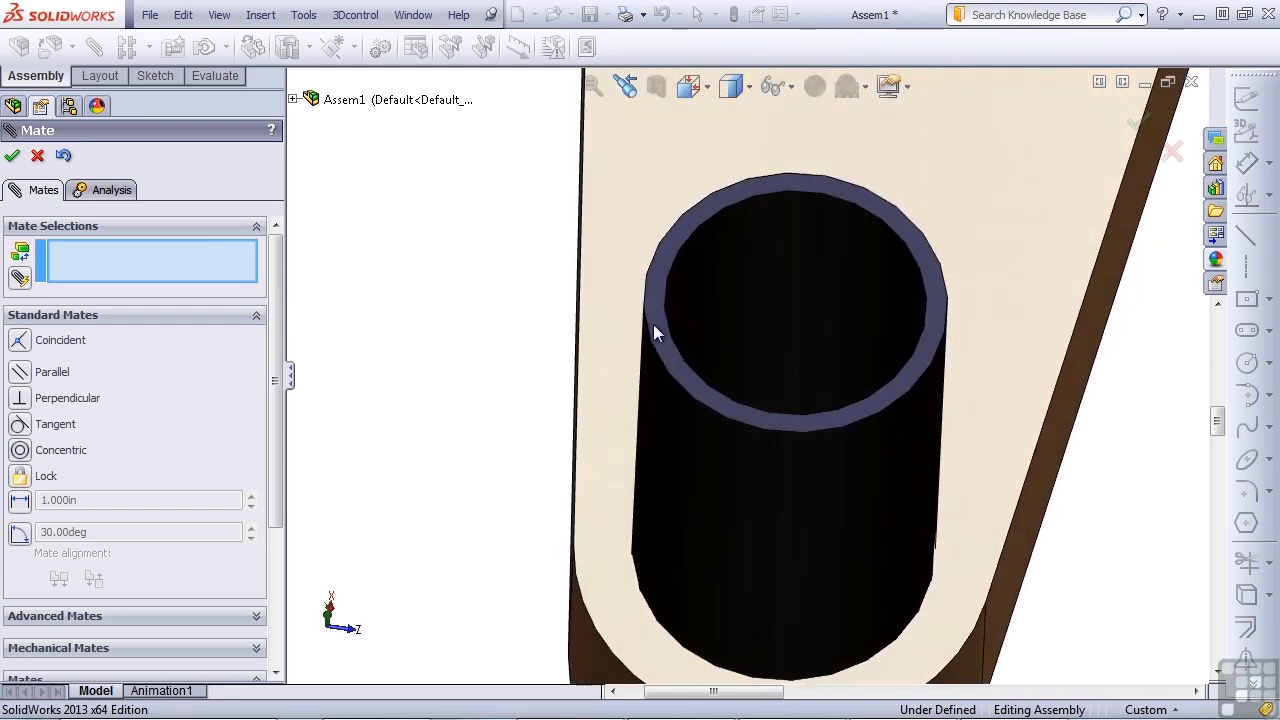
Pick and clear the fork leg's top end face, then select its cylindrical face
{"action": "left_click", "coordinate": [660, 310]}
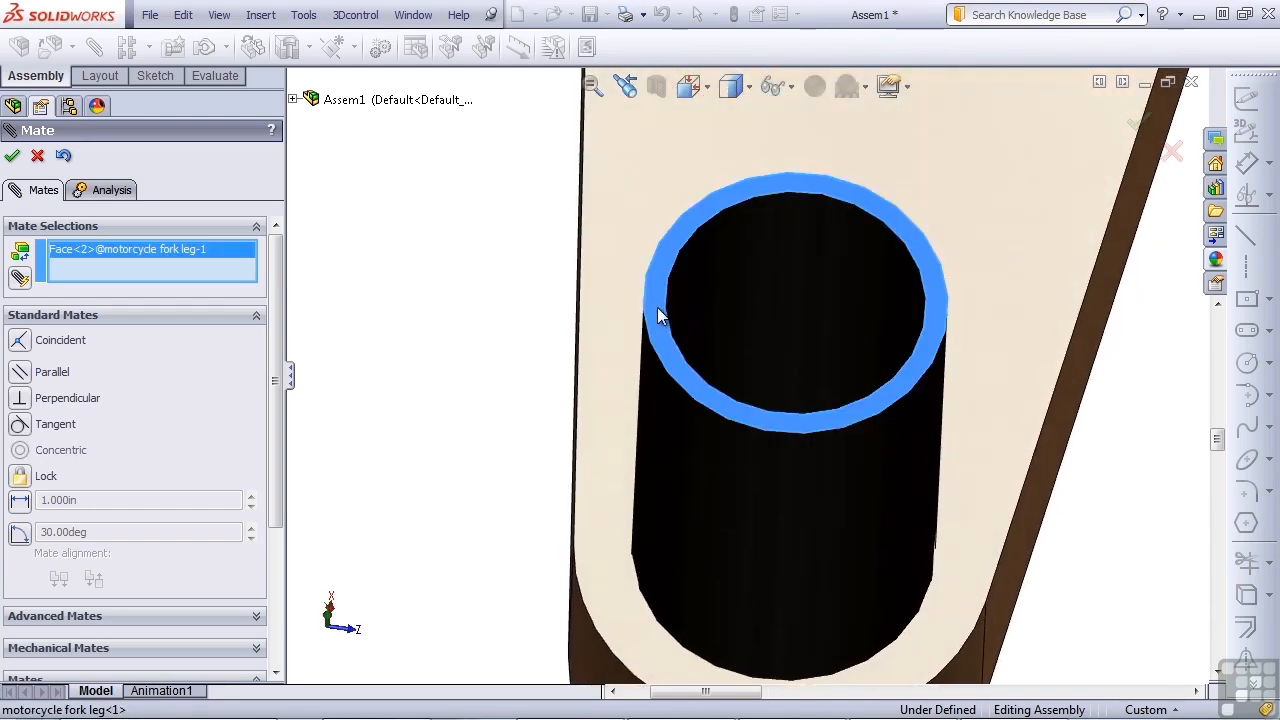
{"action": "left_click", "coordinate": [780, 550]}
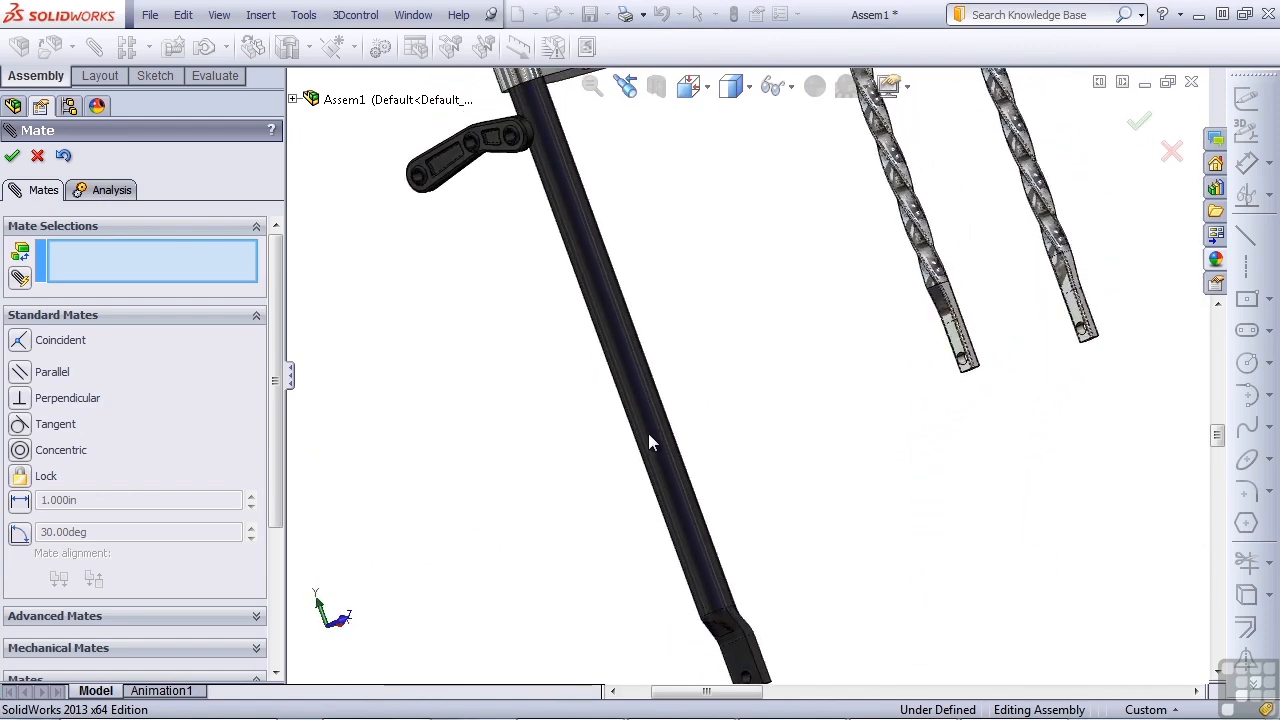
{"action": "left_click", "coordinate": [645, 430]}
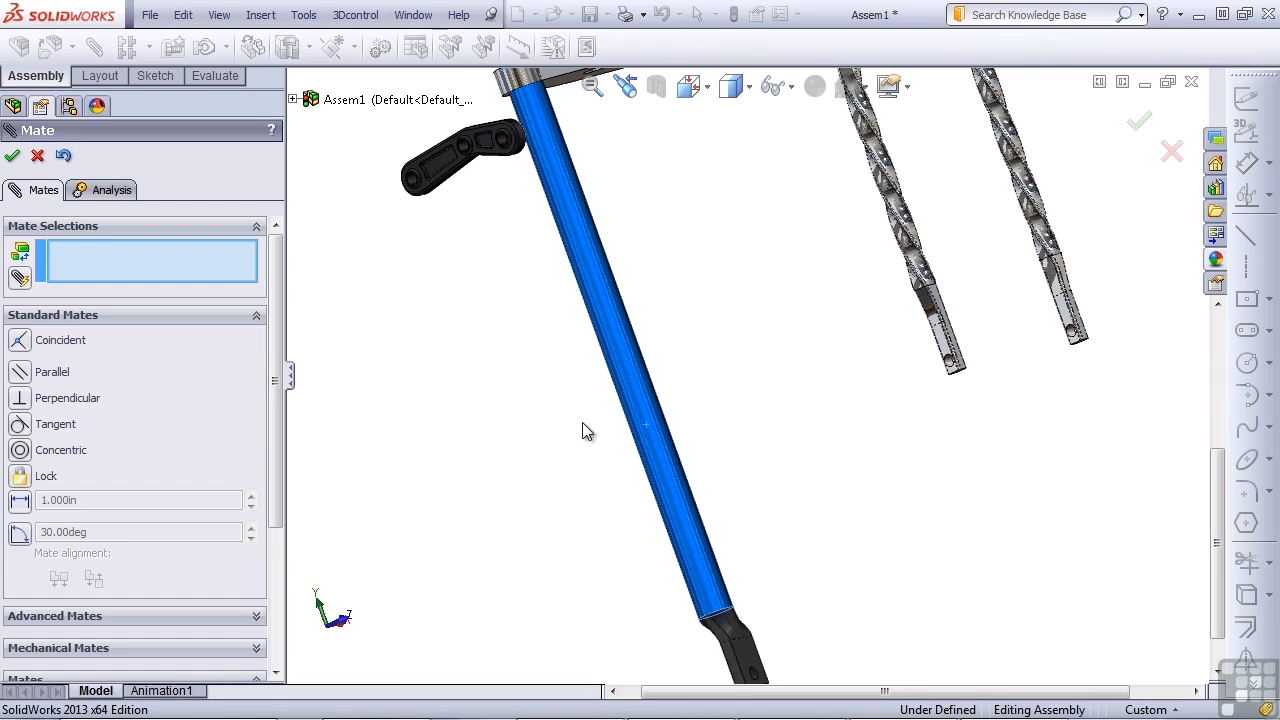
{"action": "mouse_move", "coordinate": [617, 435]}
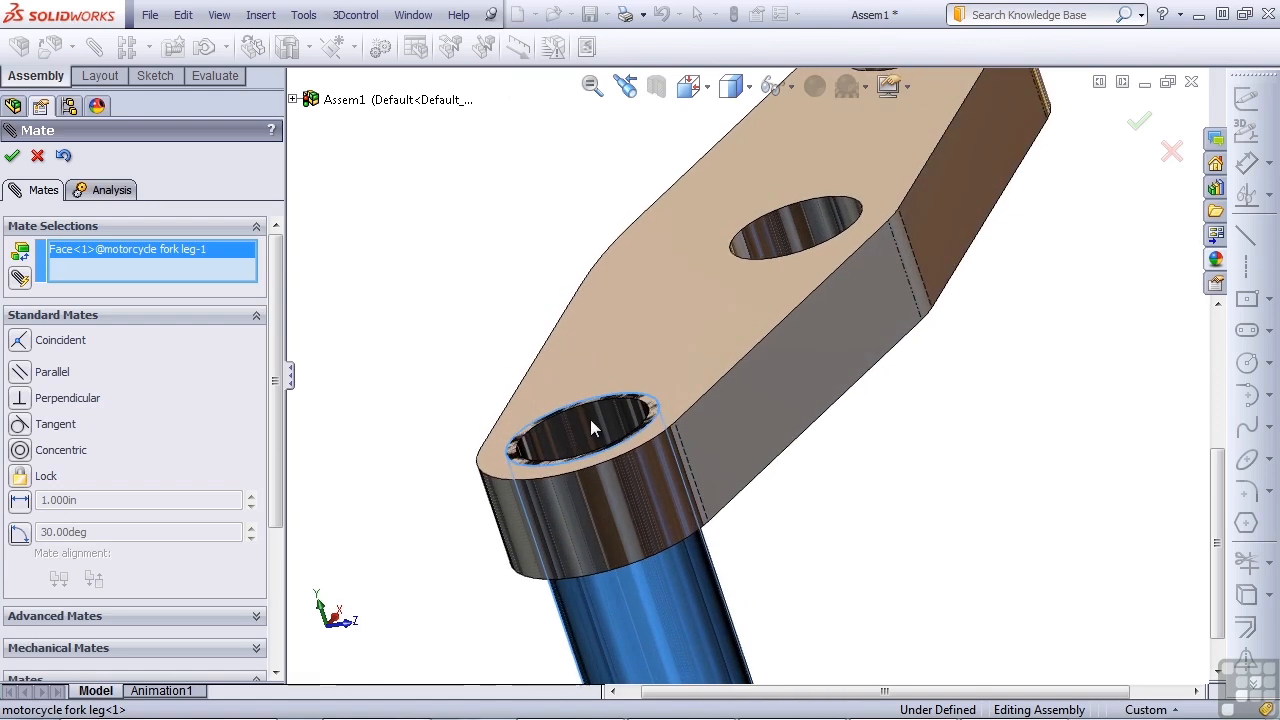
{"action": "mouse_move", "coordinate": [343, 628]}
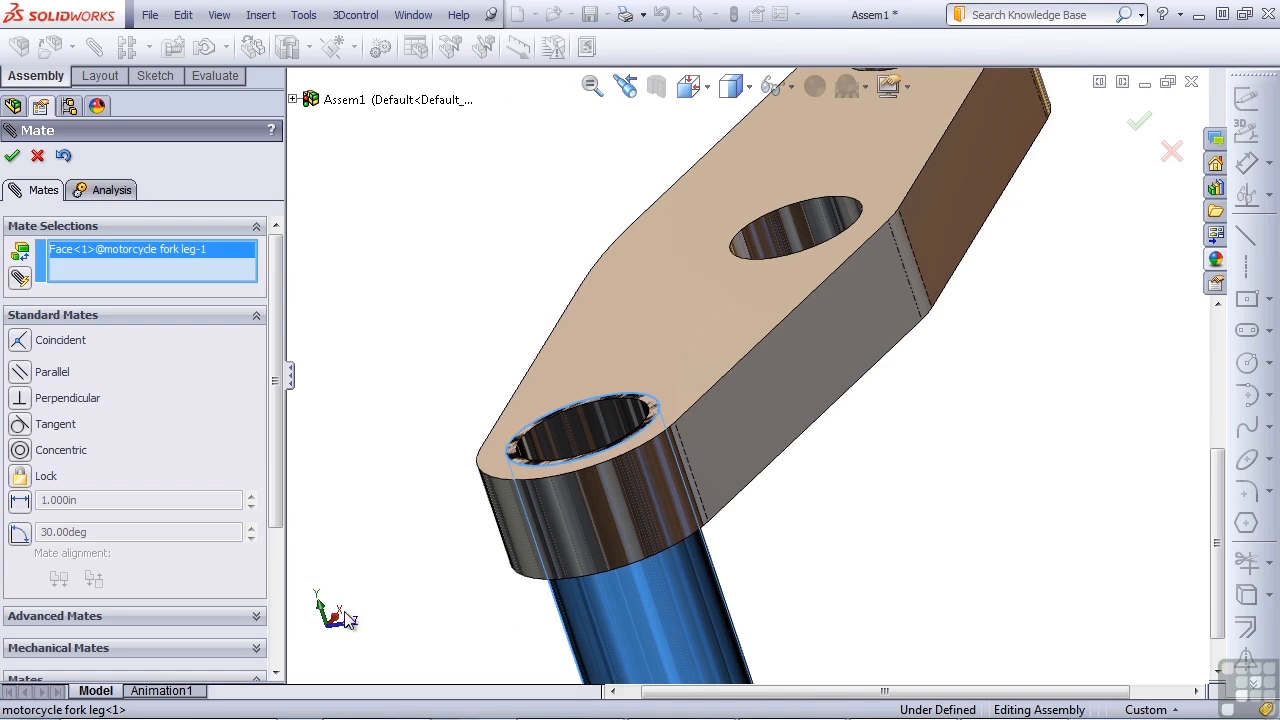
{"action": "mouse_move", "coordinate": [617, 403]}
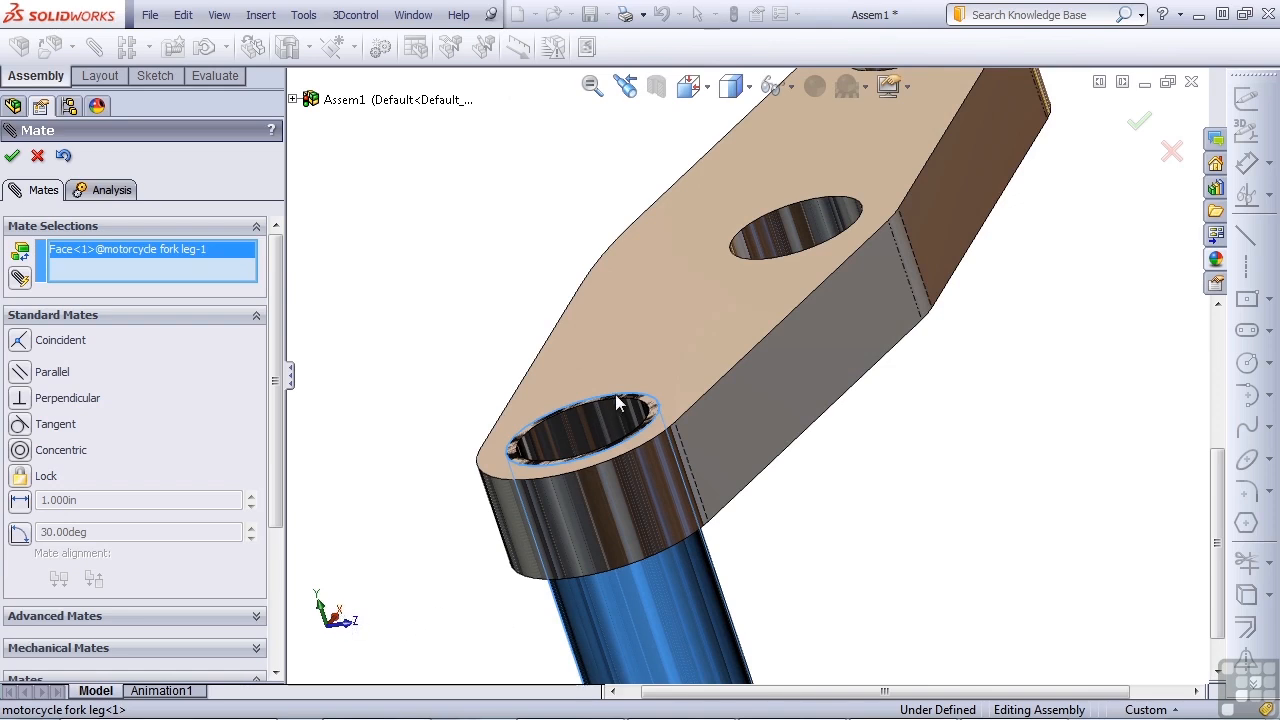
{"action": "mouse_move", "coordinate": [417, 601]}
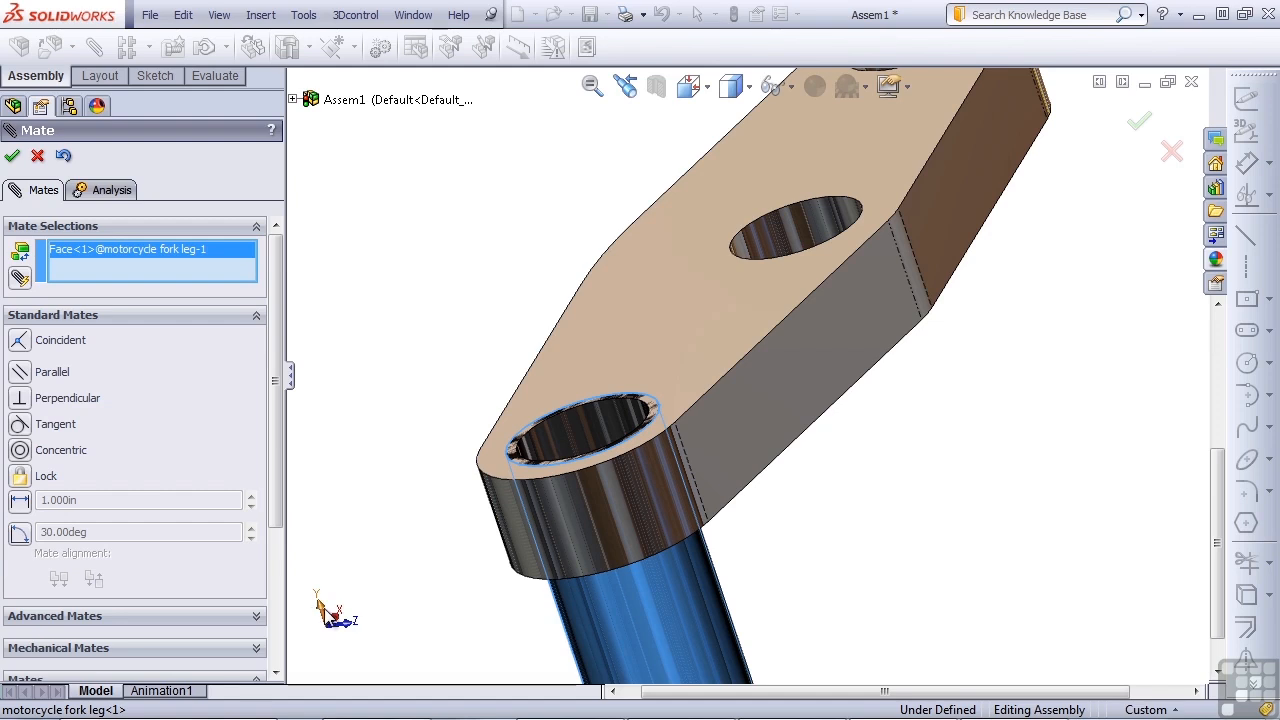
{"action": "mouse_move", "coordinate": [457, 549]}
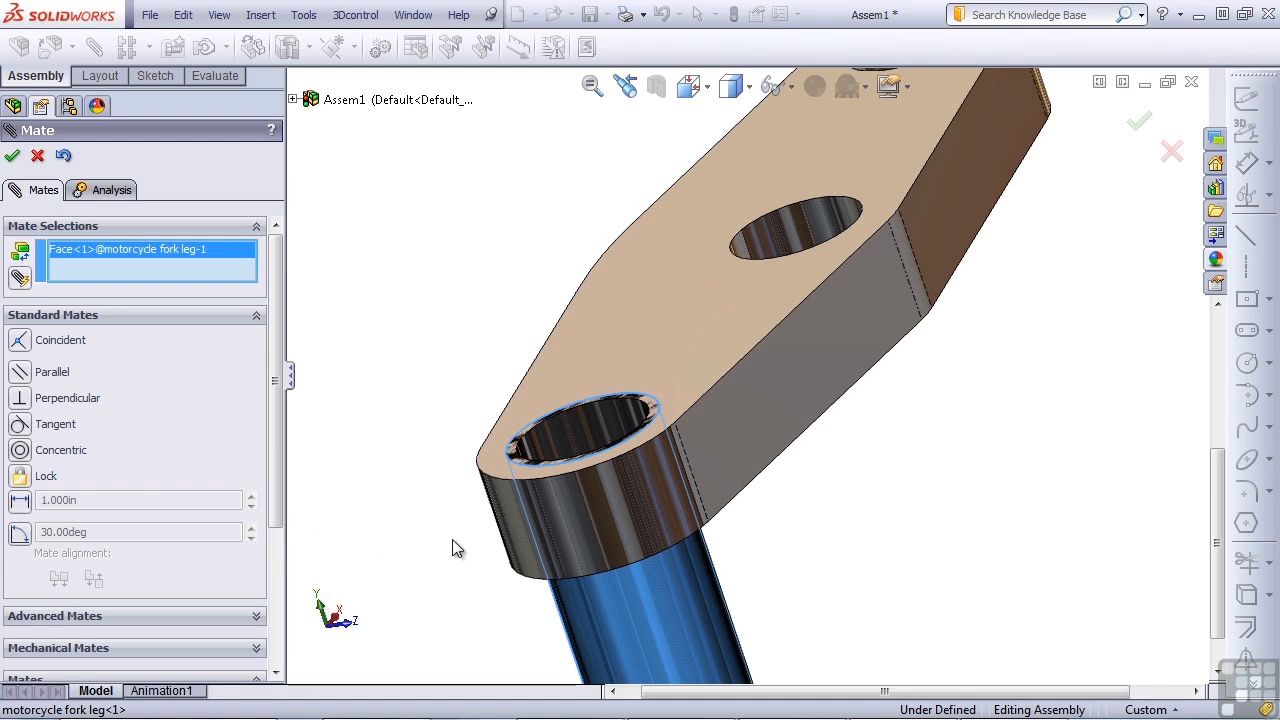
{"action": "mouse_move", "coordinate": [440, 578]}
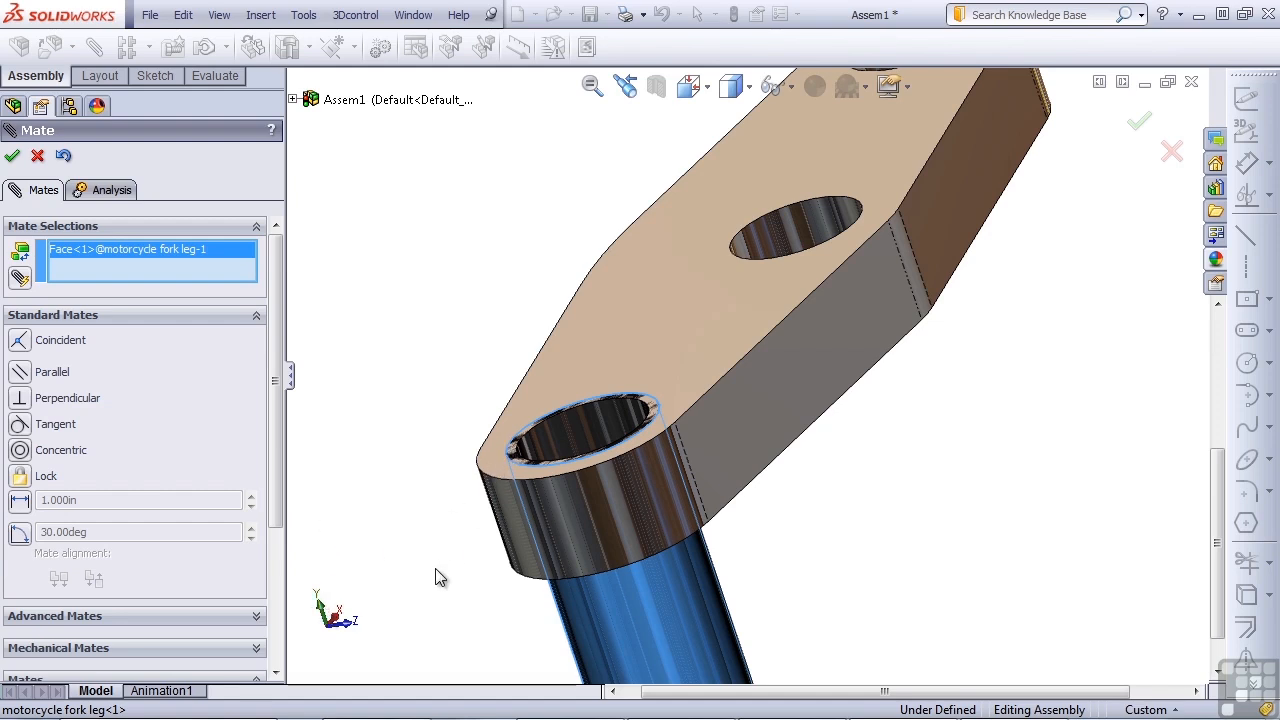
{"action": "mouse_move", "coordinate": [435, 615]}
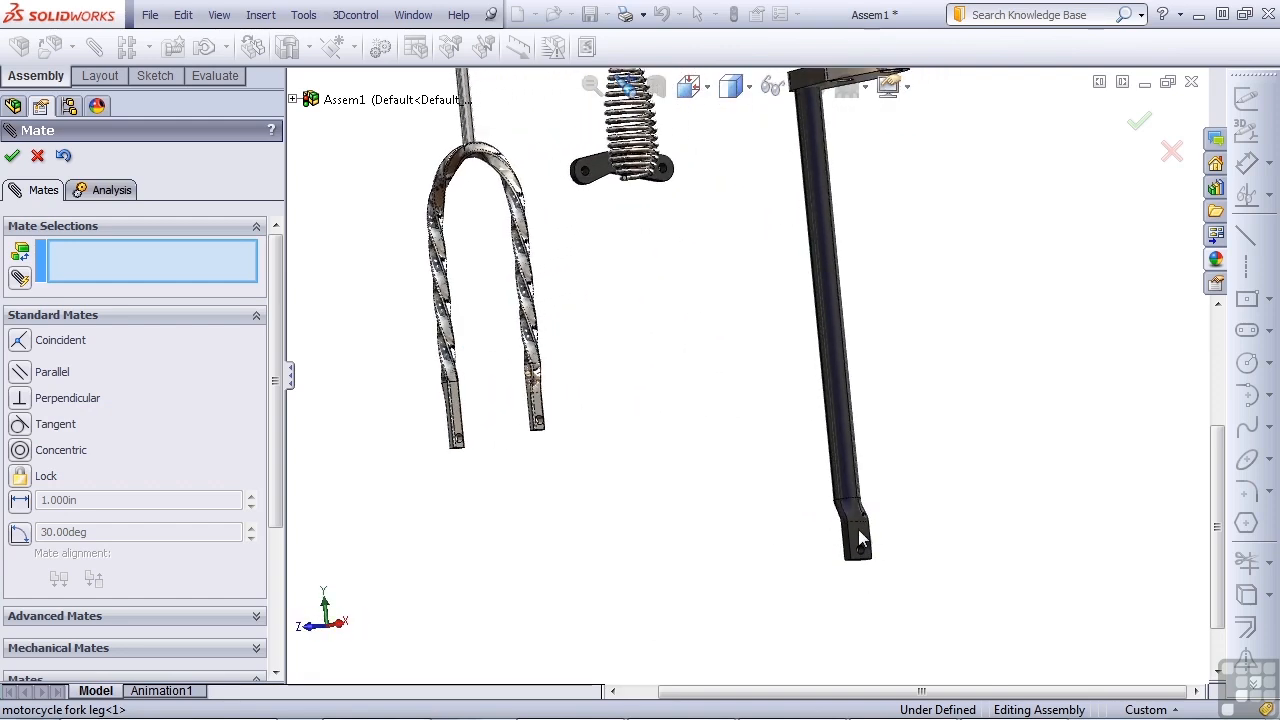
Mate the fork leg's end face parallel to the Right YZ plane
{"action": "left_click", "coordinate": [858, 540]}
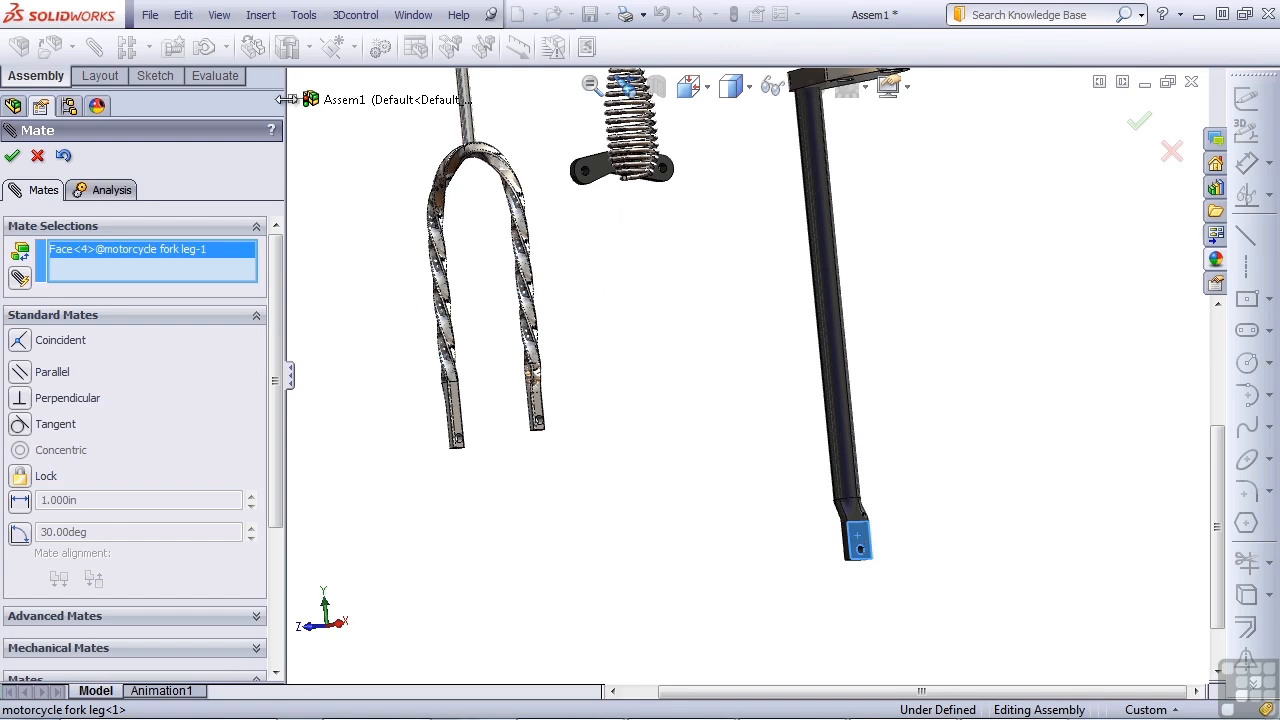
{"action": "left_click", "coordinate": [312, 99]}
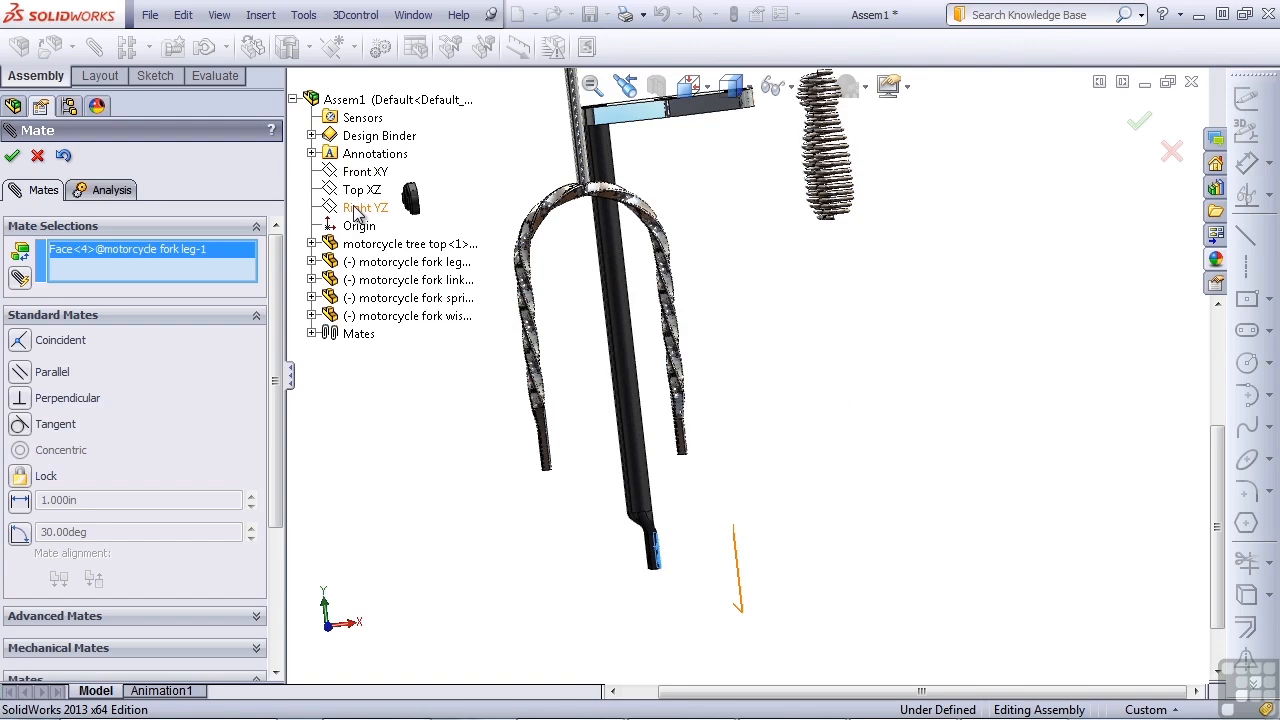
{"action": "left_click", "coordinate": [365, 207]}
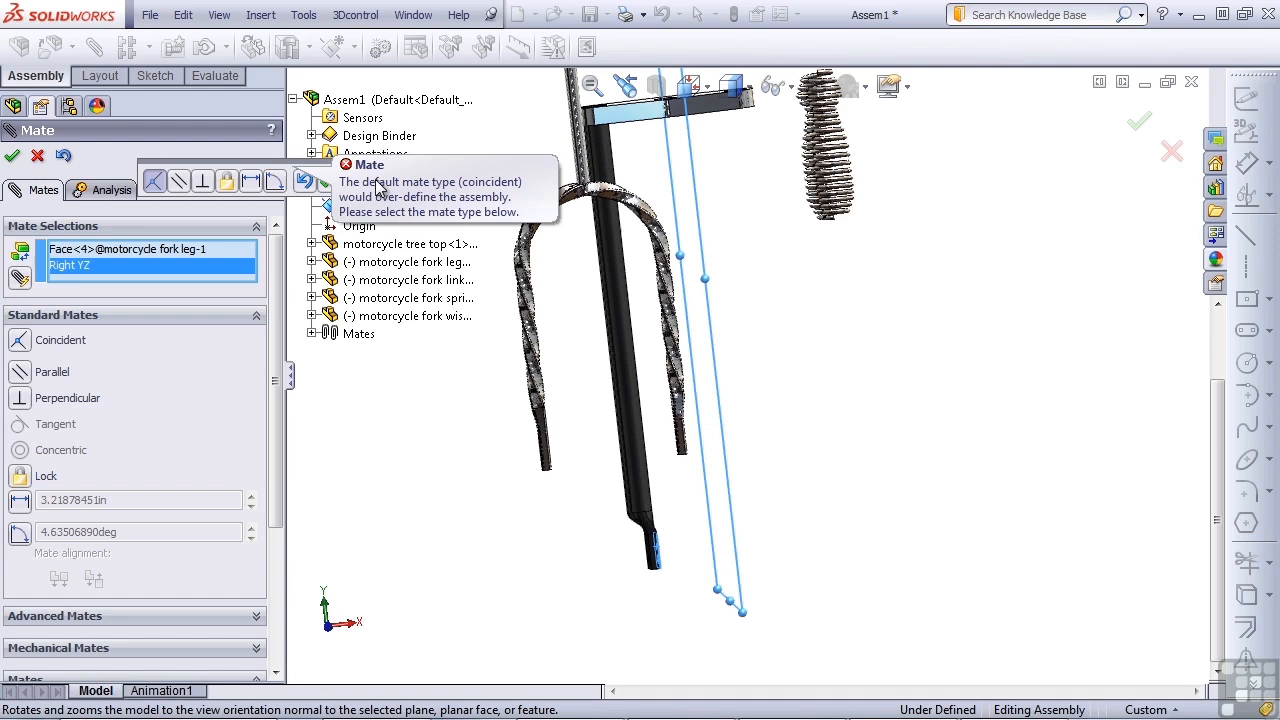
{"action": "mouse_move", "coordinate": [375, 200]}
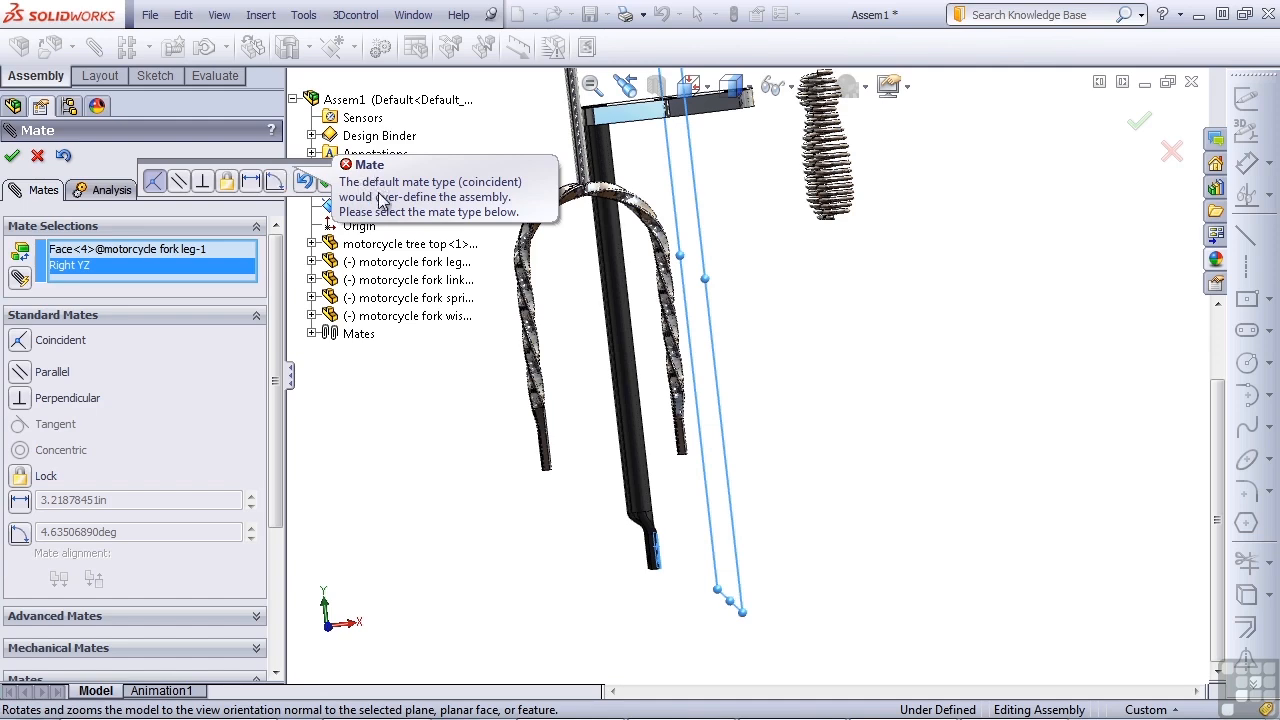
{"action": "mouse_move", "coordinate": [488, 195]}
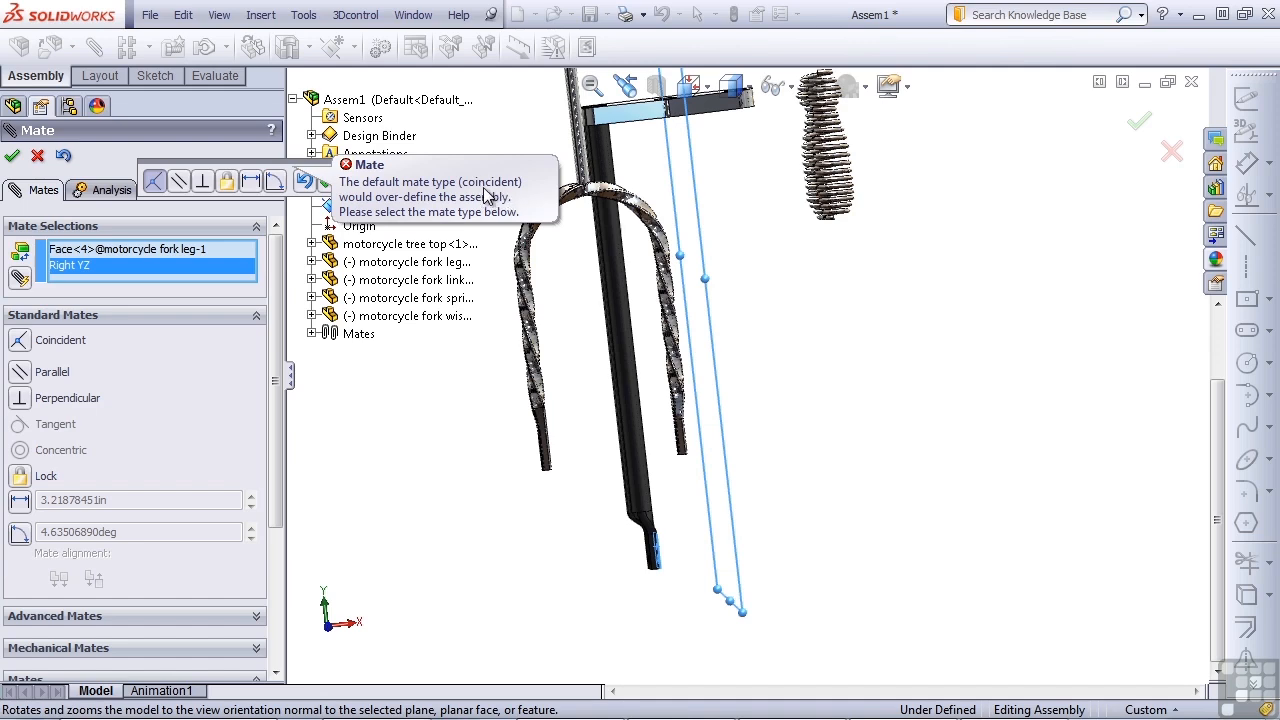
{"action": "mouse_move", "coordinate": [488, 197]}
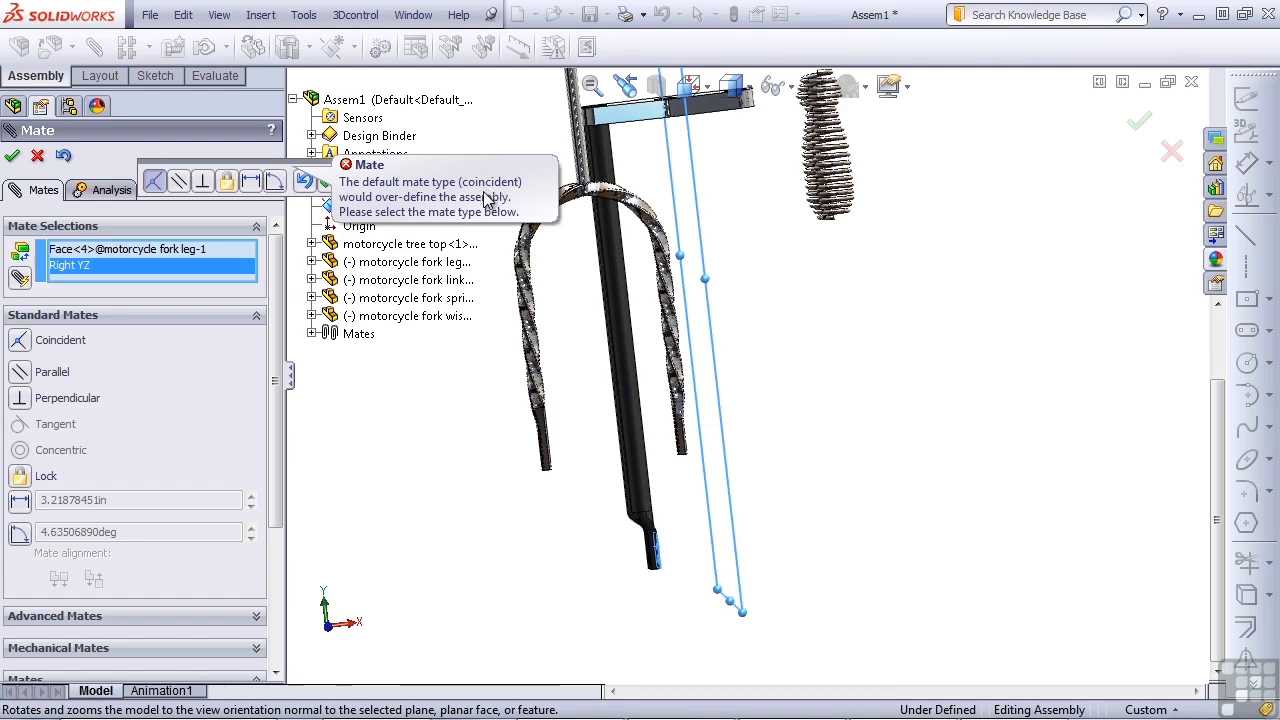
{"action": "mouse_move", "coordinate": [180, 181]}
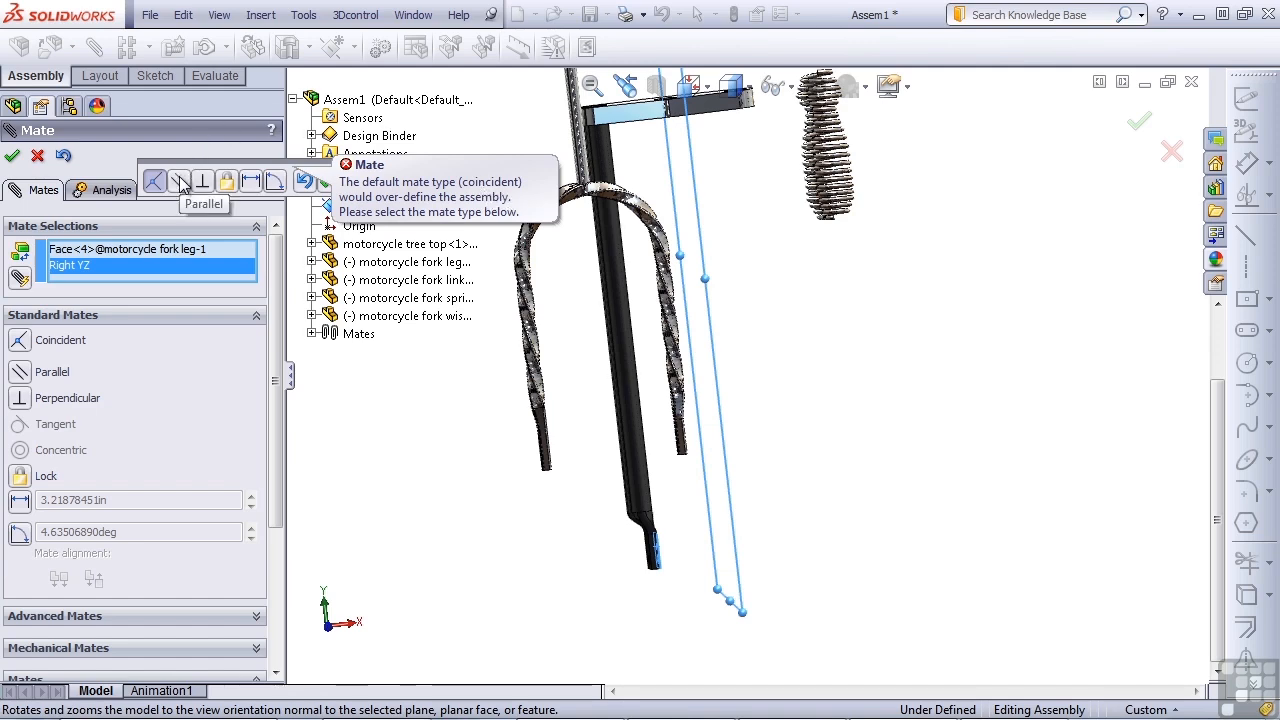
{"action": "left_click", "coordinate": [178, 181]}
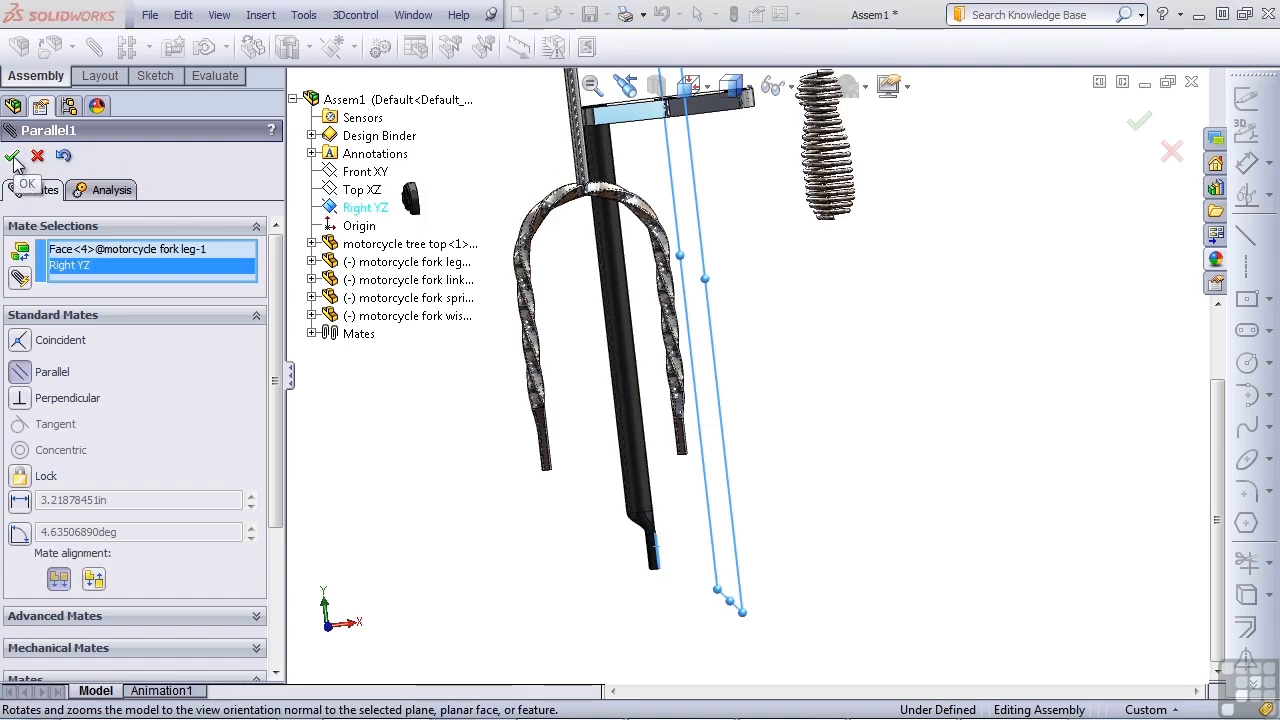
{"action": "left_click", "coordinate": [15, 162]}
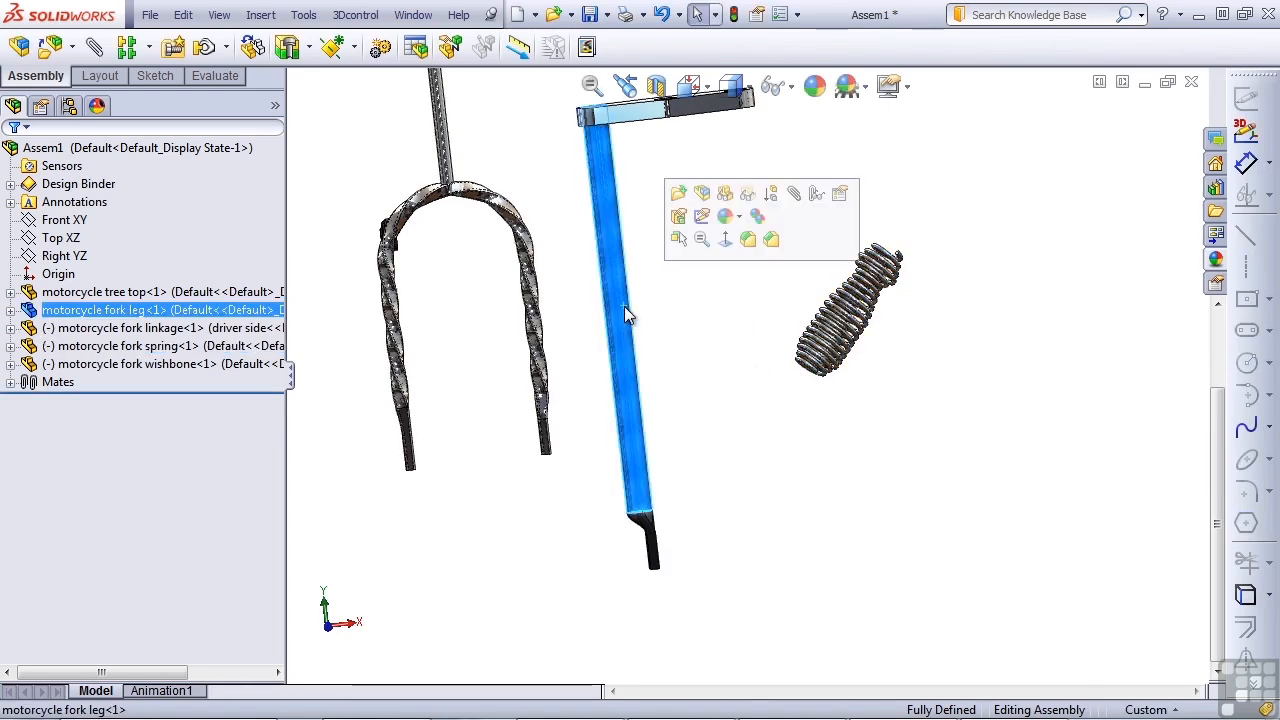
{"action": "mouse_move", "coordinate": [349, 528]}
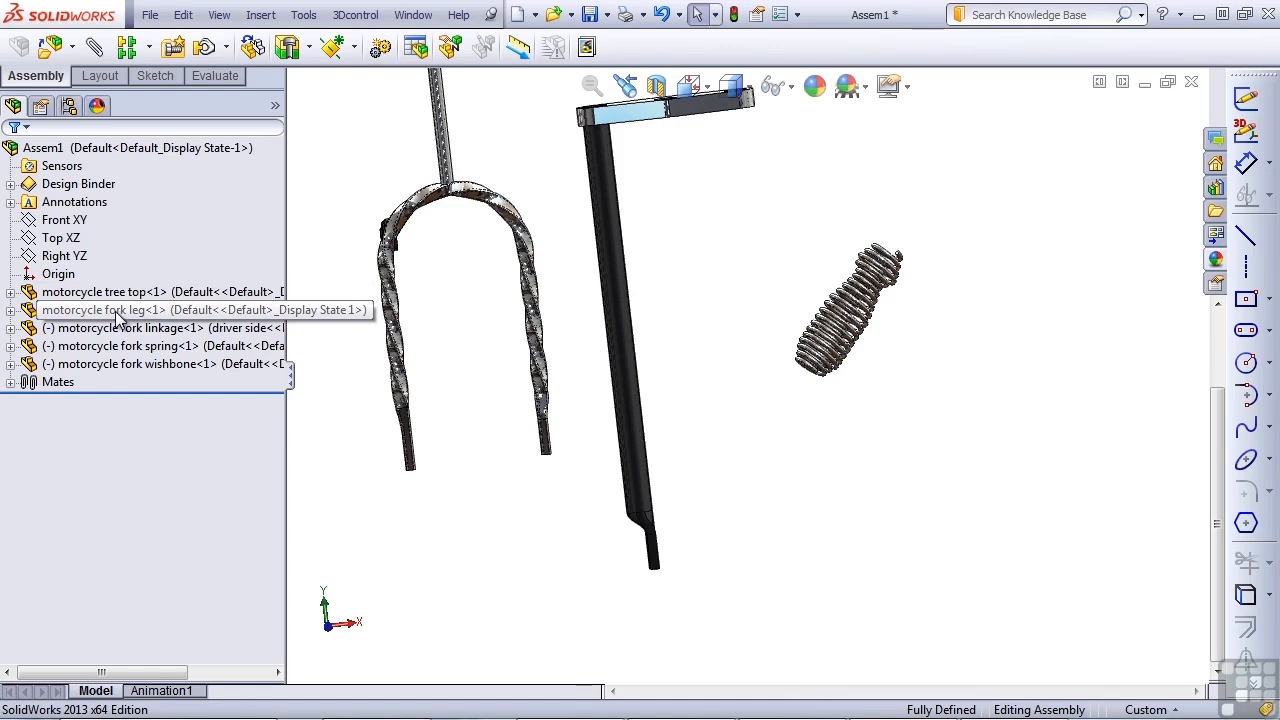
{"action": "mouse_move", "coordinate": [120, 300]}
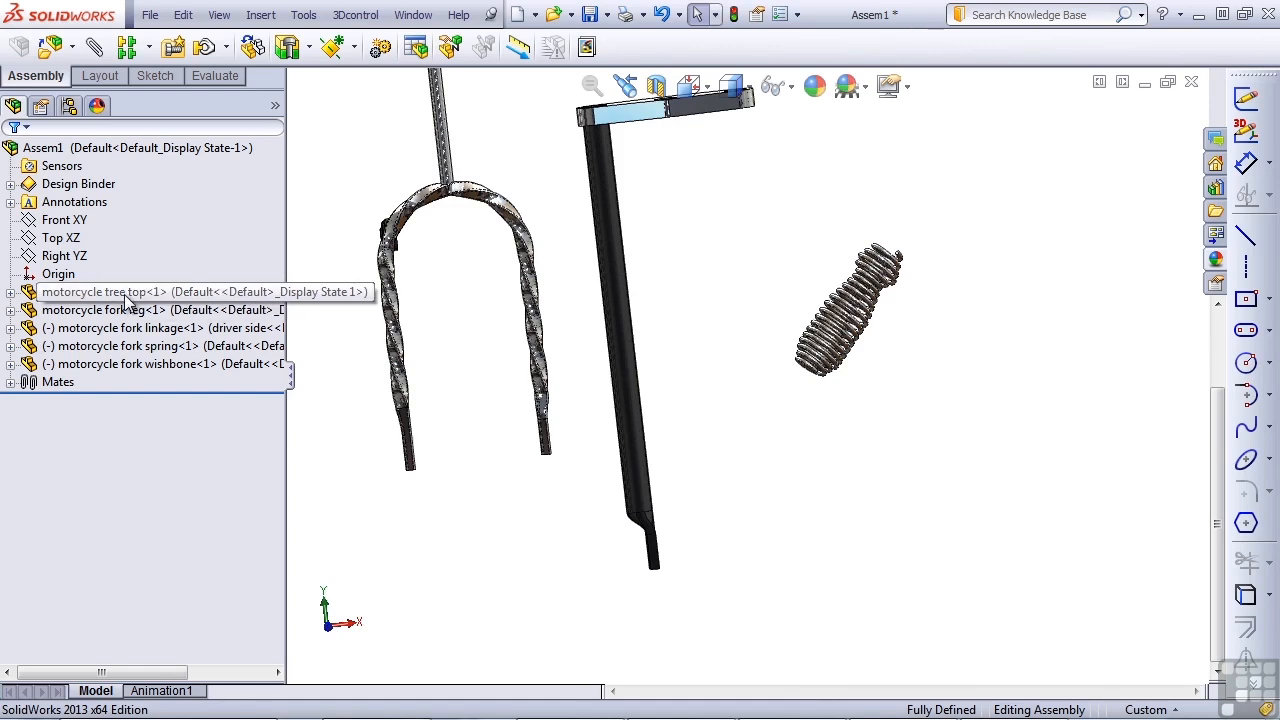
Select the tree top component in the FeatureManager tree for copying
{"action": "left_click", "coordinate": [120, 345]}
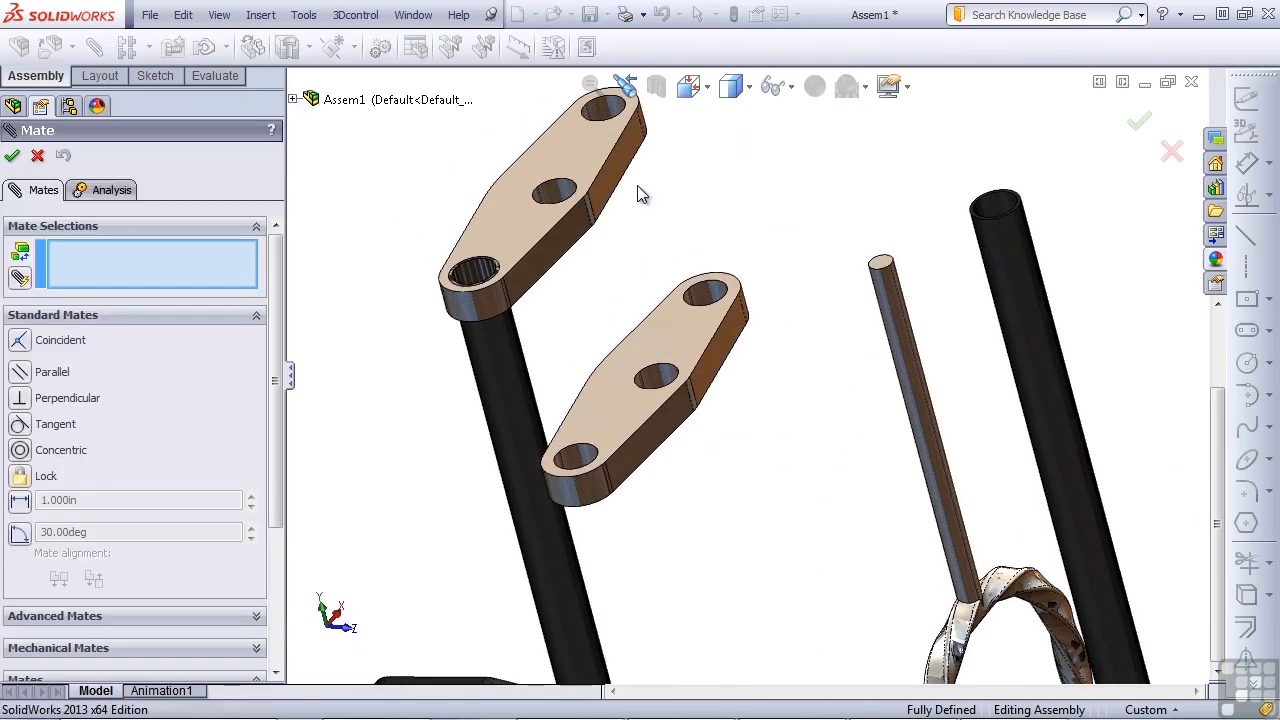
Pick a tree top face and the fork leg surface as mate references
{"action": "left_click", "coordinate": [600, 110]}
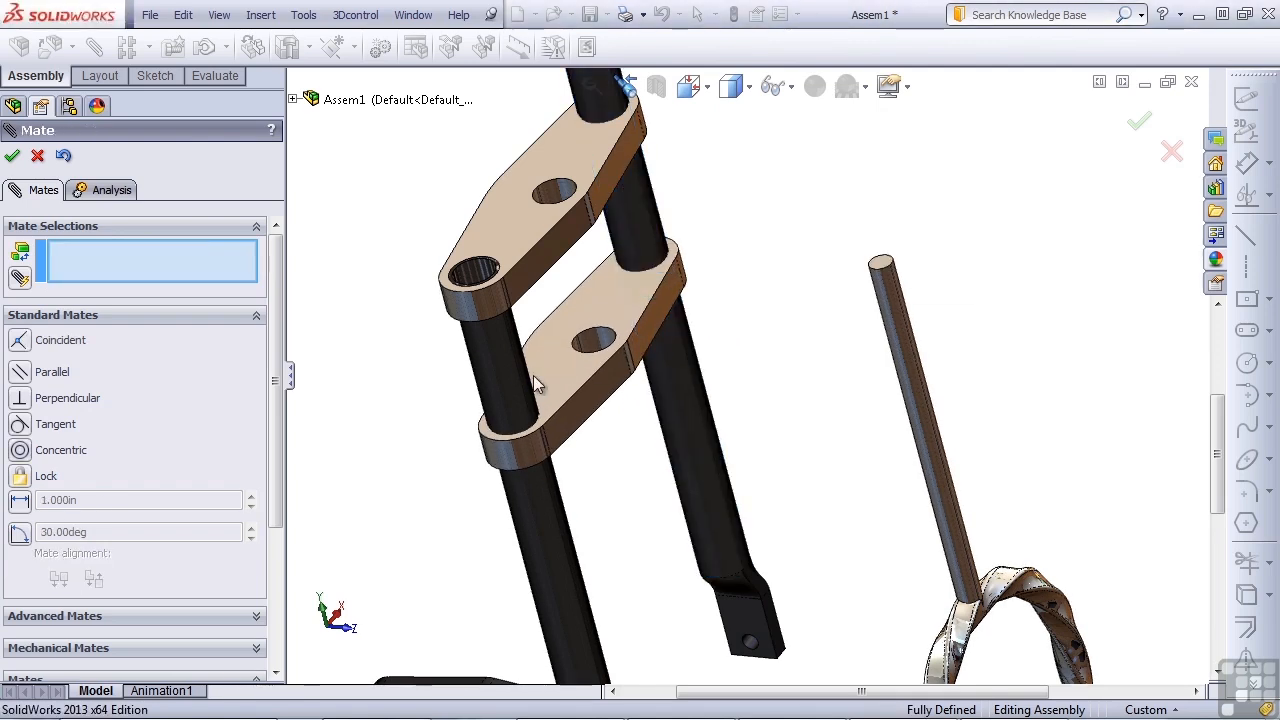
{"action": "left_click", "coordinate": [605, 460]}
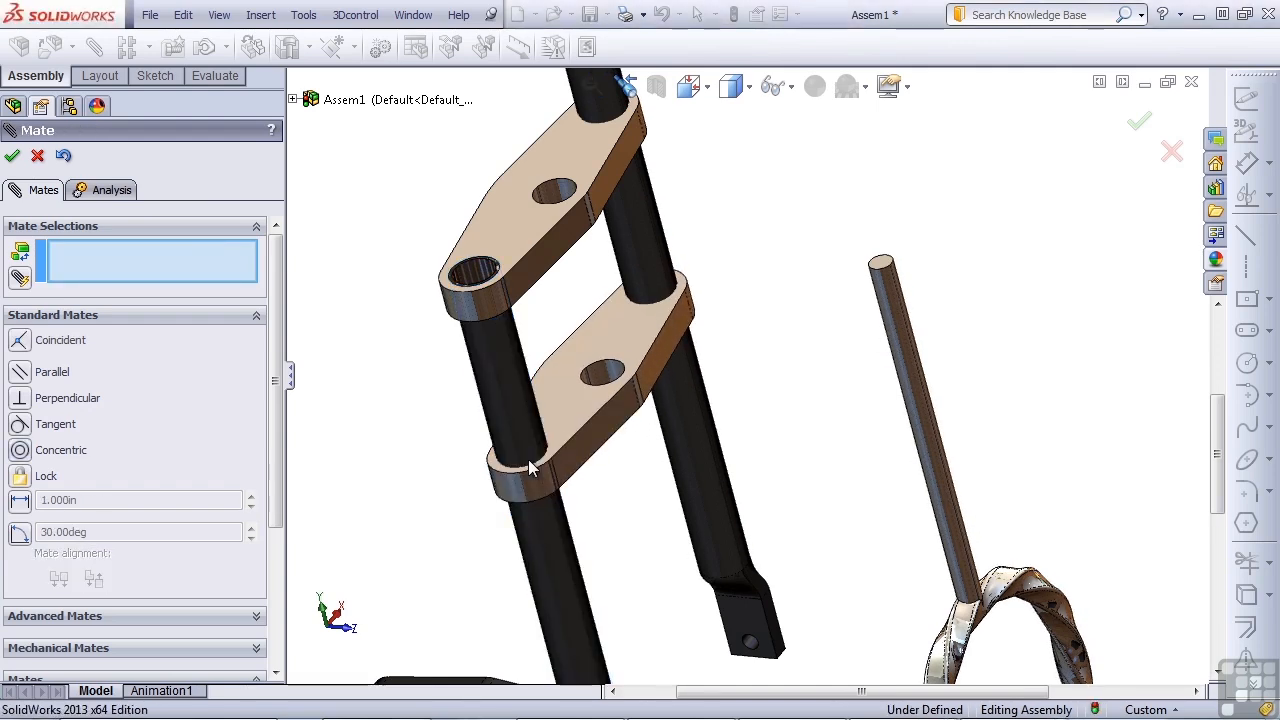
{"action": "mouse_move", "coordinate": [613, 338]}
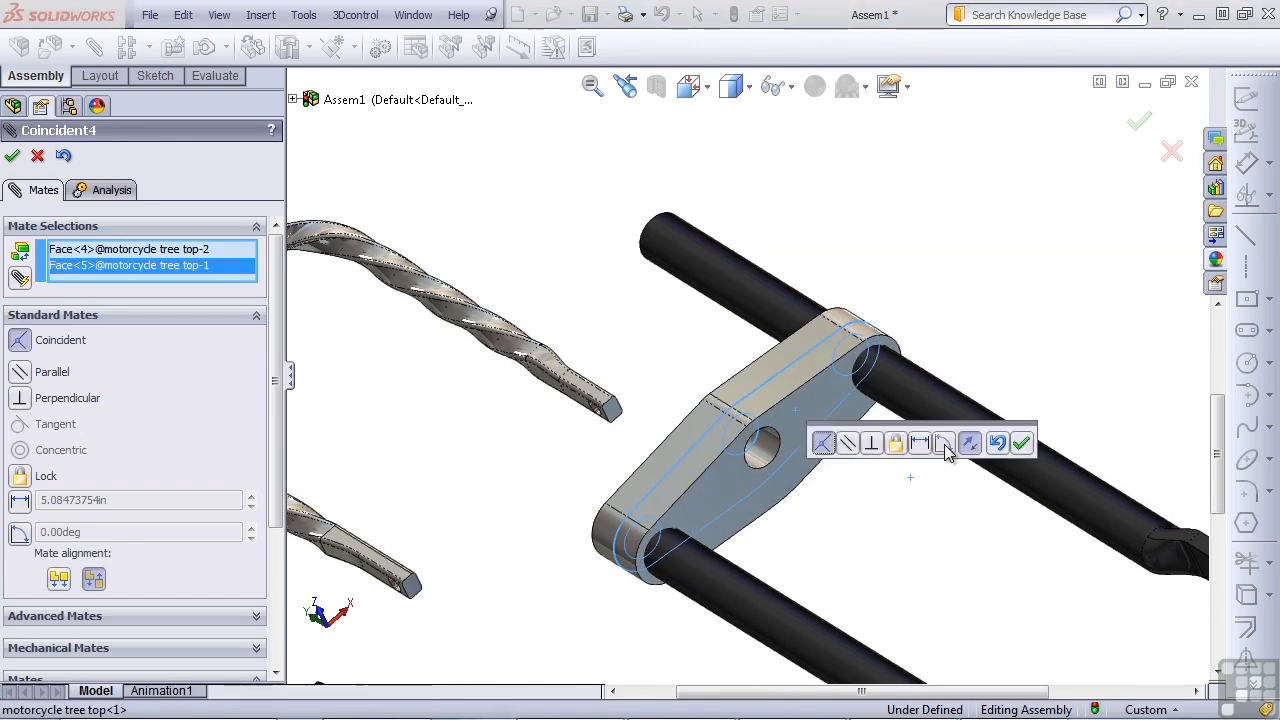
{"action": "mouse_move", "coordinate": [943, 443]}
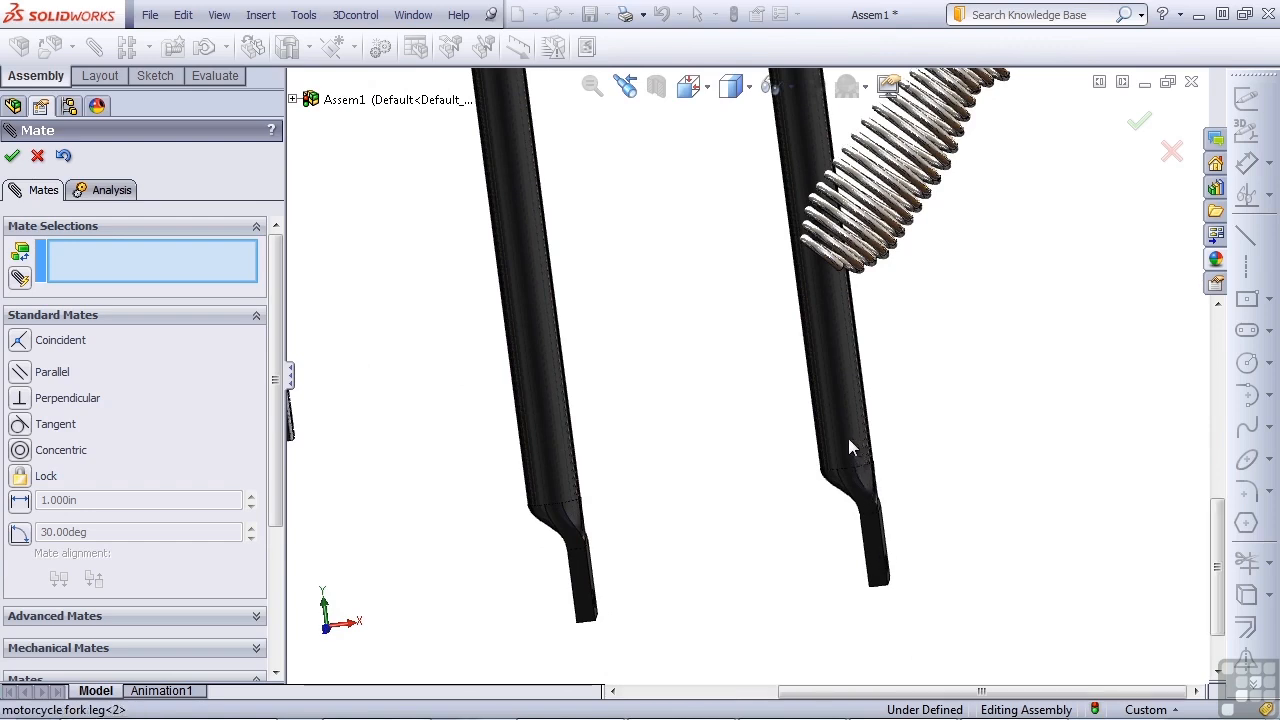
Mate the end faces of the two fork legs parallel so both tips point the same way
{"action": "left_click", "coordinate": [850, 440]}
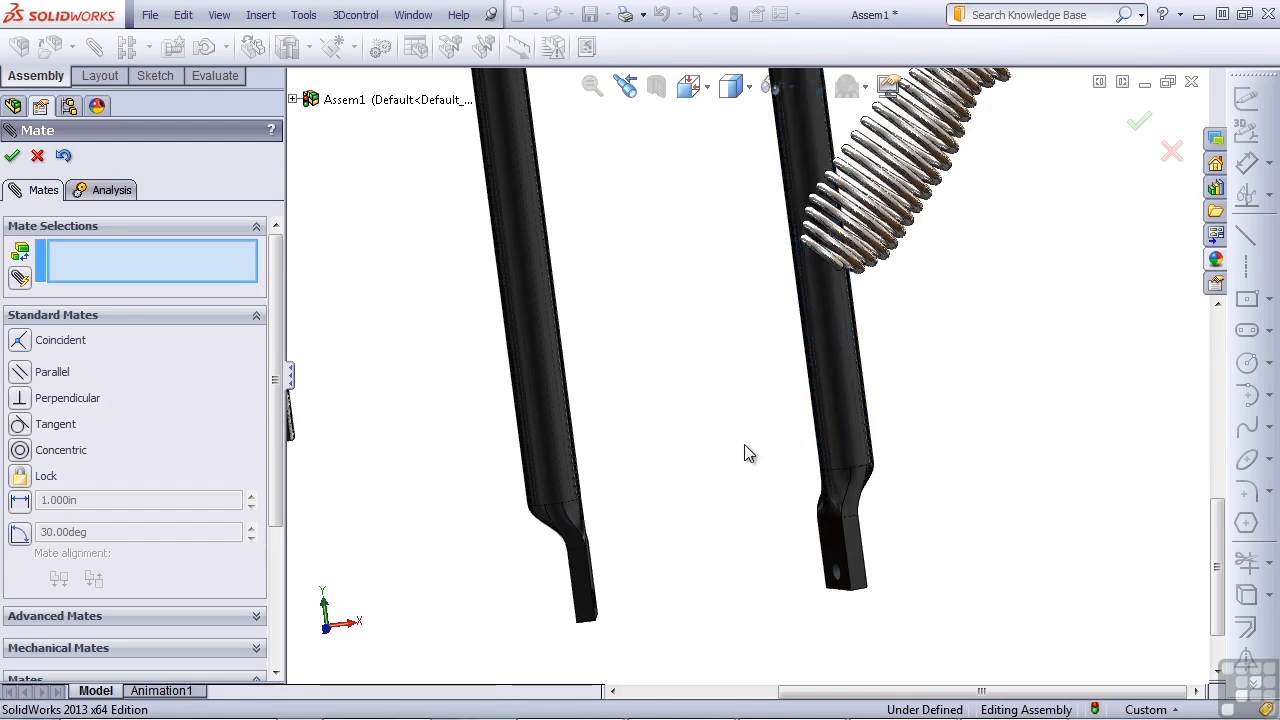
{"action": "mouse_move", "coordinate": [678, 477]}
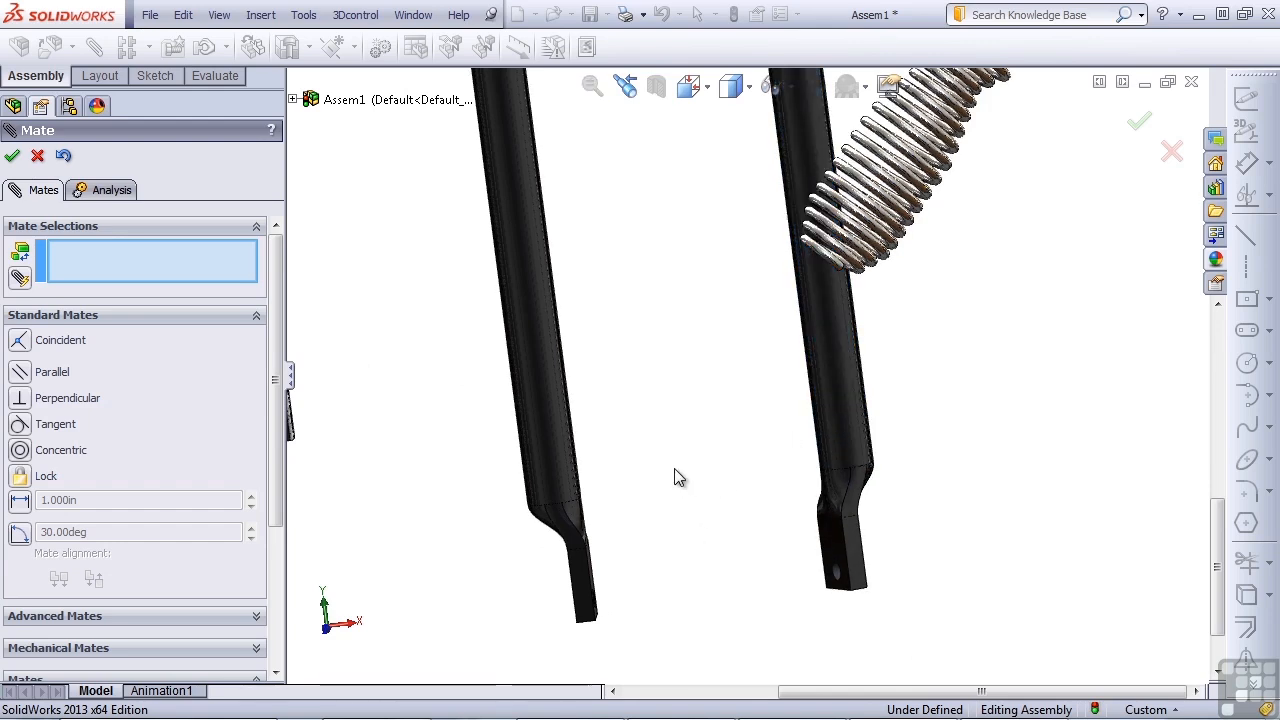
{"action": "mouse_move", "coordinate": [785, 497]}
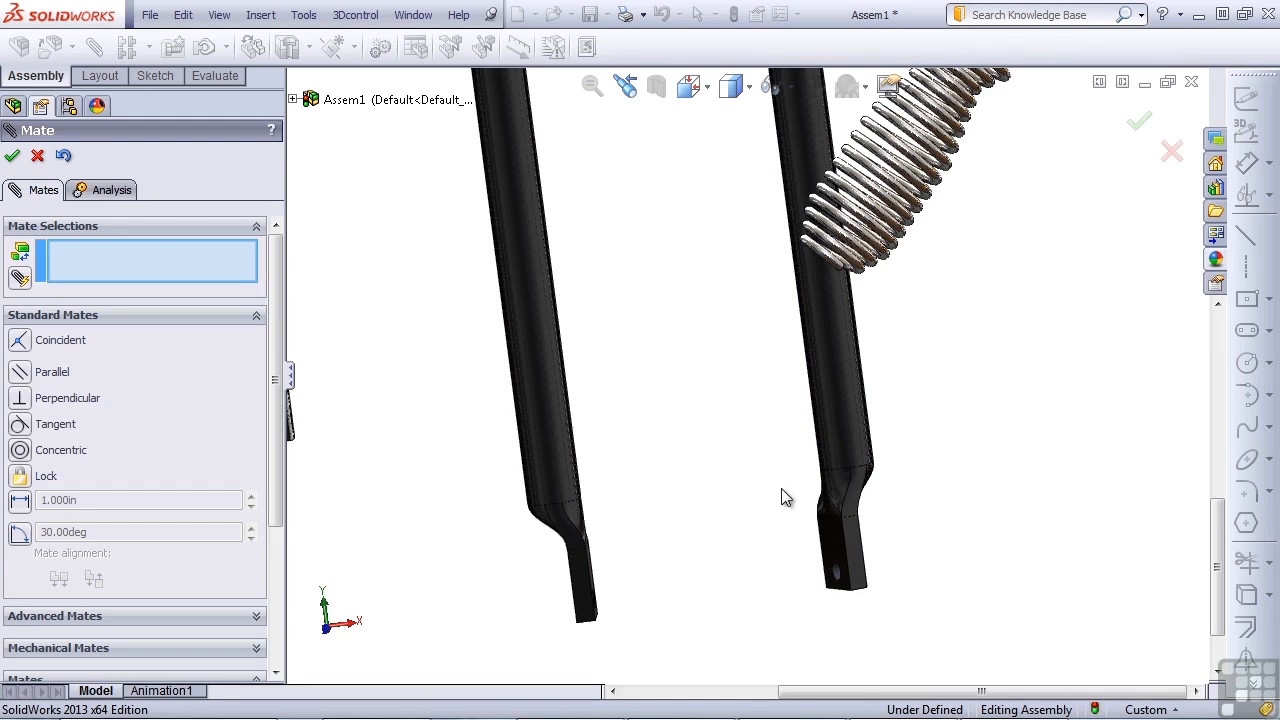
{"action": "left_click", "coordinate": [835, 555]}
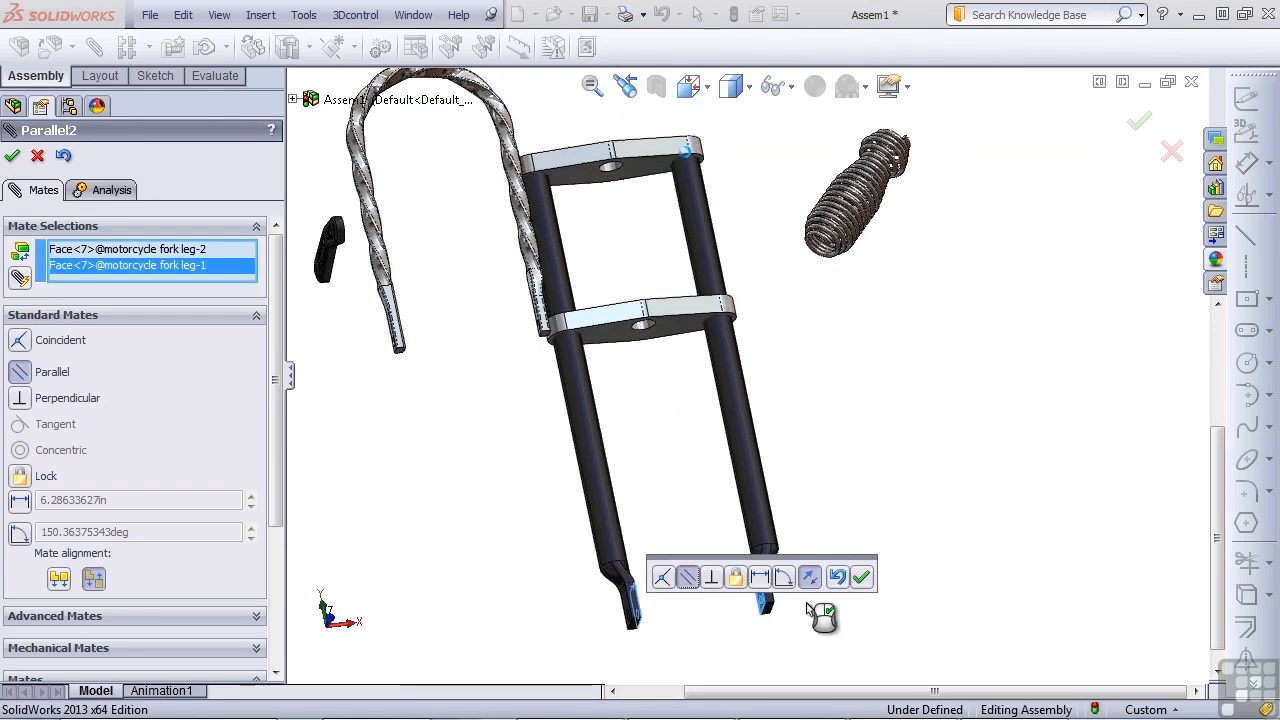
{"action": "left_click", "coordinate": [860, 576]}
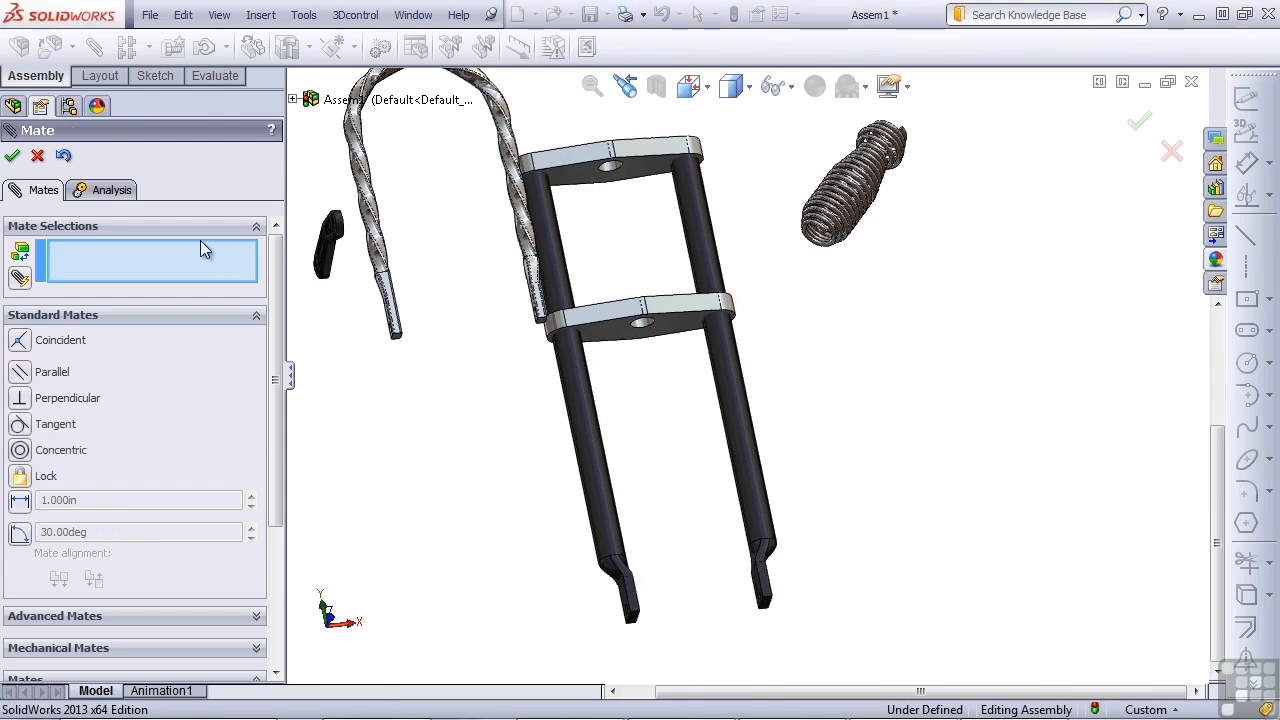